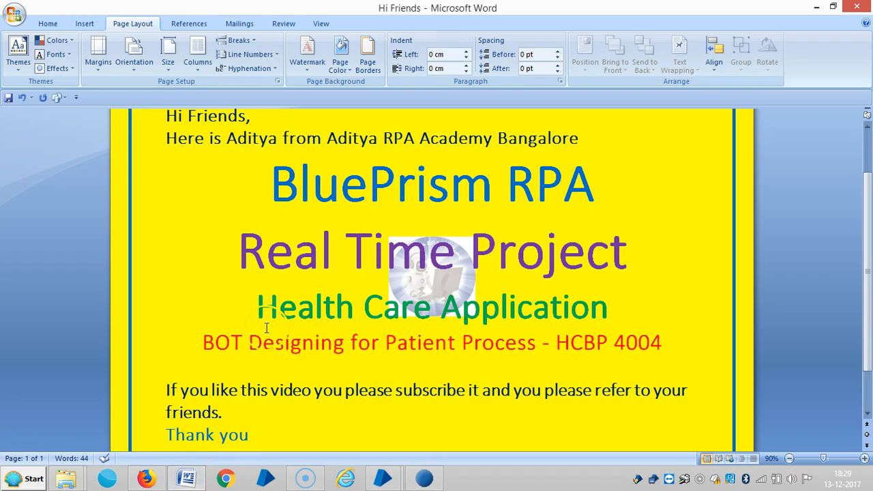
- Edit the red BOT Designing line so its code reads HCBP 4005
click(483, 342)
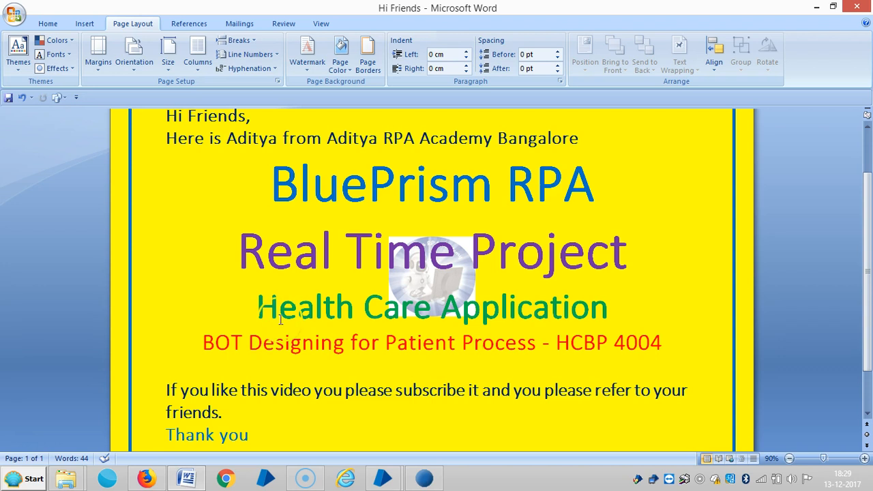
key(Backspace)
text(5)
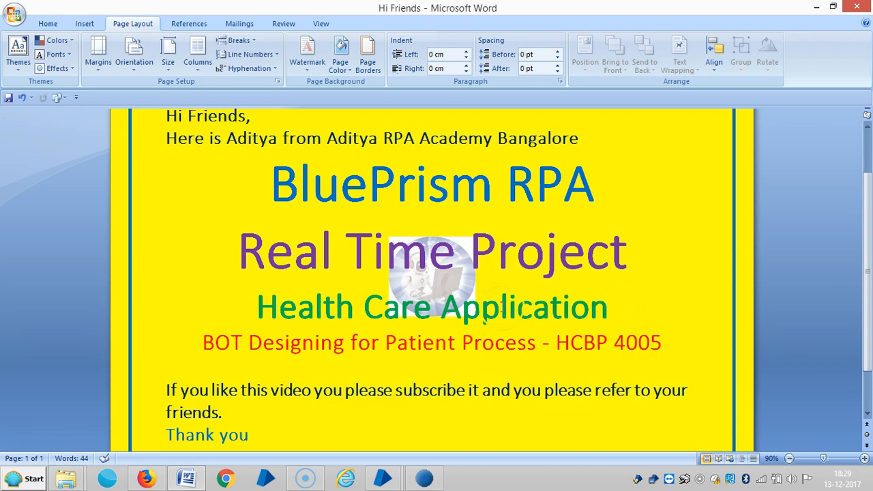
mouse_move(385, 477)
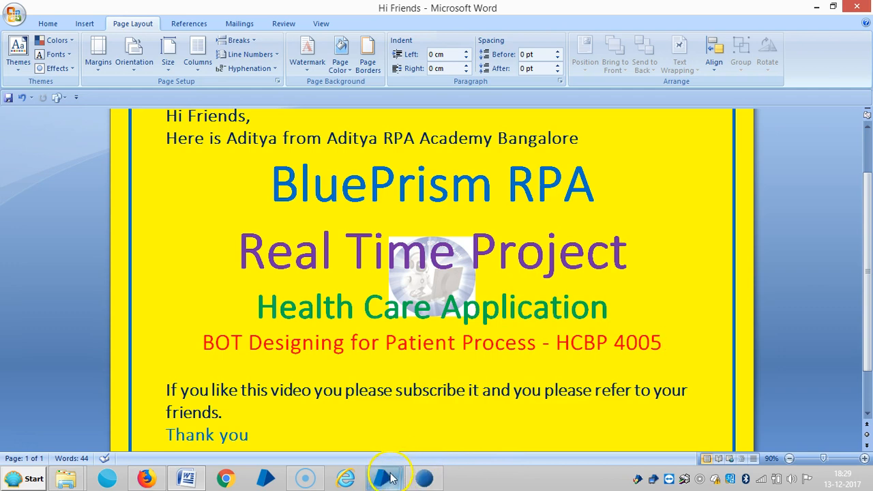
- Switch to Object Studio's empty Patient Data Input page, then bring up the Excel patient sheet
click(383, 478)
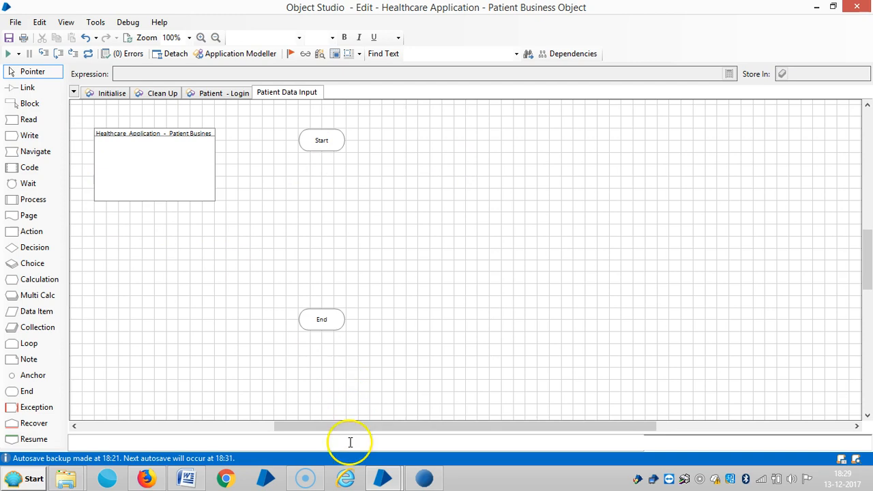
click(425, 478)
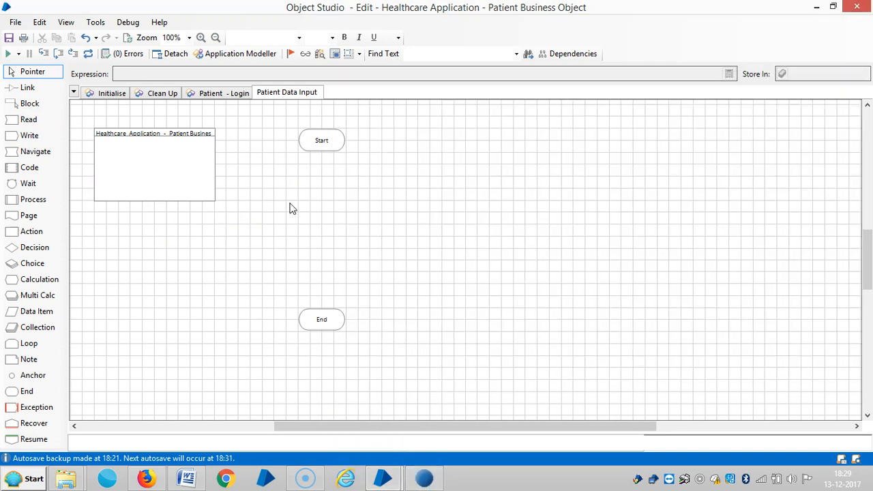
click(158, 170)
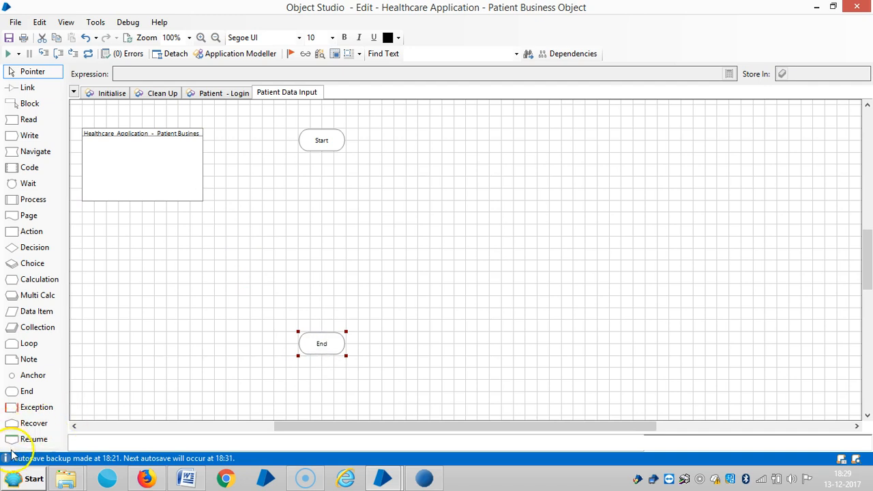
click(464, 478)
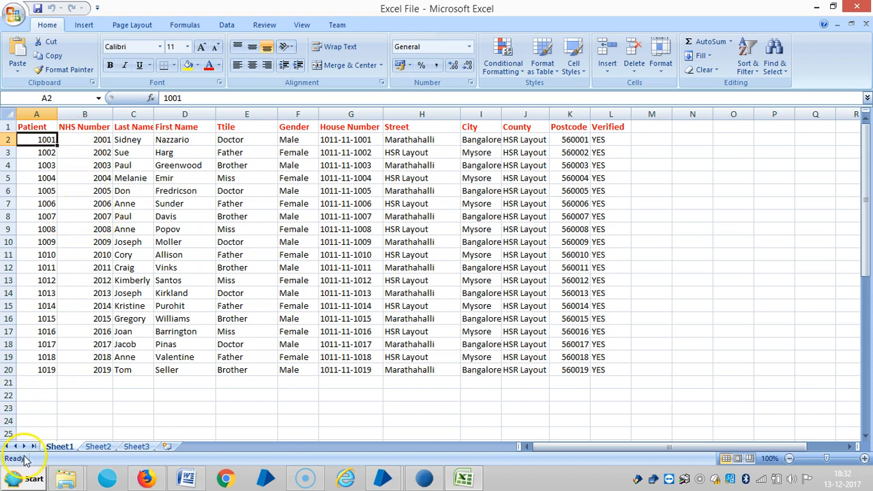
drag(227, 114, 214, 114)
text(ational Health Service)
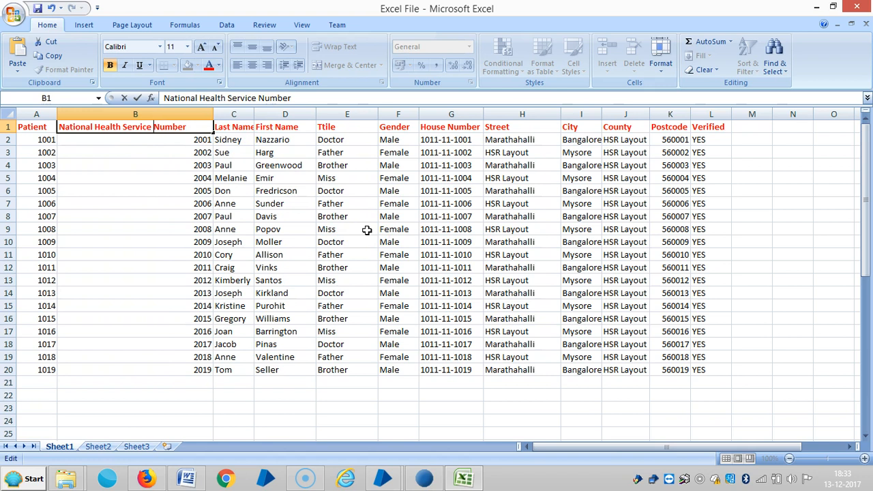
text(( NHS)
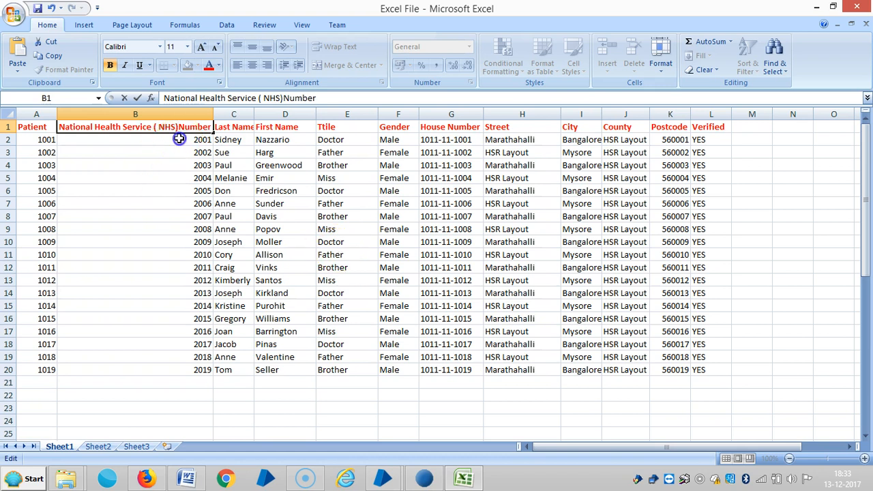
click(135, 139)
text(111200)
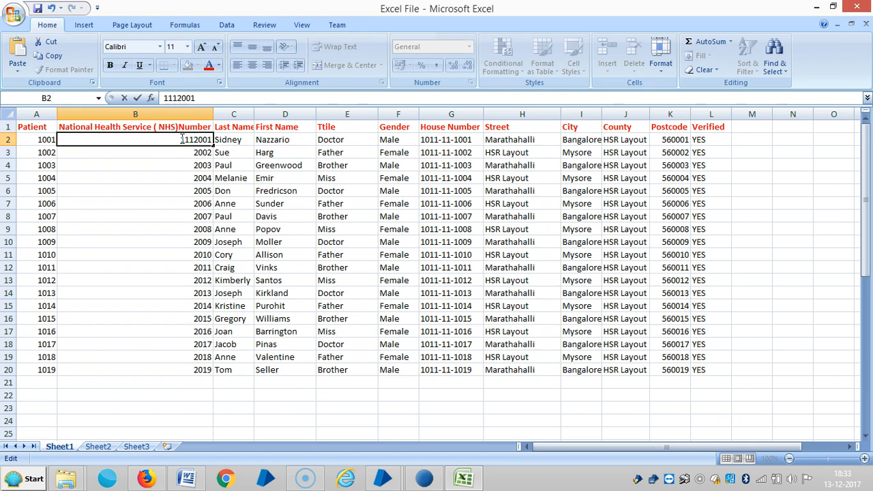
text(111-1111)
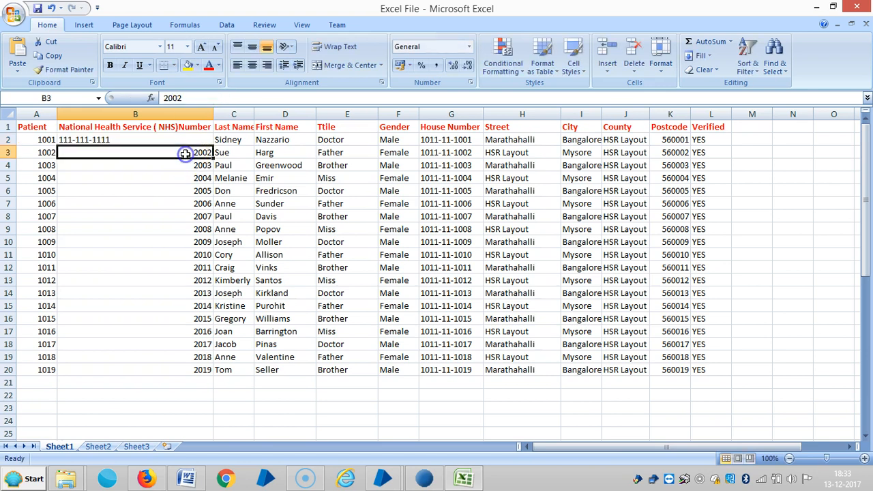
text(222)
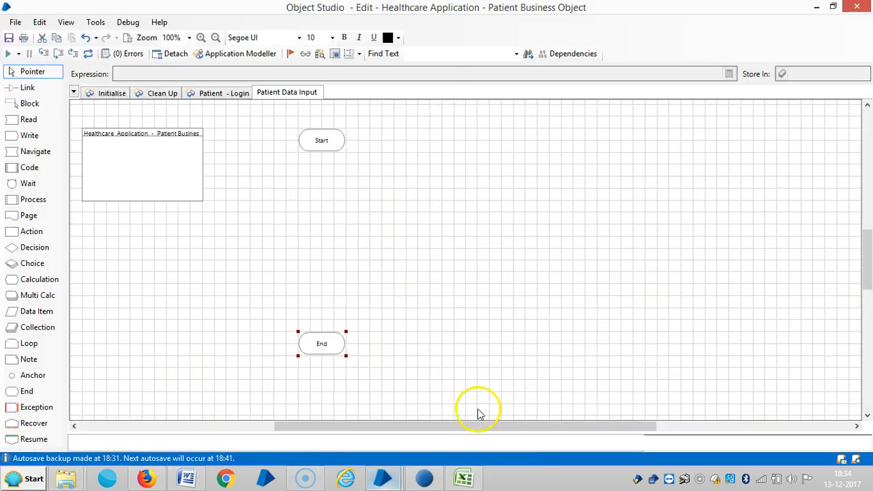
- Place a collection on the page, name it Patient Data and add its first field
drag(322, 343, 309, 379)
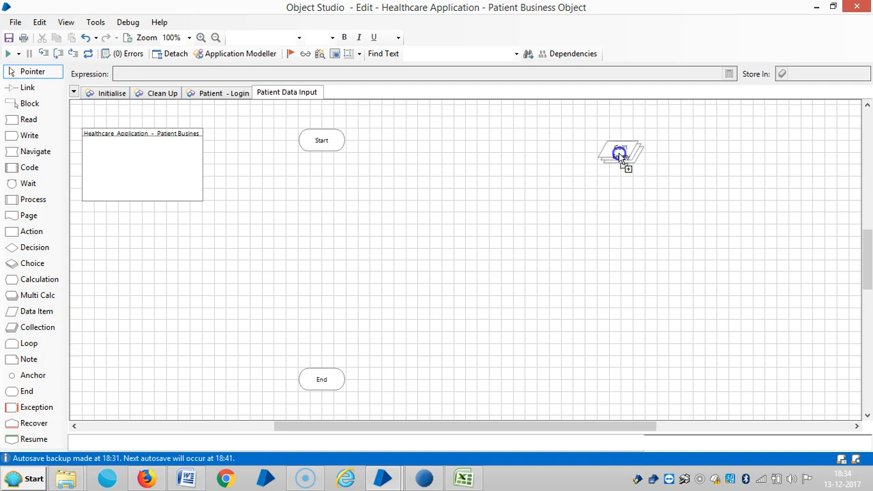
double_click(619, 153)
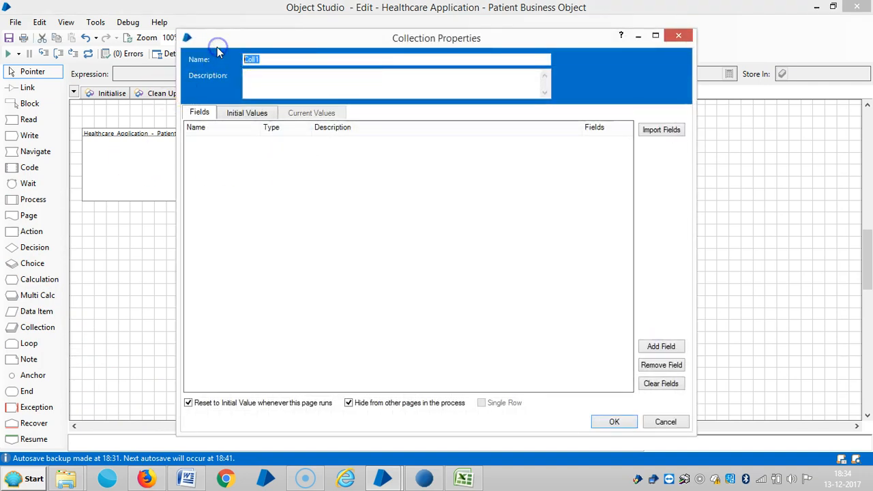
text(Patient Data)
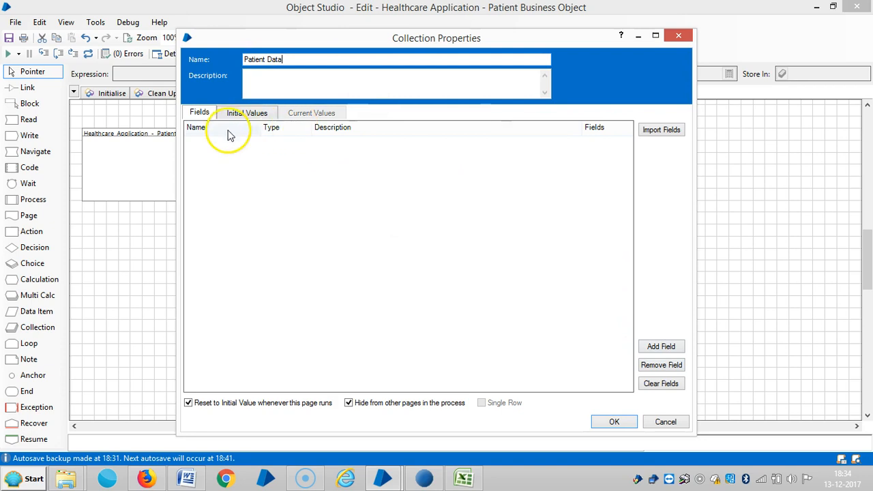
click(661, 346)
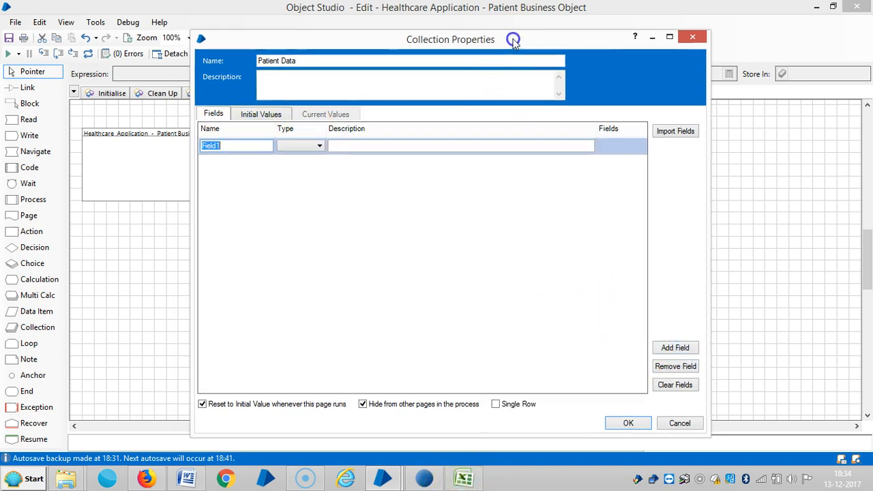
- Name the first field Patient ID, copying the heading from the spreadsheet
click(468, 477)
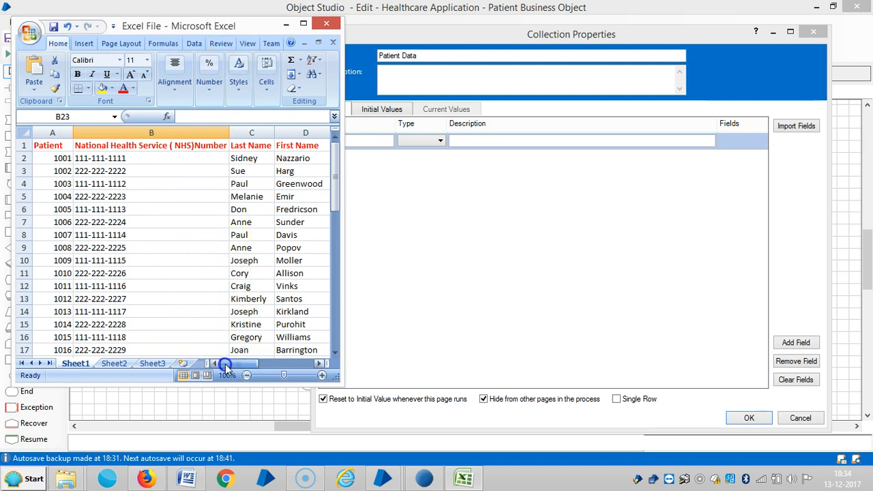
click(61, 157)
text( ID)
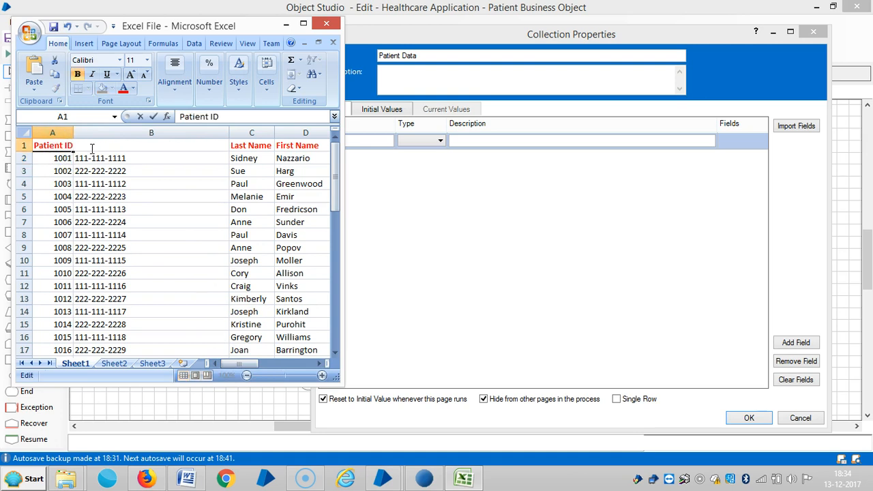
right_click(53, 146)
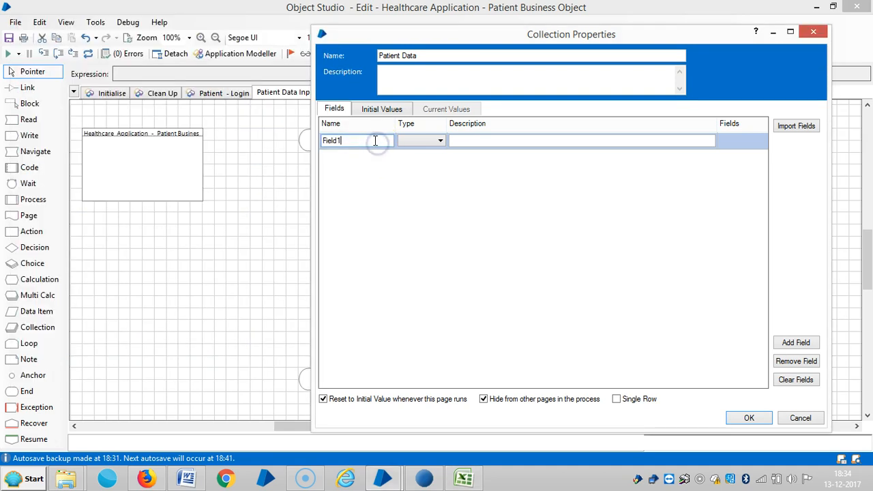
text(Patient ID)
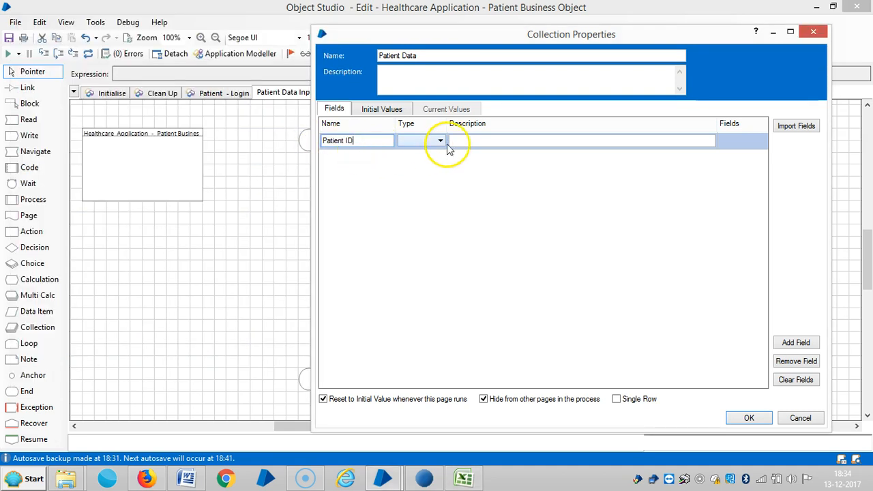
- Make Patient ID a Number described as Patient Information and add a second field
click(440, 140)
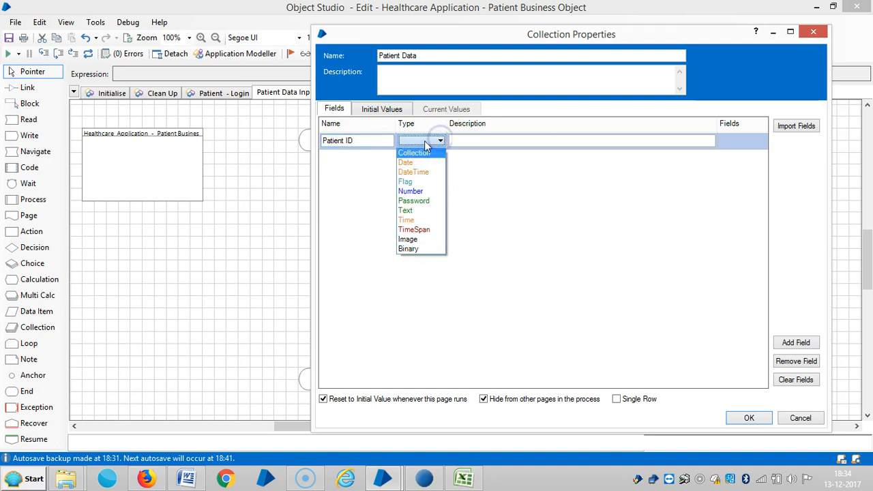
click(411, 191)
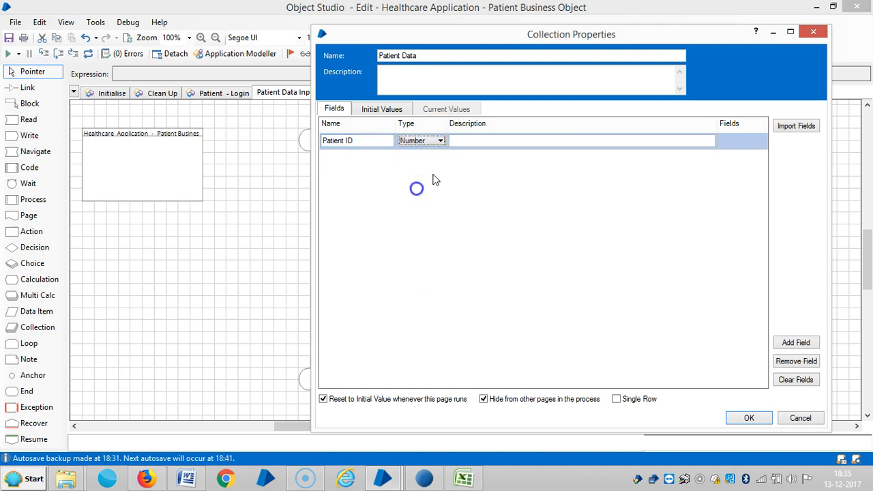
text(Pat)
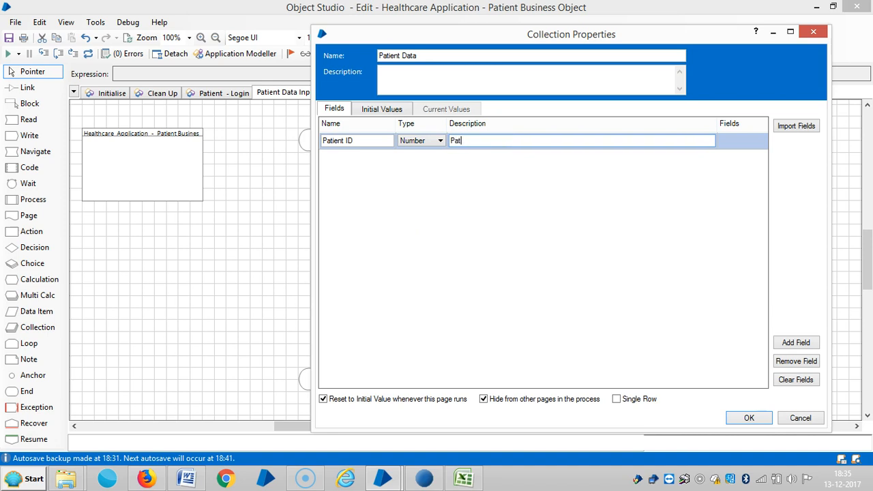
text(Patient Information)
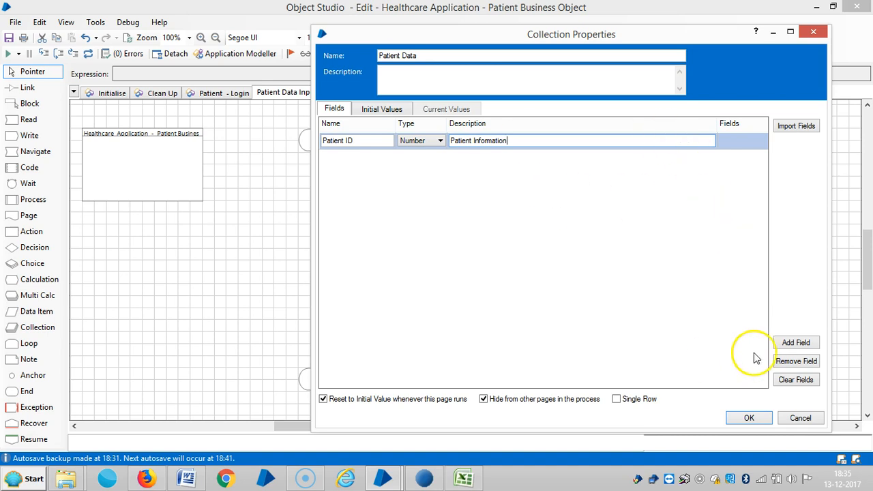
click(797, 343)
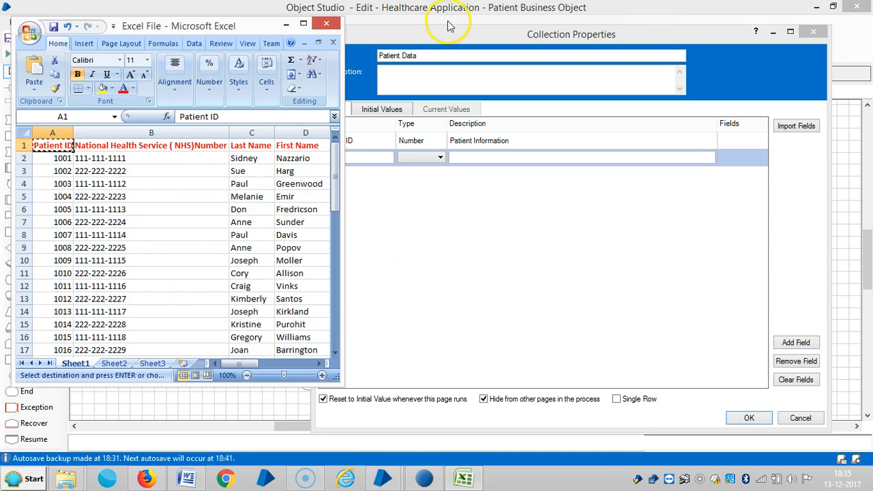
click(468, 477)
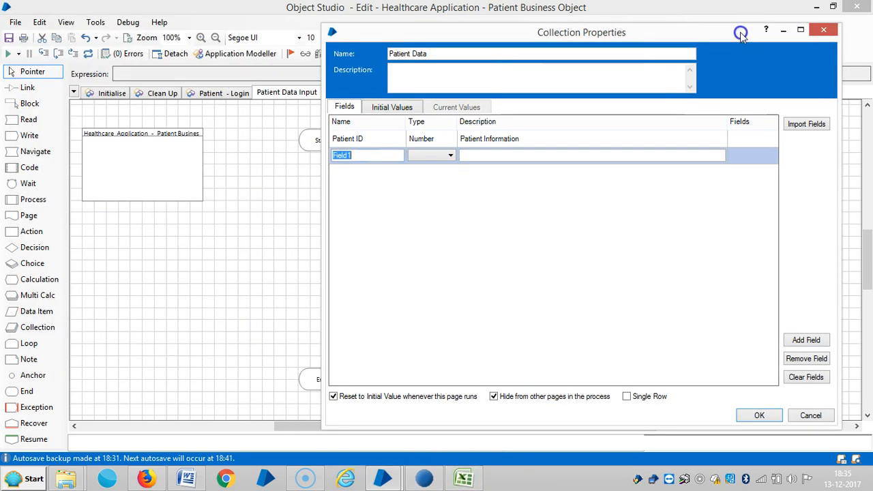
- Name fields NHS Number, Last Name, First Name and Gender, adding more empty rows
click(460, 478)
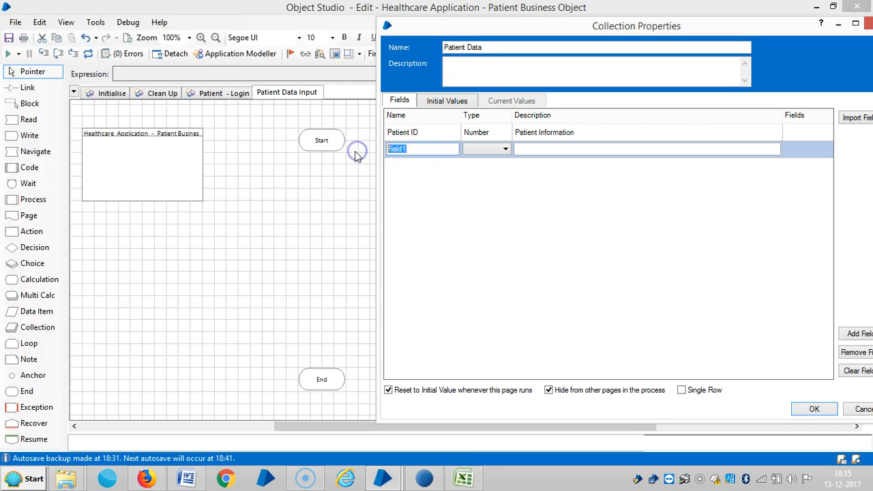
text(Service ( NHS)Number)
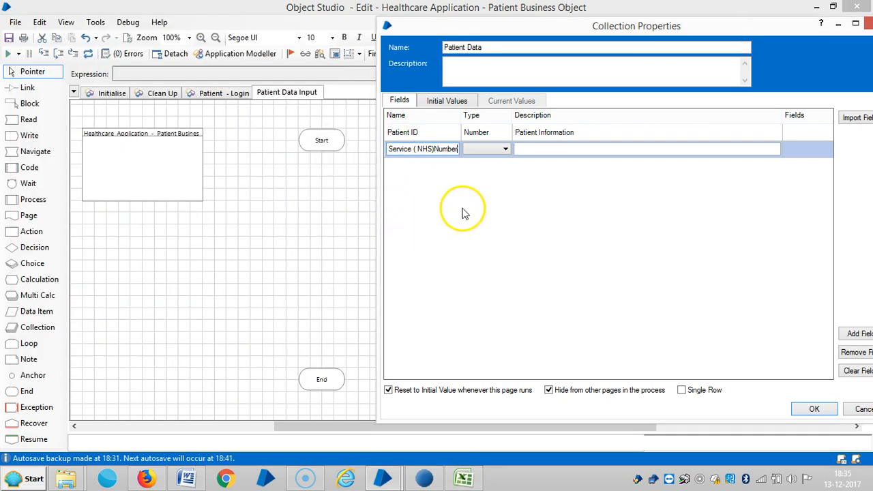
click(857, 333)
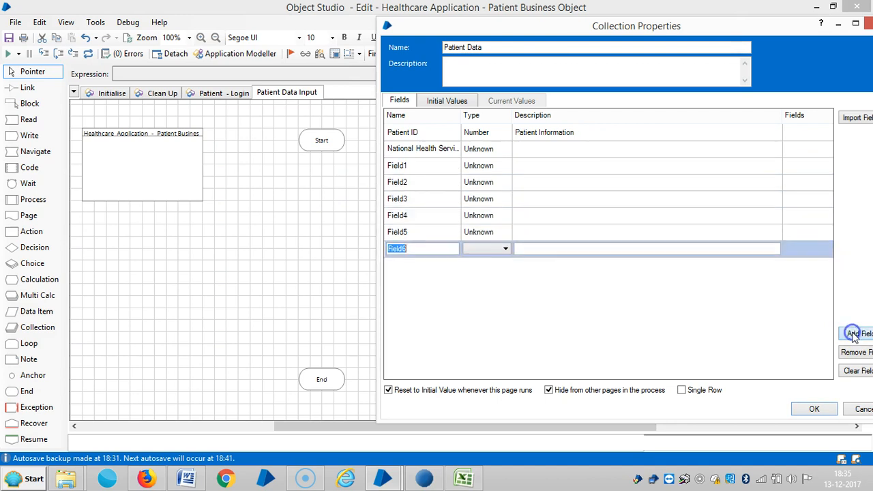
click(858, 334)
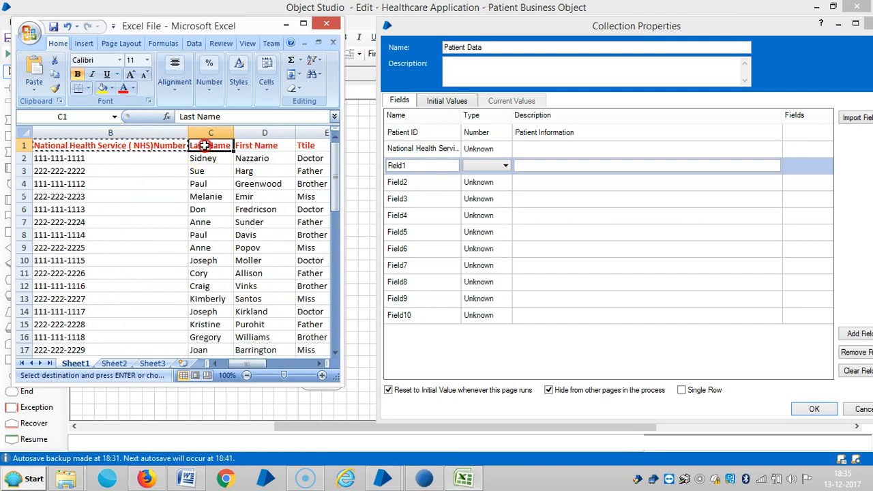
click(422, 183)
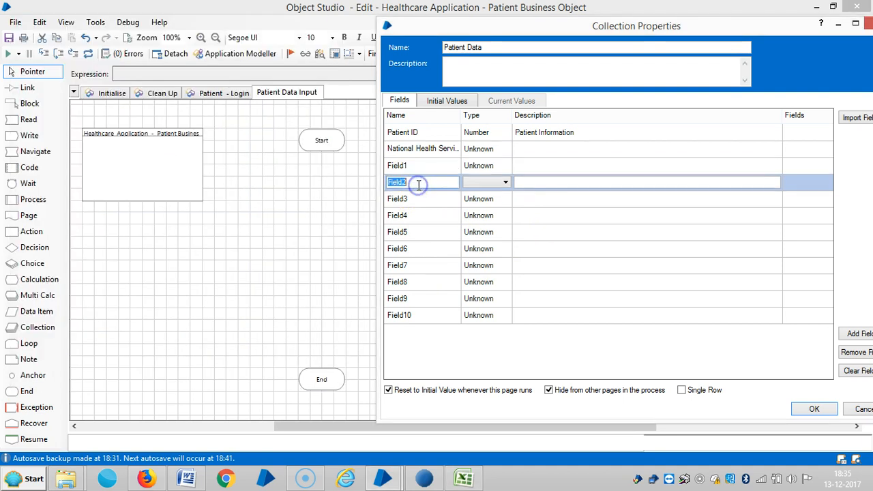
text(Last Name)
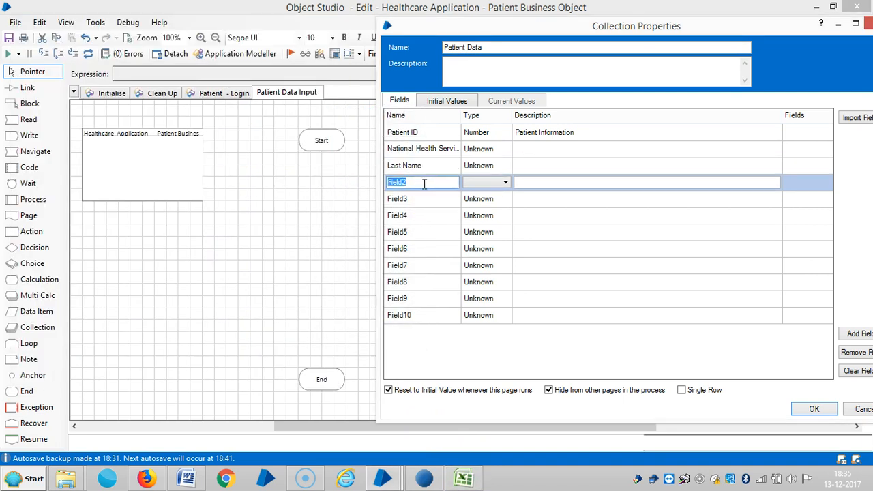
text(First Name)
click(422, 199)
text(Title)
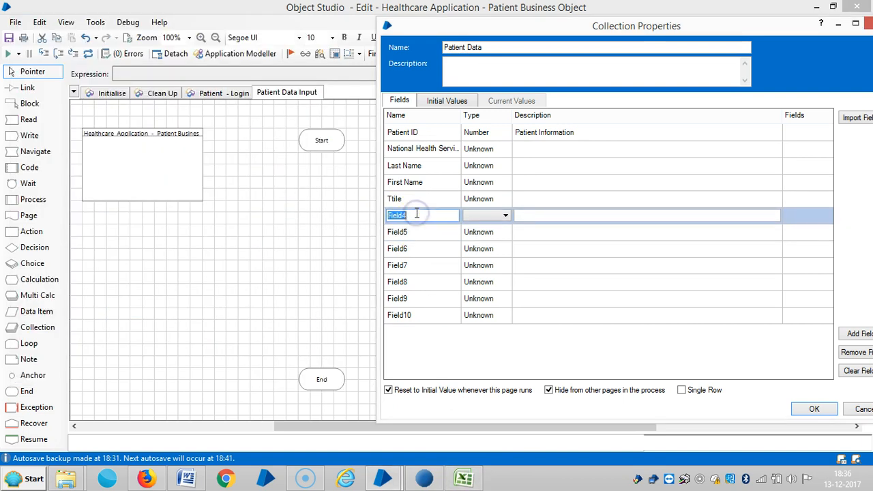
text(Gender)
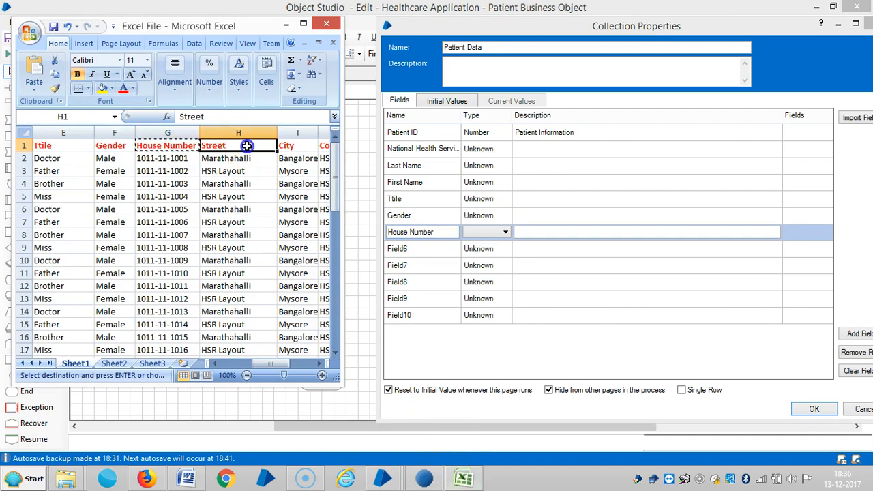
- Name the address fields Street, County and Postcode, checking the Excel headers
click(423, 248)
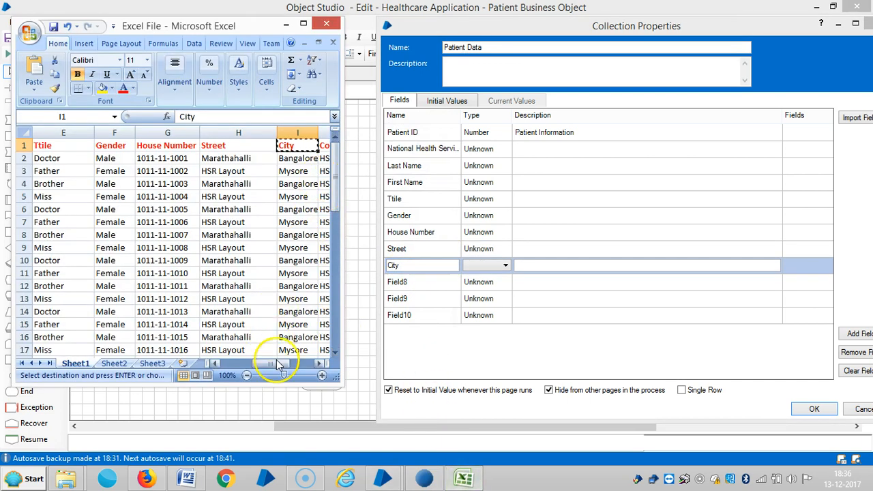
scroll(right, 3)
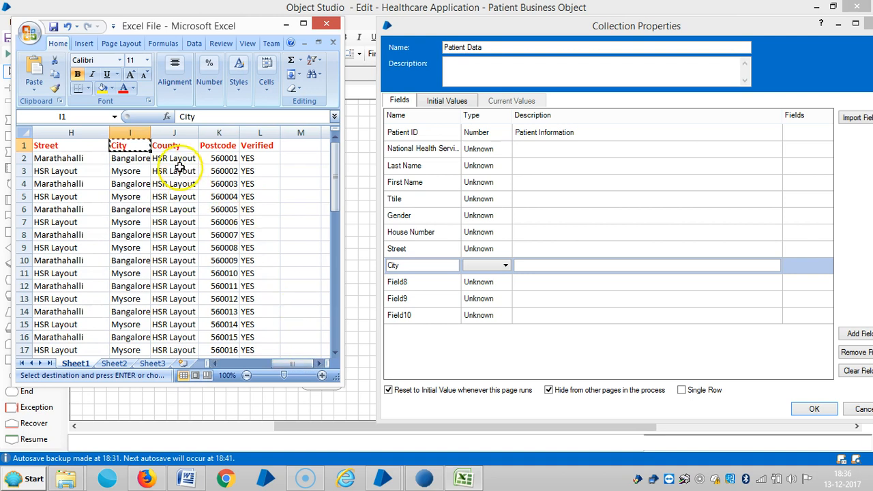
right_click(178, 170)
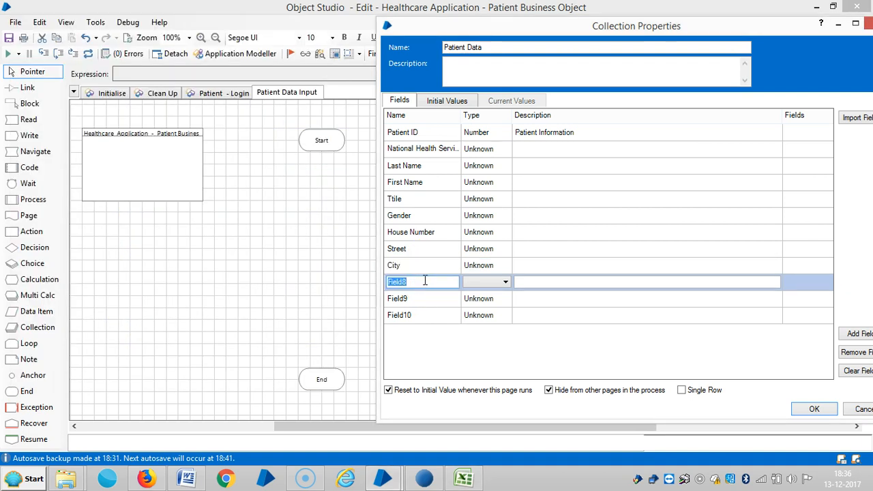
text(County)
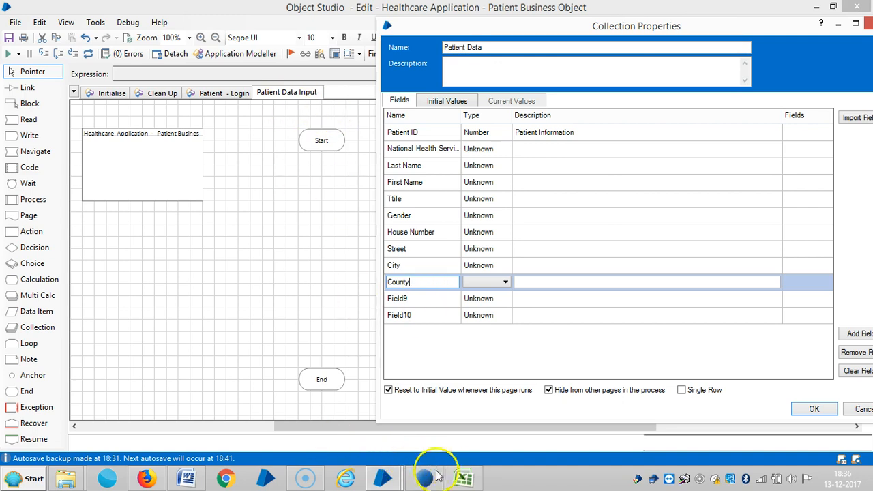
click(425, 477)
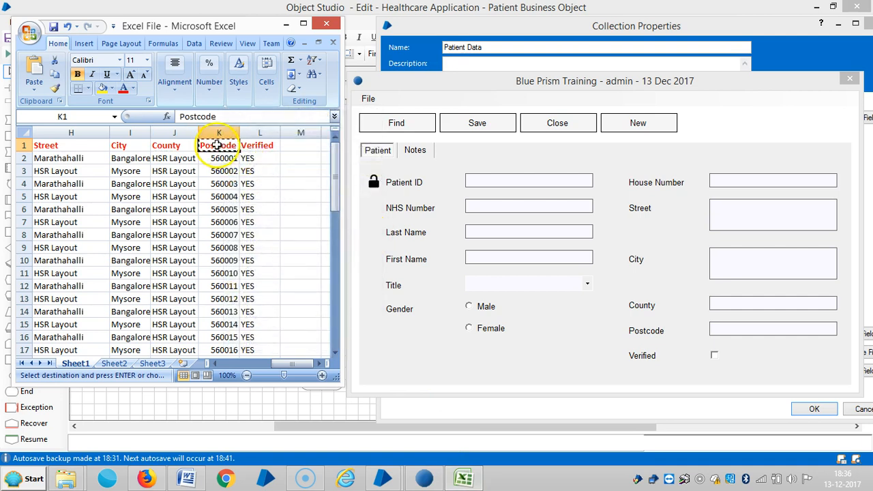
mouse_move(431, 477)
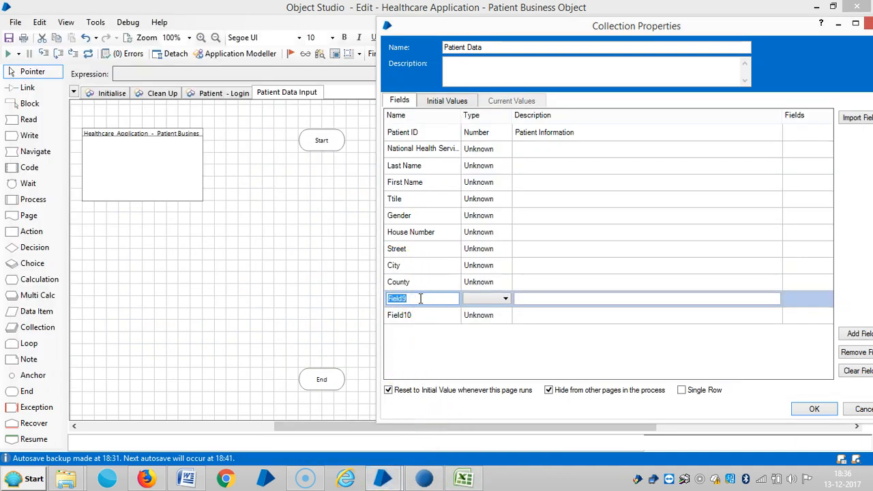
text(Postcode)
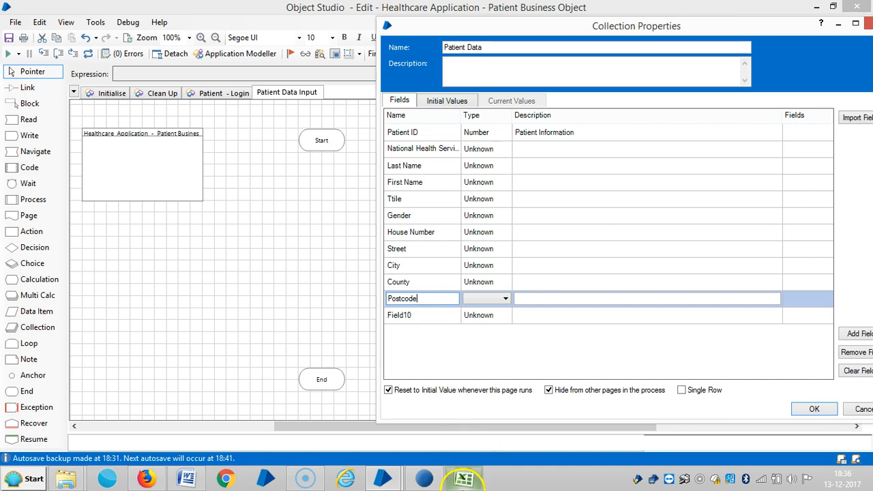
right_click(254, 145)
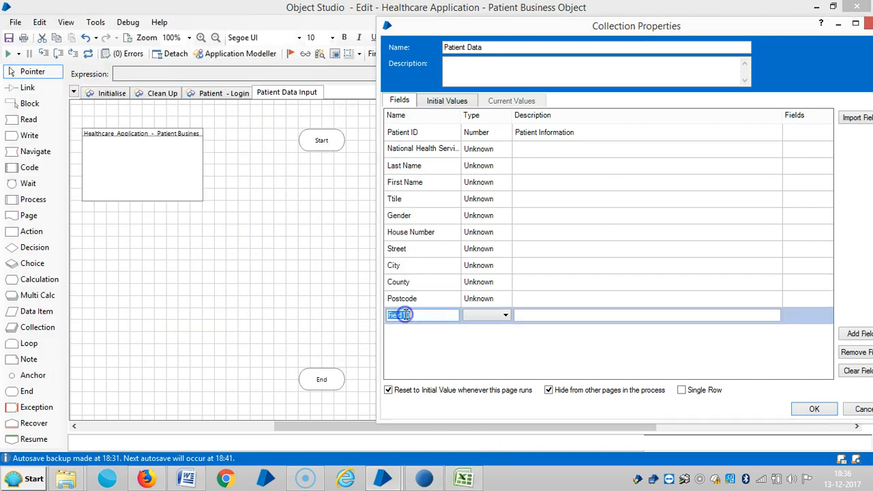
- Add a Verified field and set NHS Number, Last Name, First Name and Title types
text(Verified)
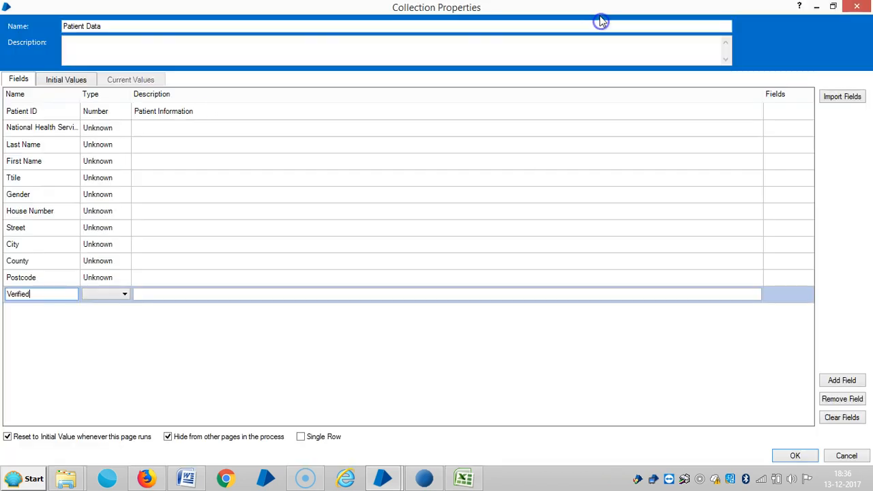
mouse_move(124, 135)
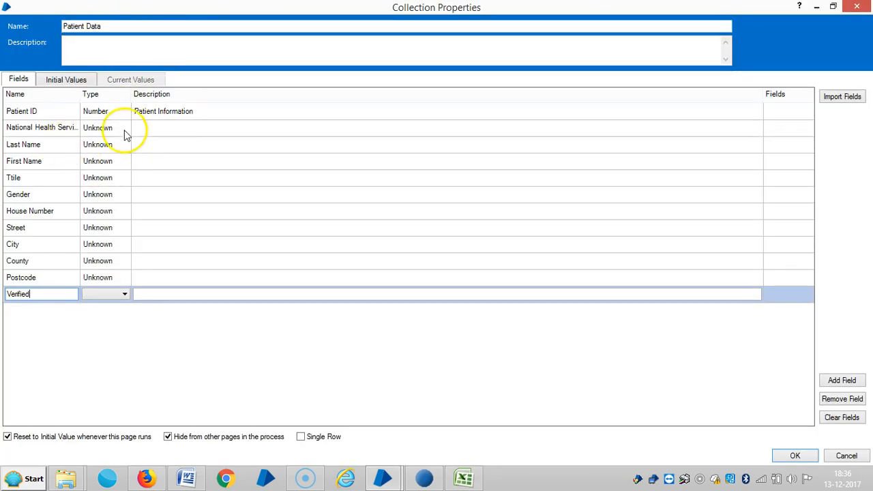
right_click(164, 111)
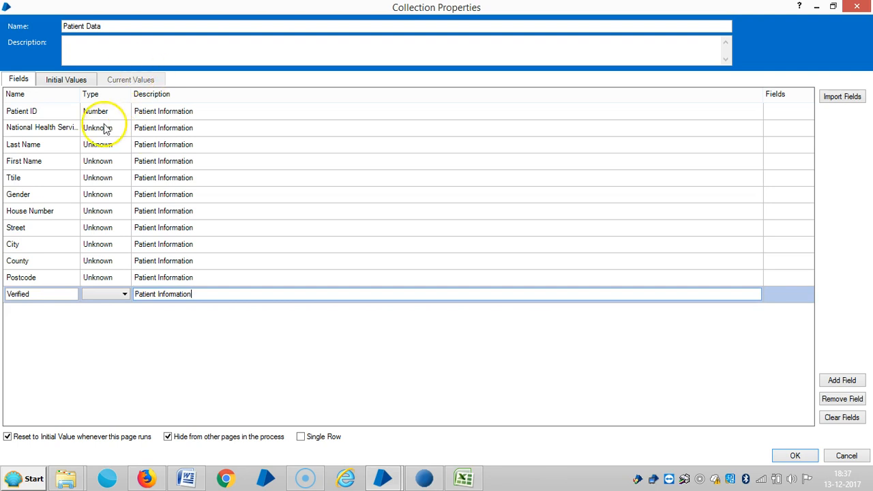
click(124, 128)
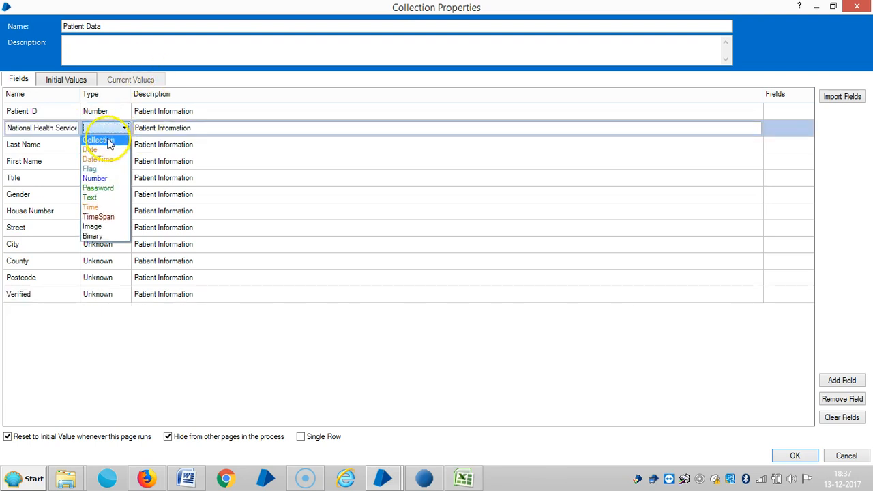
mouse_move(102, 164)
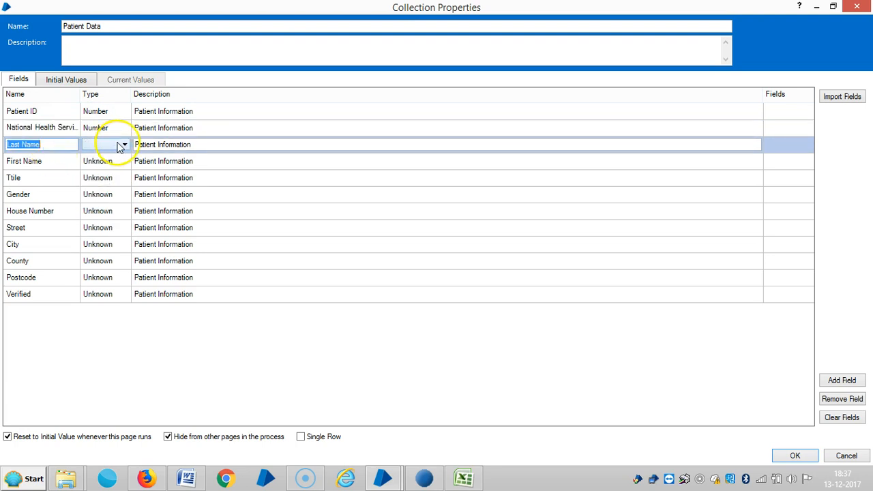
click(123, 144)
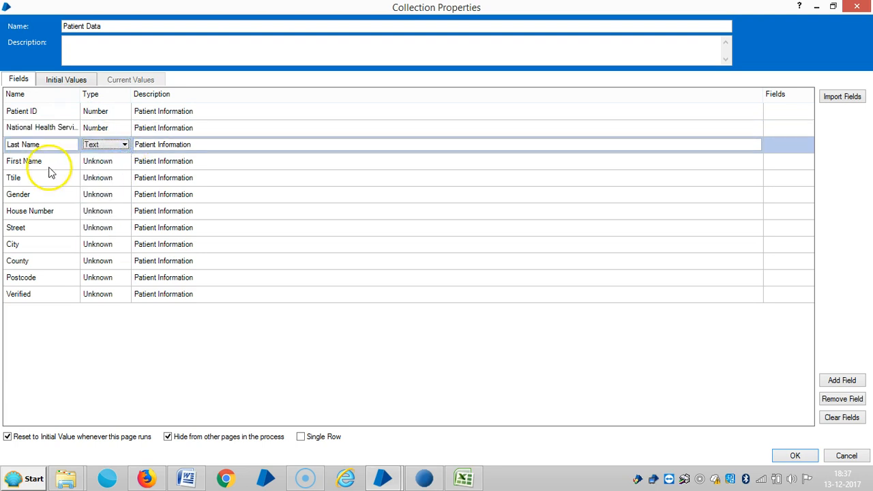
click(124, 161)
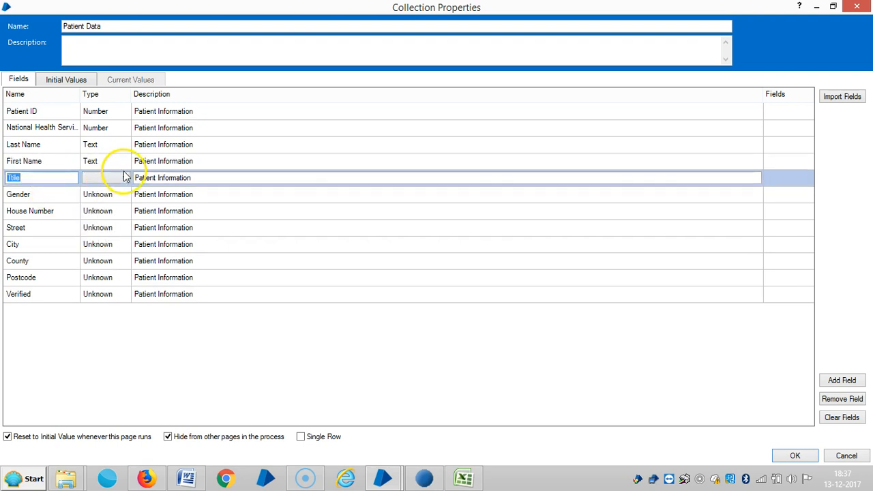
click(125, 178)
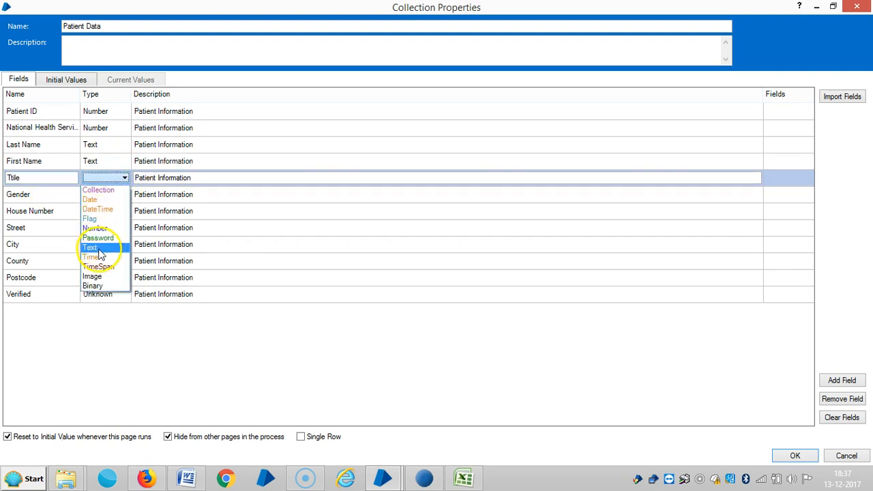
click(91, 247)
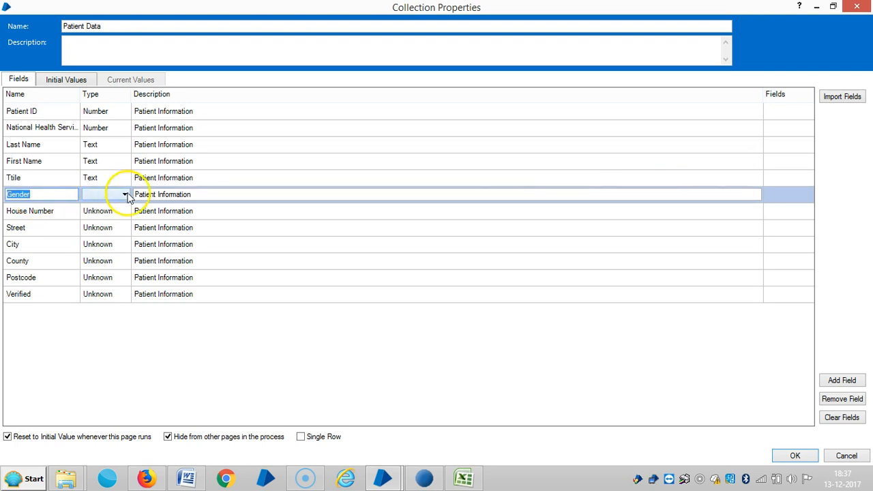
- Set Gender and Verified to Flag and give House Number a data type
click(125, 194)
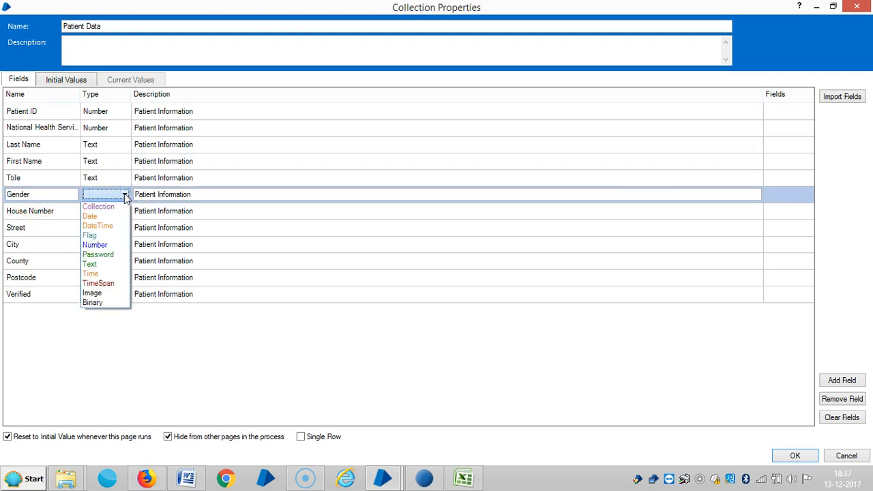
mouse_move(91, 235)
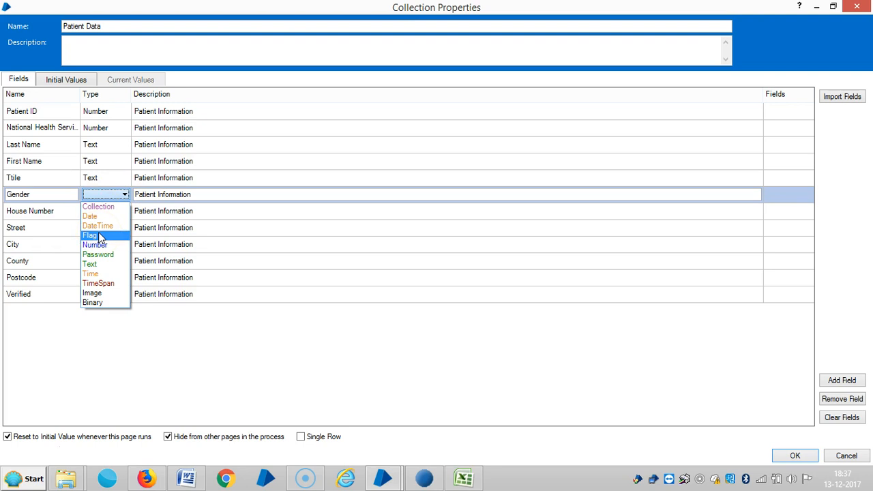
click(89, 235)
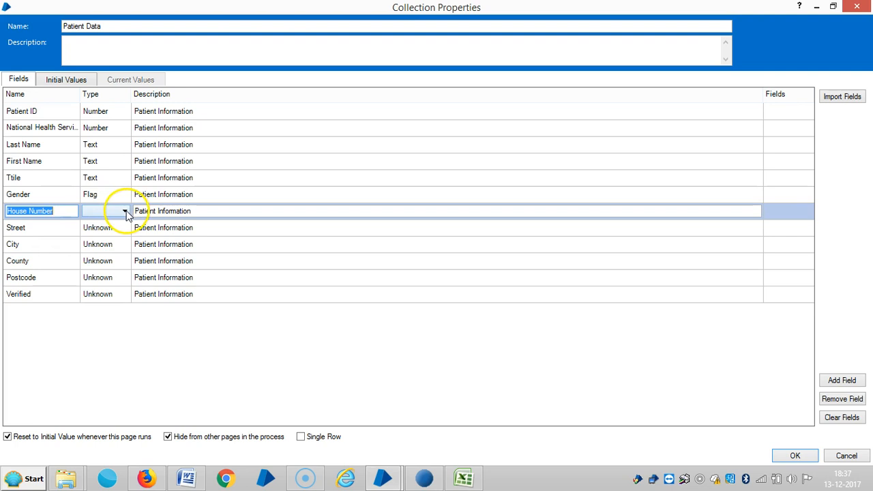
click(125, 211)
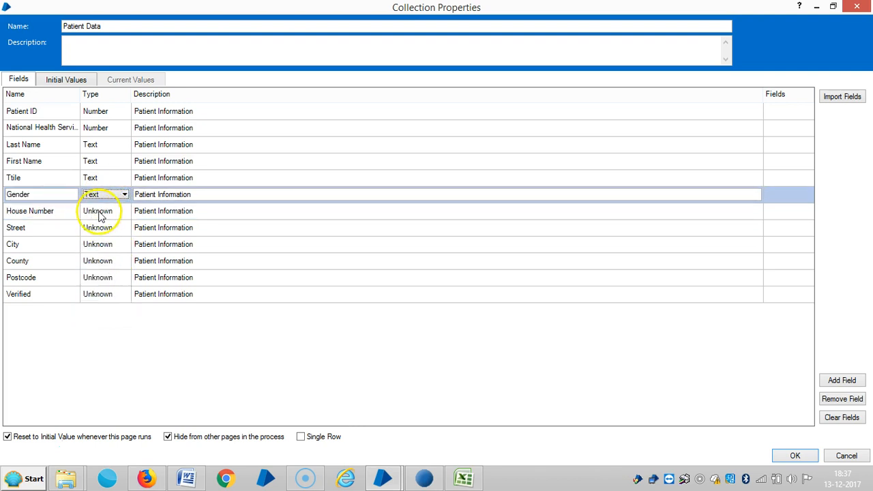
click(124, 210)
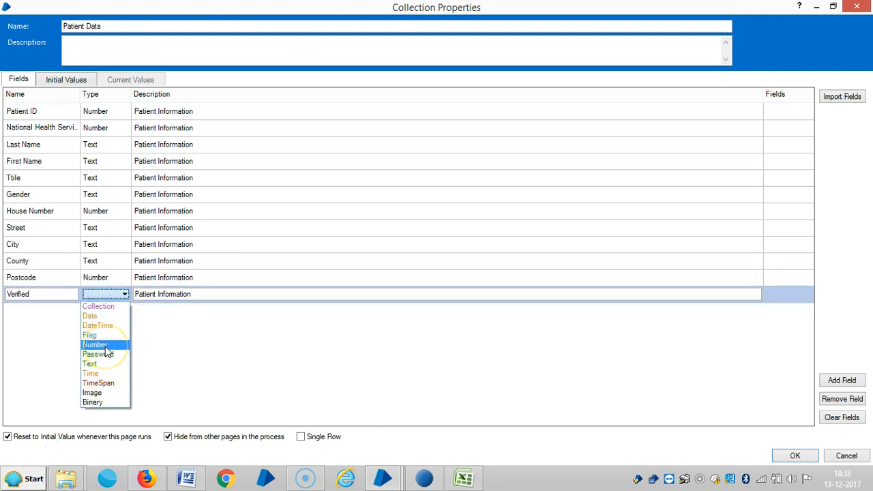
mouse_move(90, 335)
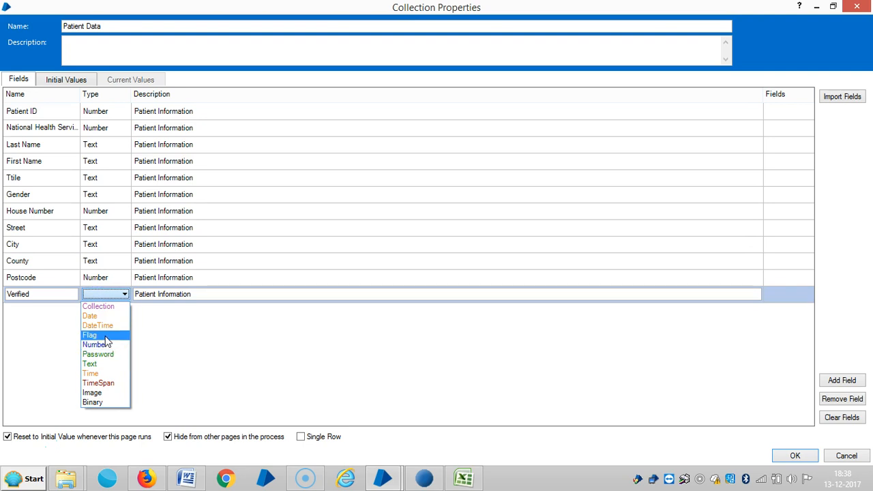
click(66, 79)
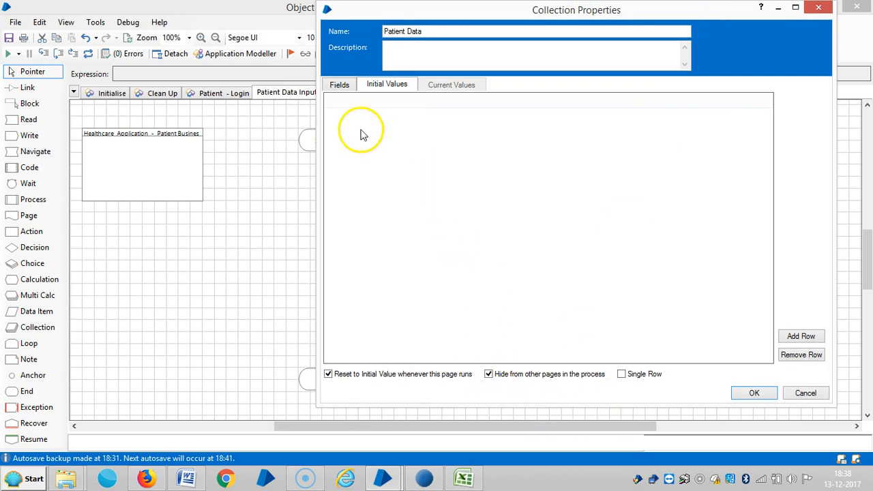
- Review the Fields tab against the Excel columns before closing Collection Properties
click(339, 85)
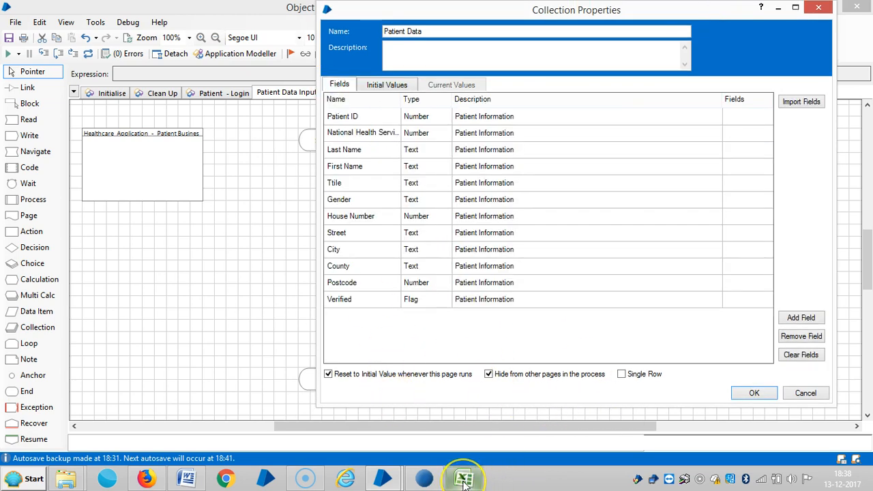
click(464, 477)
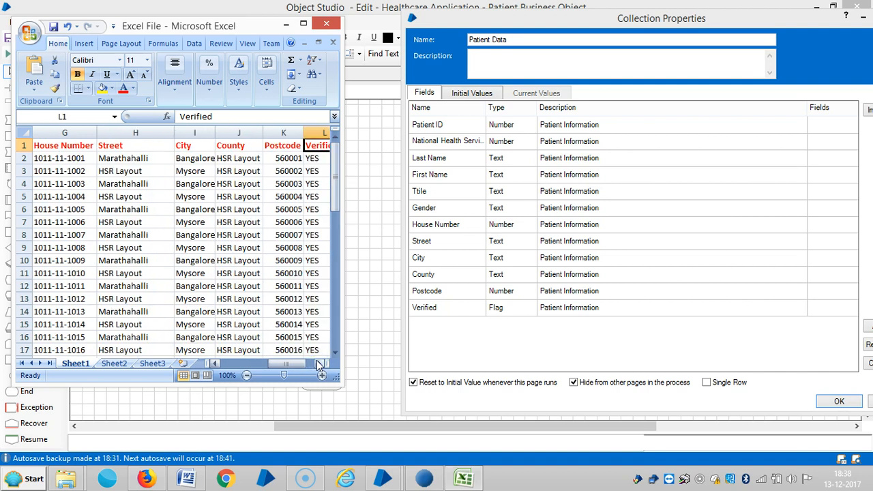
scroll(right, 3)
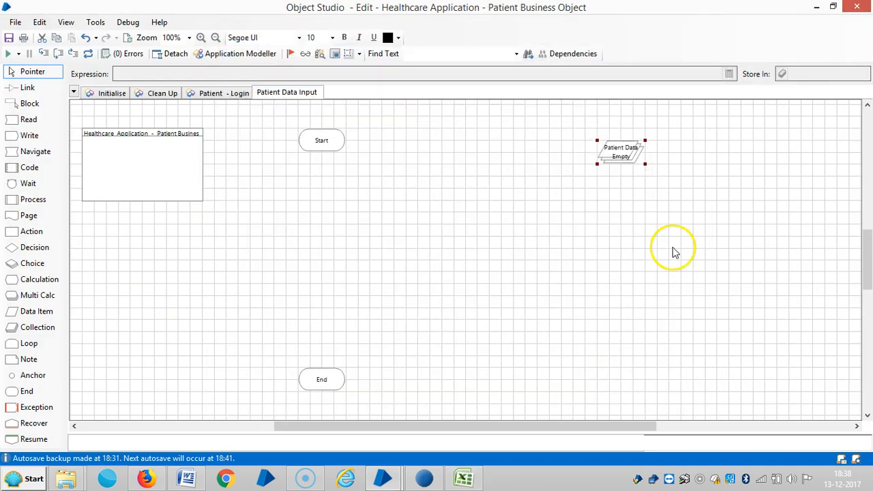
- Add a Create Instance action from MS Excel VBO storing its output in a new handle item
click(620, 151)
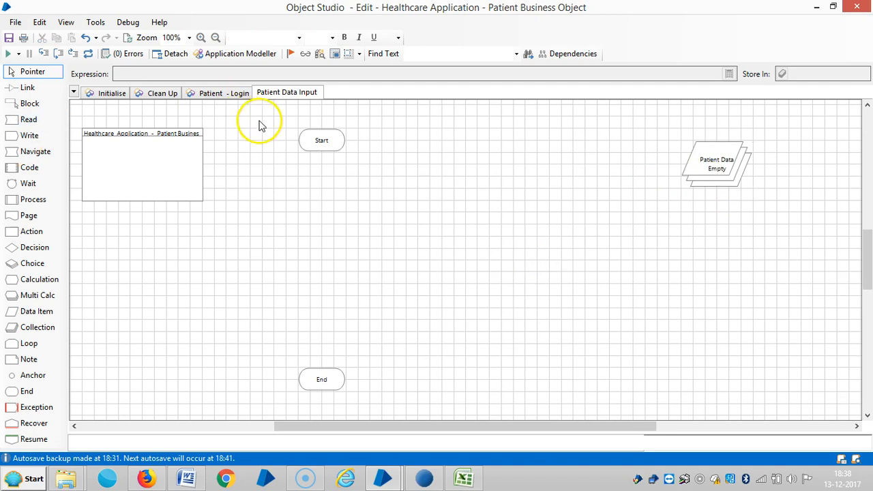
click(150, 163)
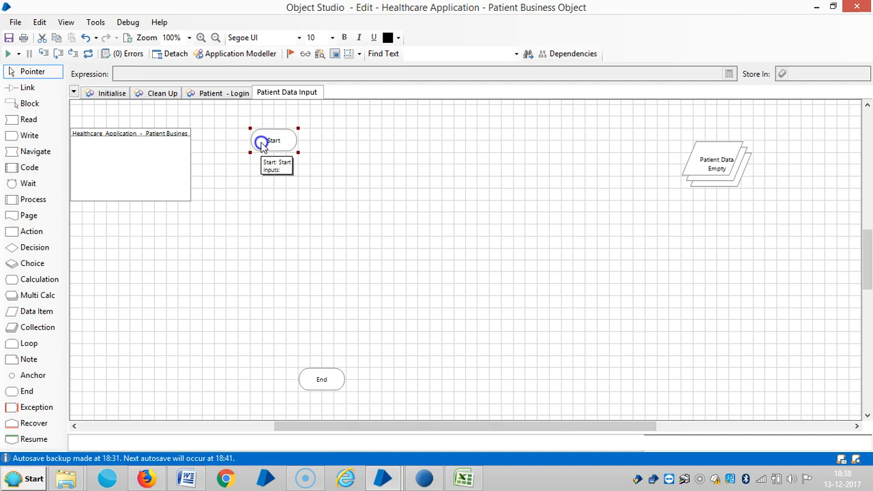
drag(273, 141, 237, 152)
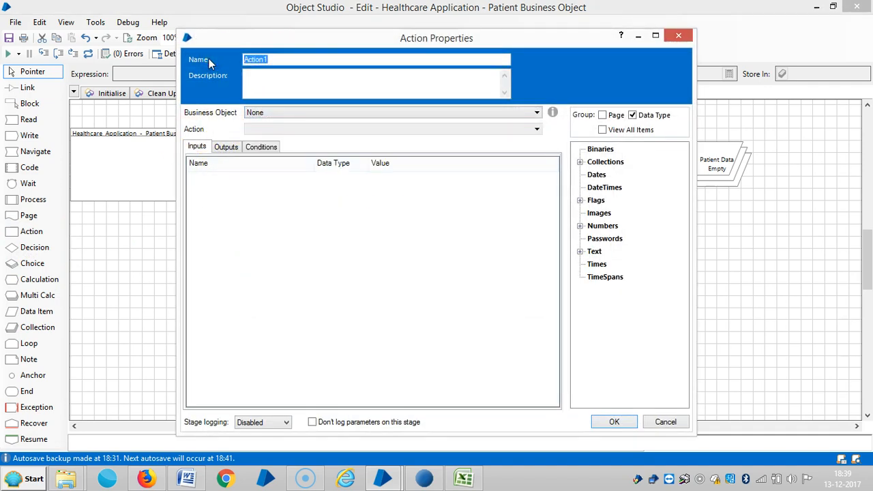
text(Create Instance)
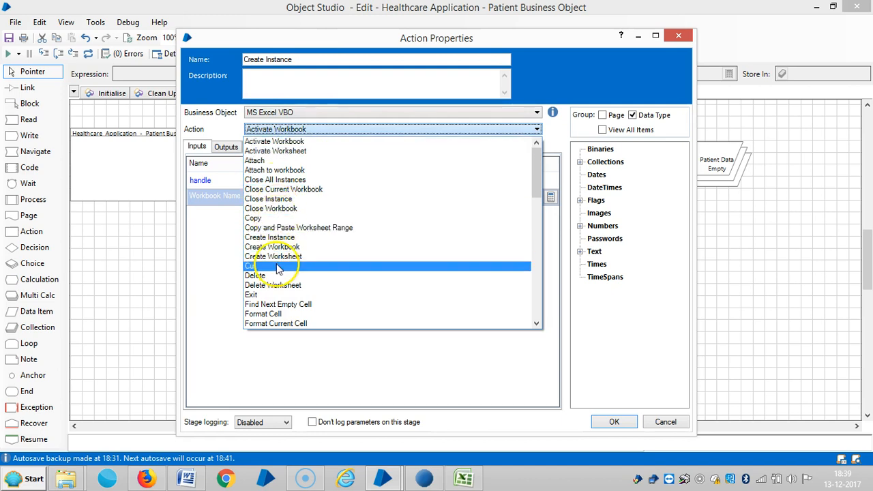
click(270, 237)
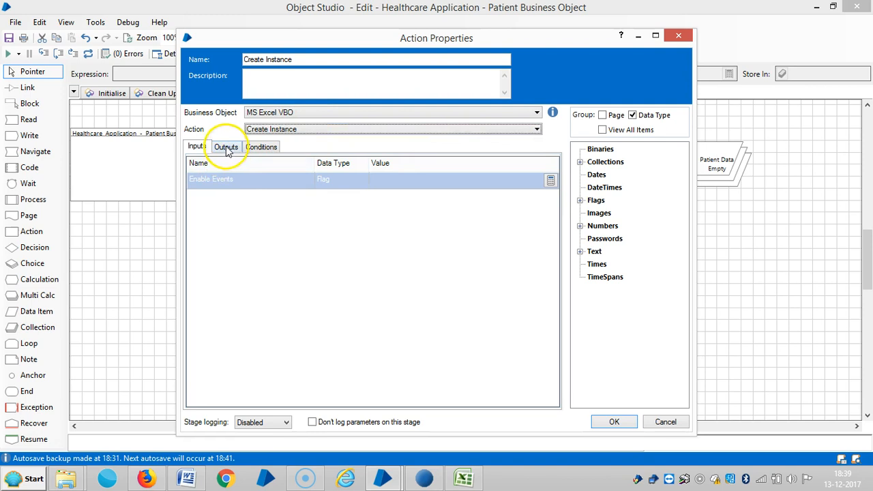
click(226, 147)
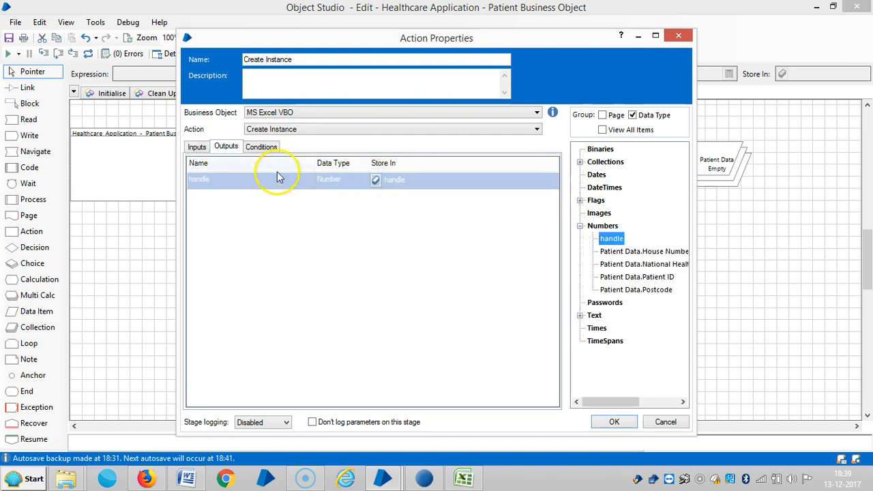
click(196, 146)
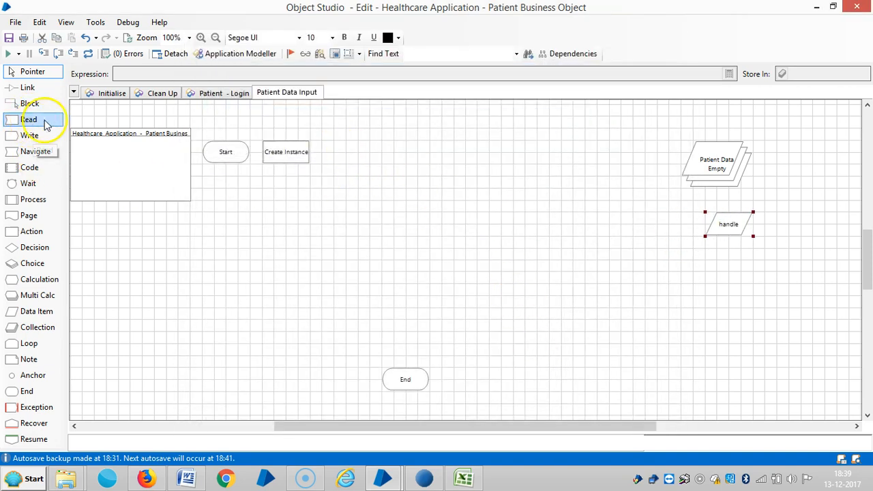
mouse_move(67, 479)
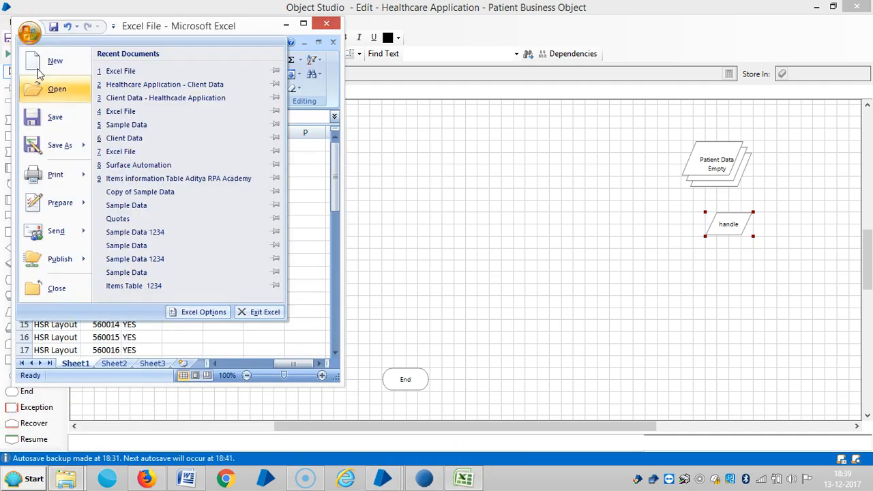
- Save the workbook as Healthcare Application - Patient Data and close Excel
click(60, 145)
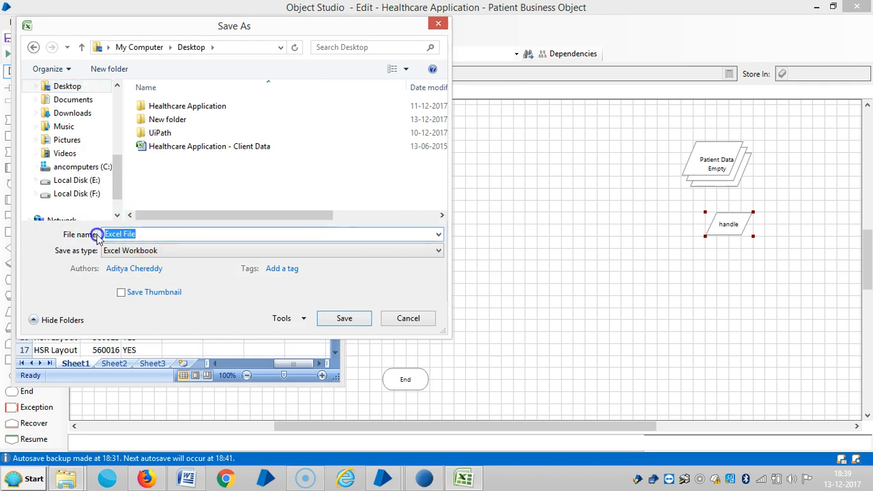
click(210, 146)
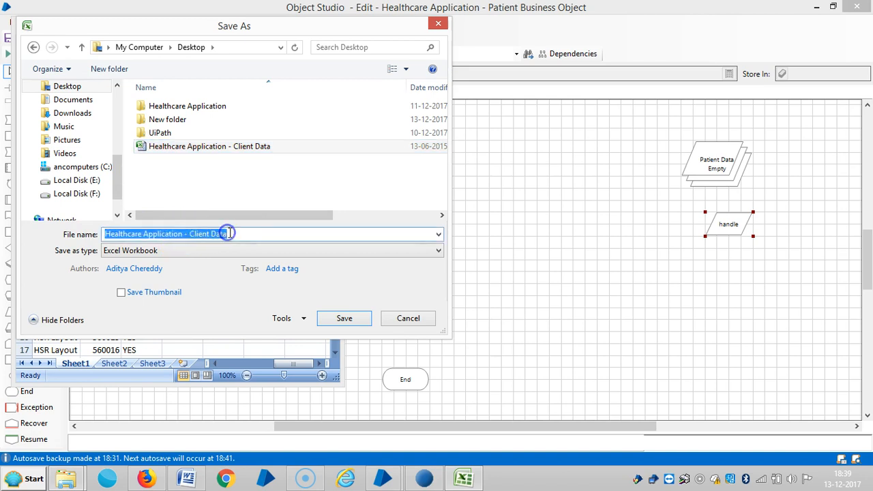
double_click(207, 234)
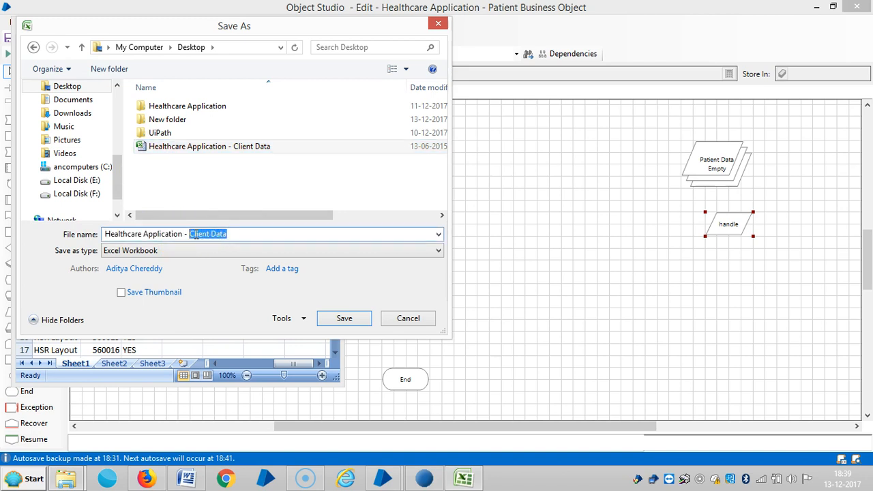
text(Patie)
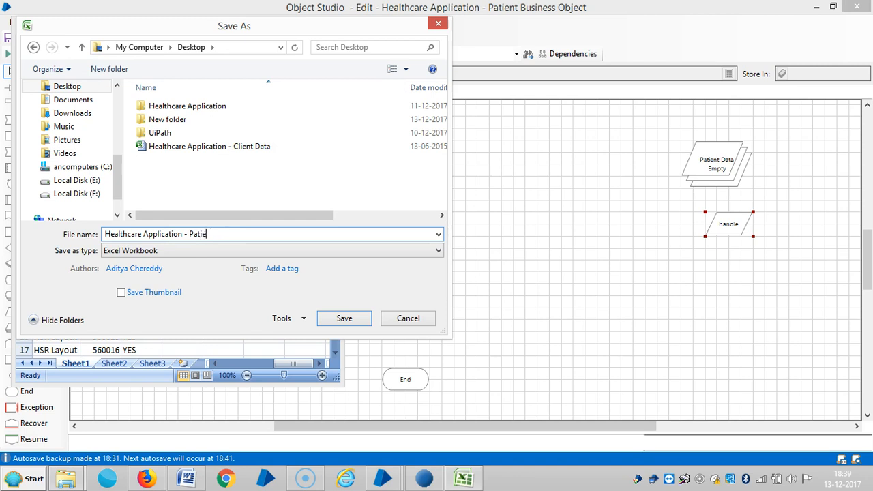
text(nt Darta)
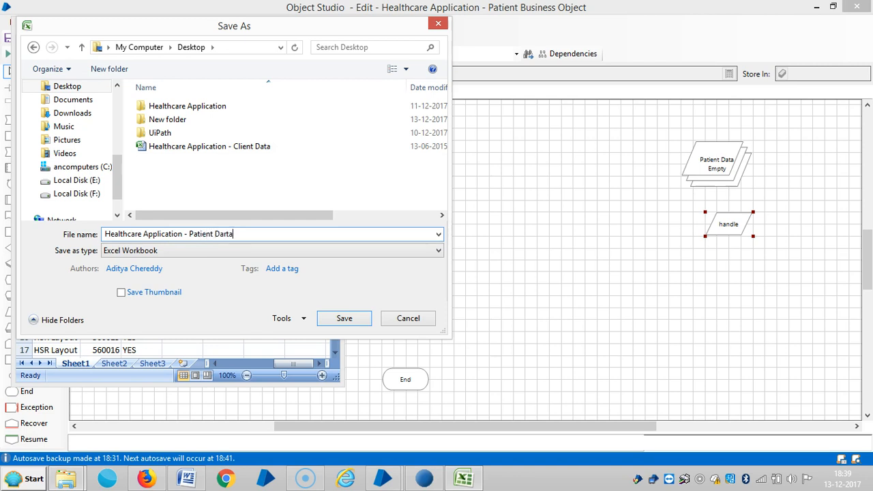
key(Backspace)
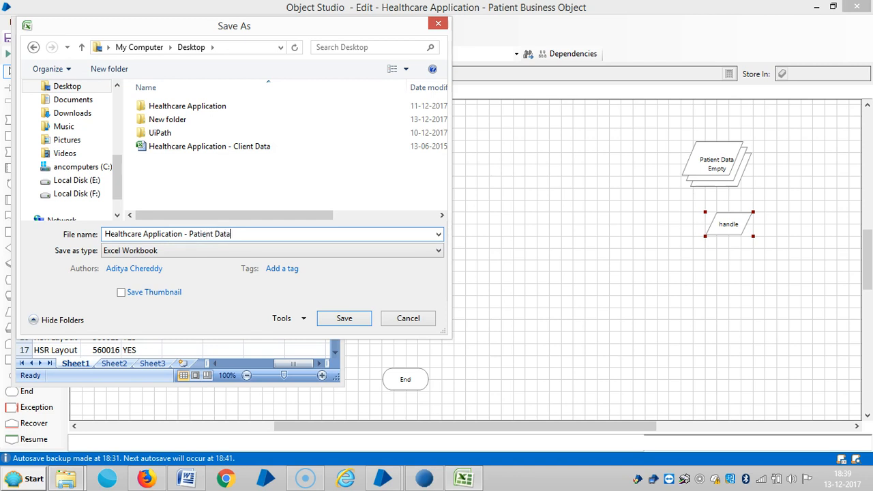
click(344, 318)
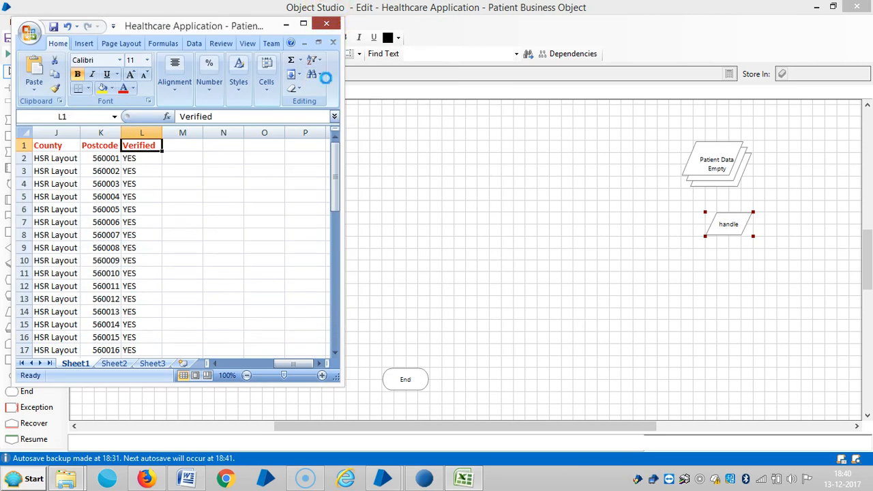
click(326, 23)
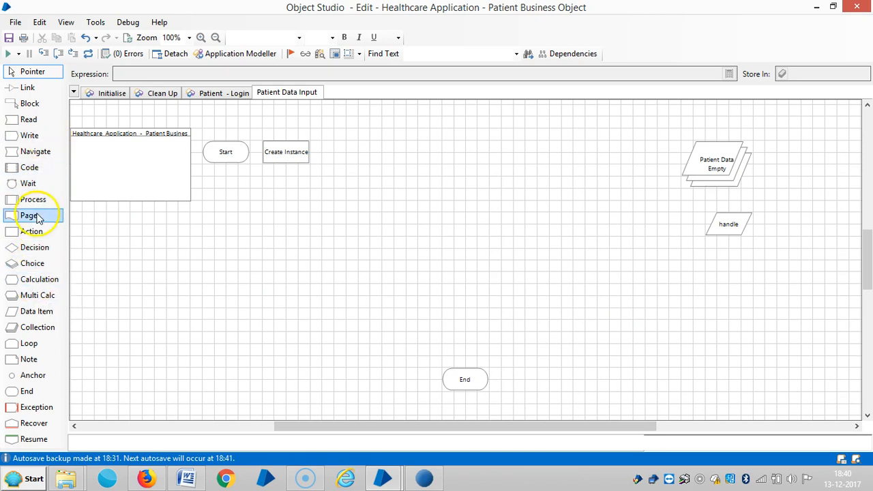
mouse_move(37, 295)
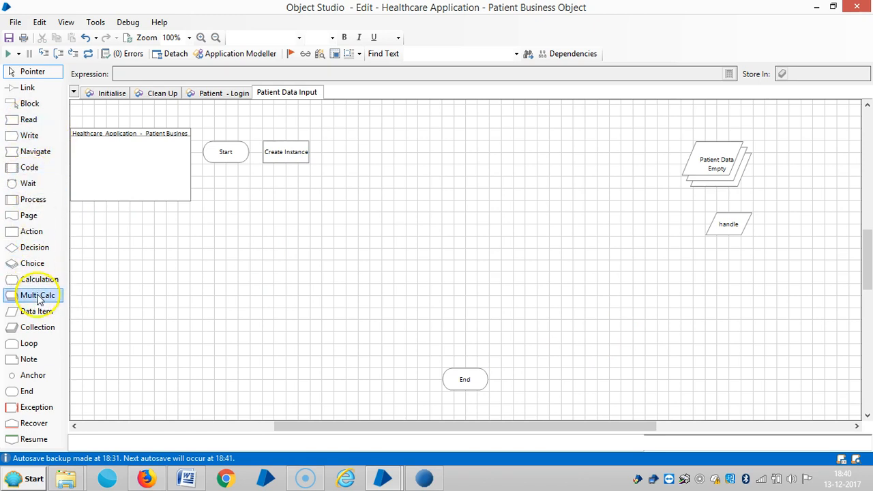
- Add an Action stage below Create Instance and set its business object to MS Excel VBO
click(36, 311)
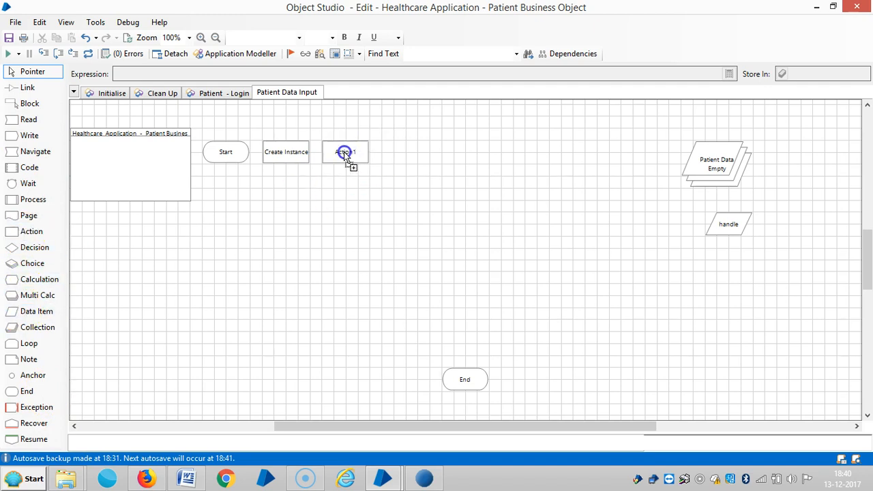
double_click(345, 151)
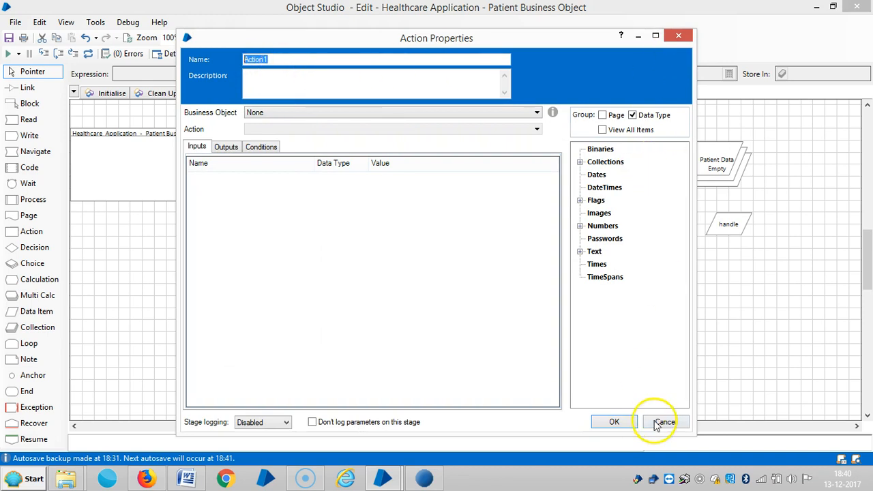
click(663, 422)
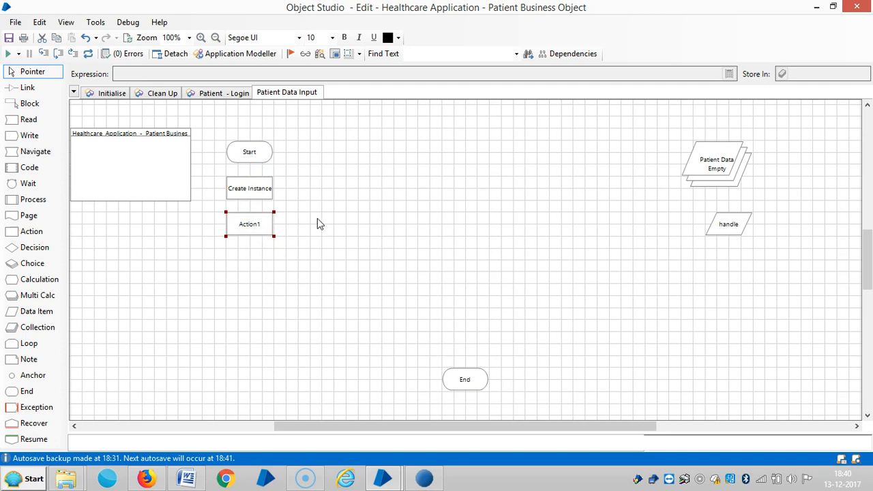
double_click(249, 224)
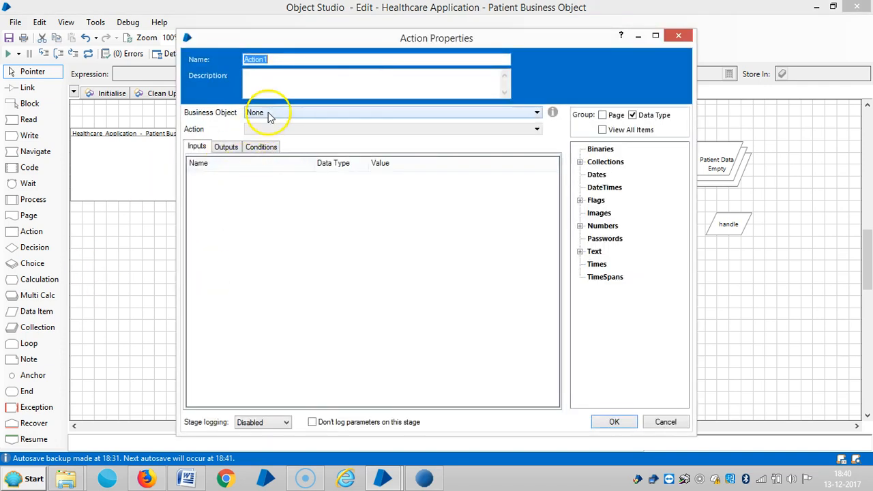
click(537, 112)
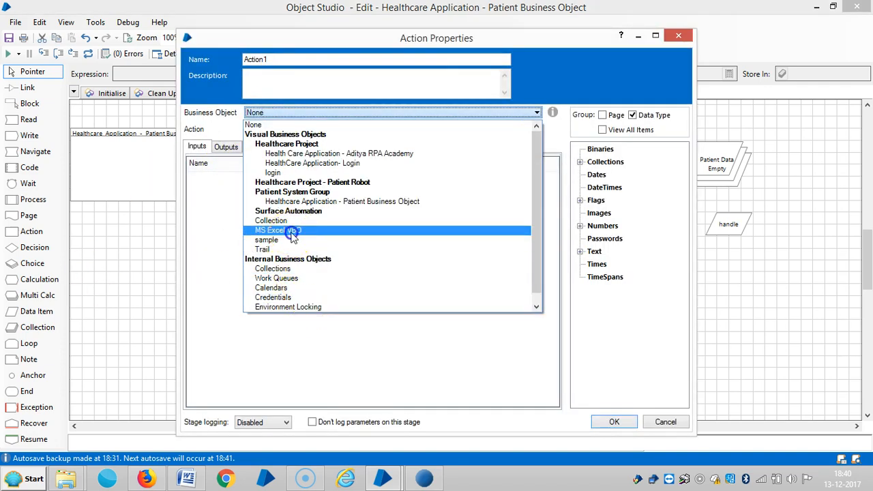
click(275, 230)
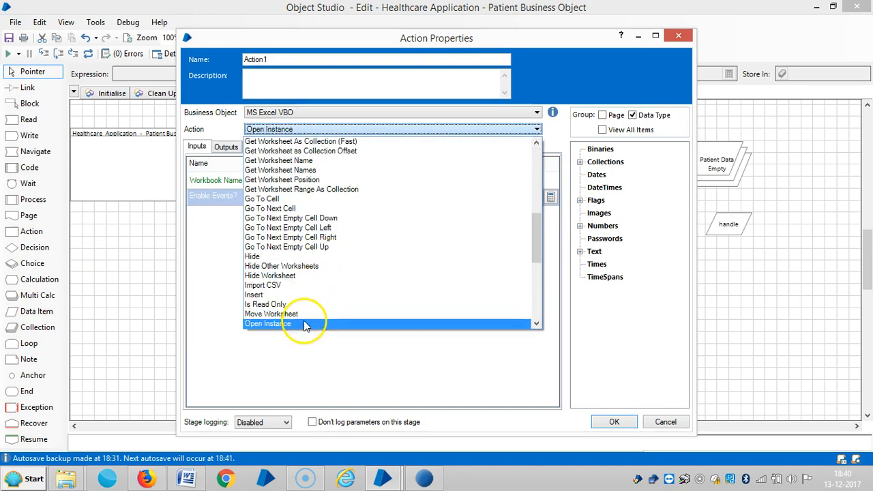
- Choose the Open Workbook action and feed its handle input from the handle data item
click(267, 324)
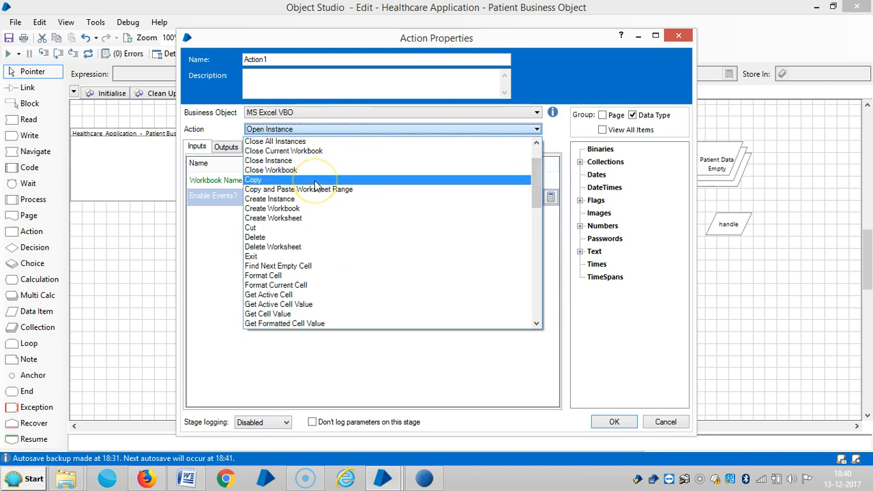
scroll(down, 3)
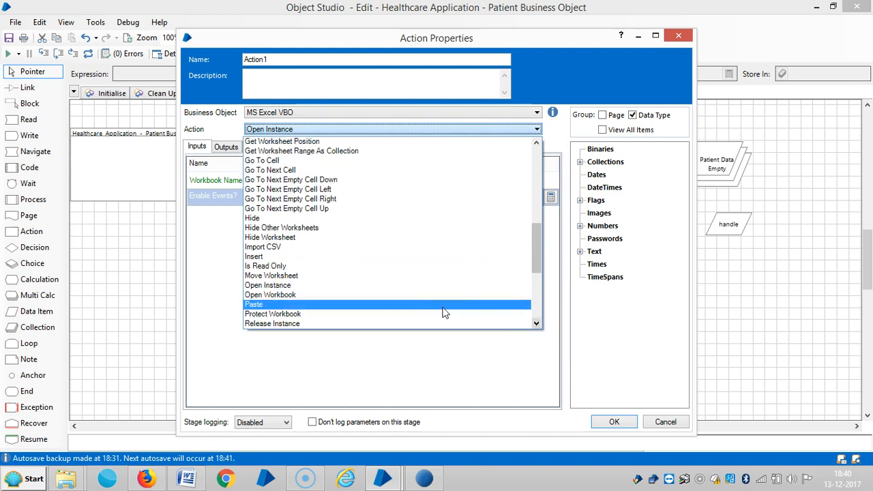
click(270, 294)
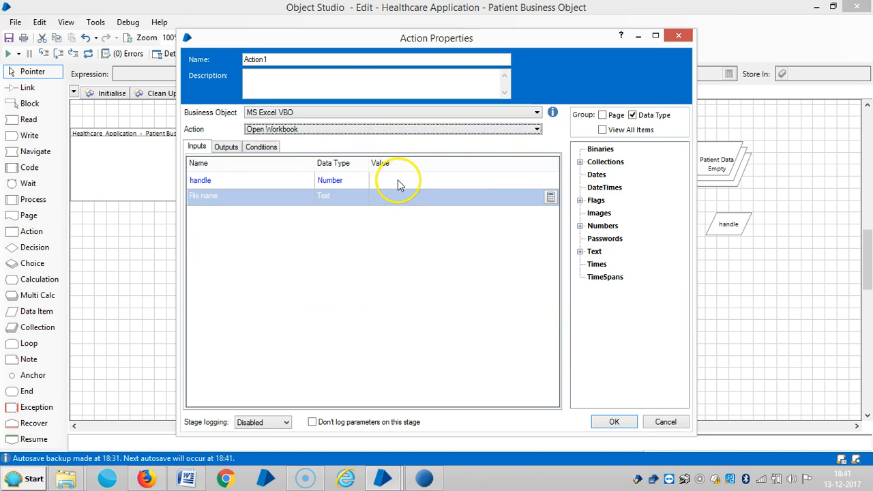
click(461, 178)
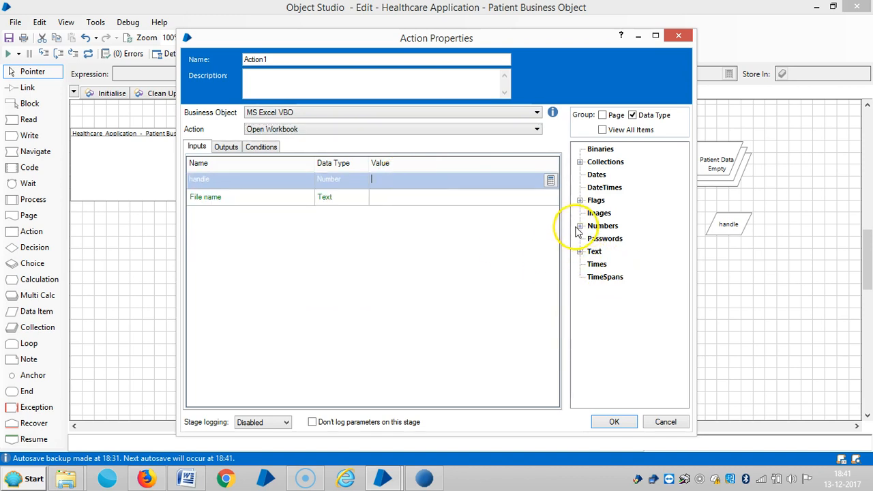
click(580, 226)
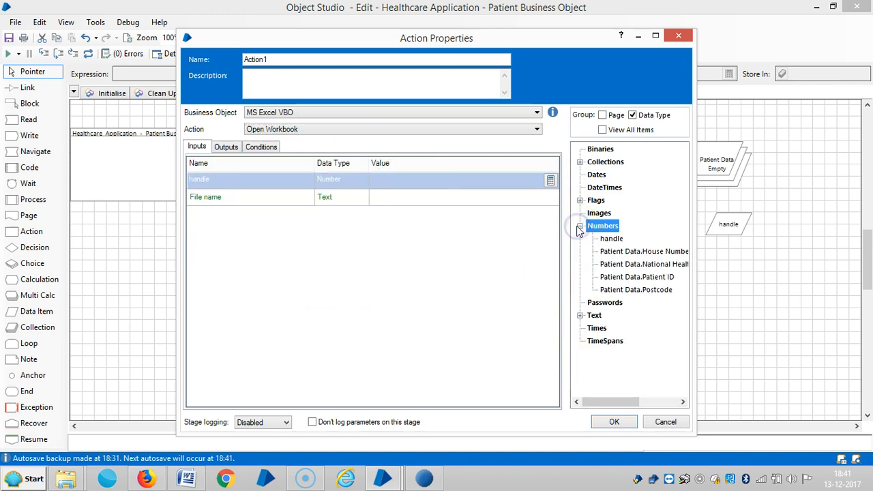
double_click(611, 239)
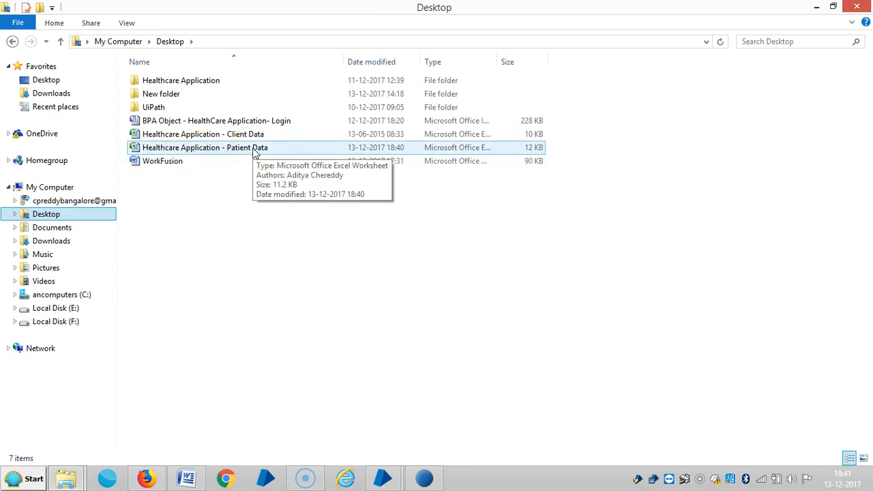
- Copy the Desktop path of Healthcare Application - Patient Data.xlsx and return to Blue Prism
right_click(205, 148)
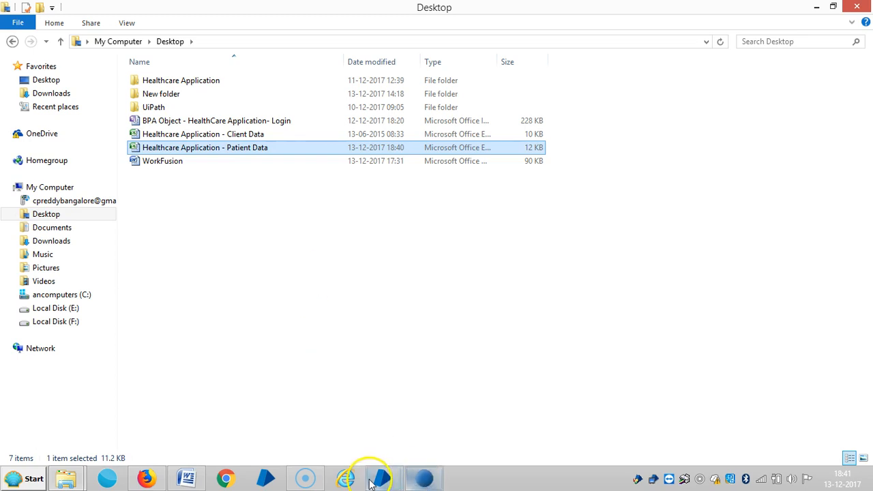
click(381, 478)
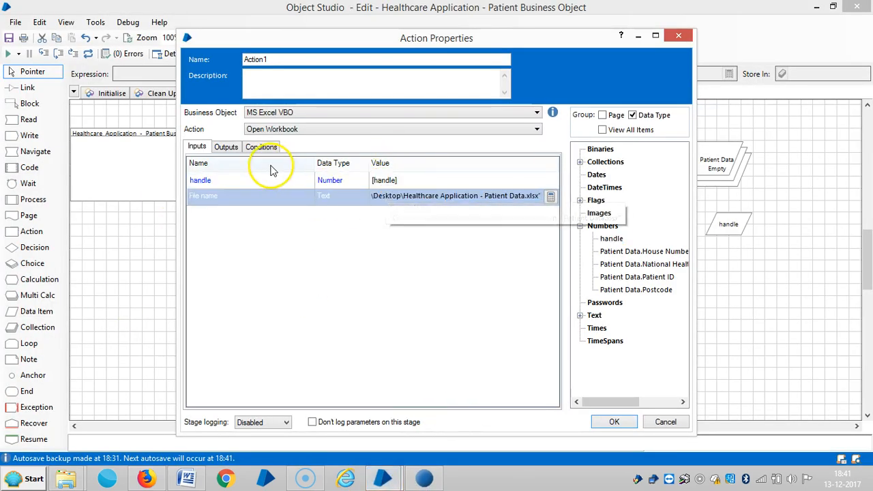
- Store the Workbook Name output in a new Workbook Name item and start renaming the stage Open Workbook
click(225, 147)
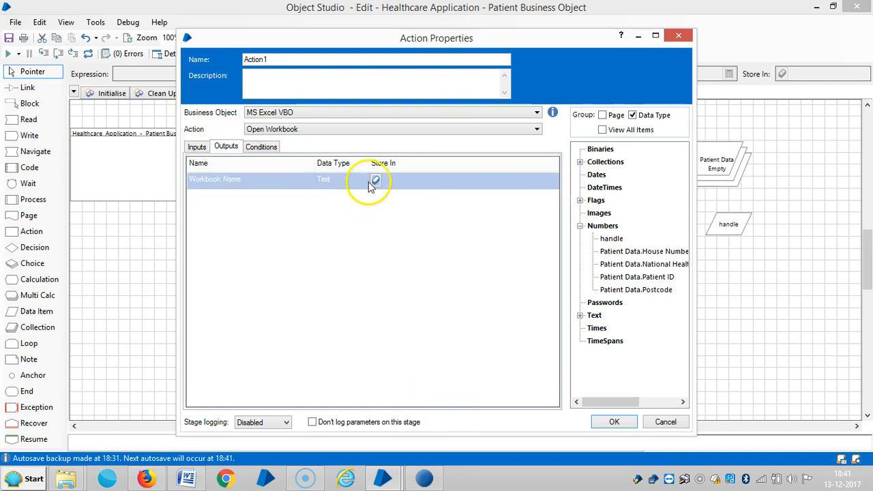
click(375, 179)
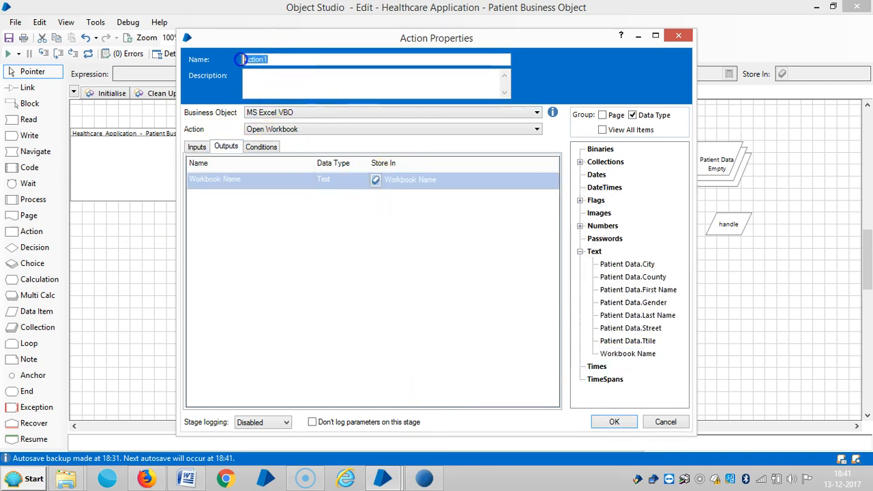
text(Open Workboo)
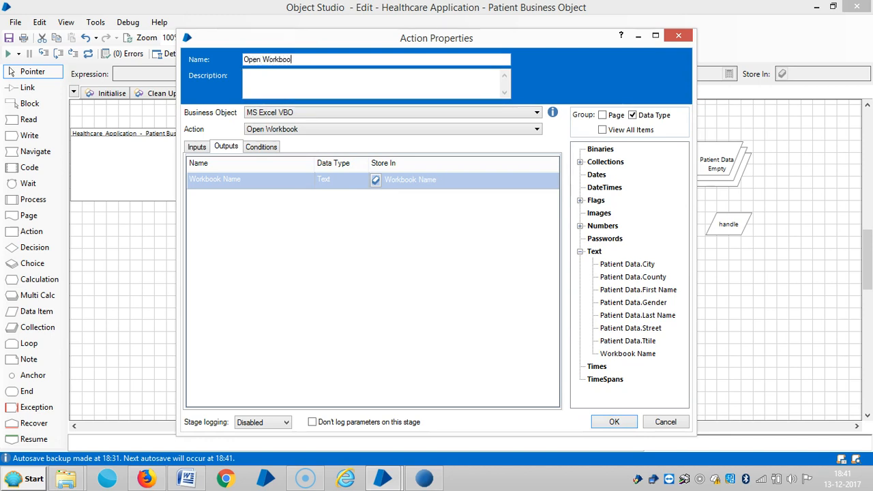
- Confirm the Open Workbook stage and select the Workbook Name data item on the page
click(613, 422)
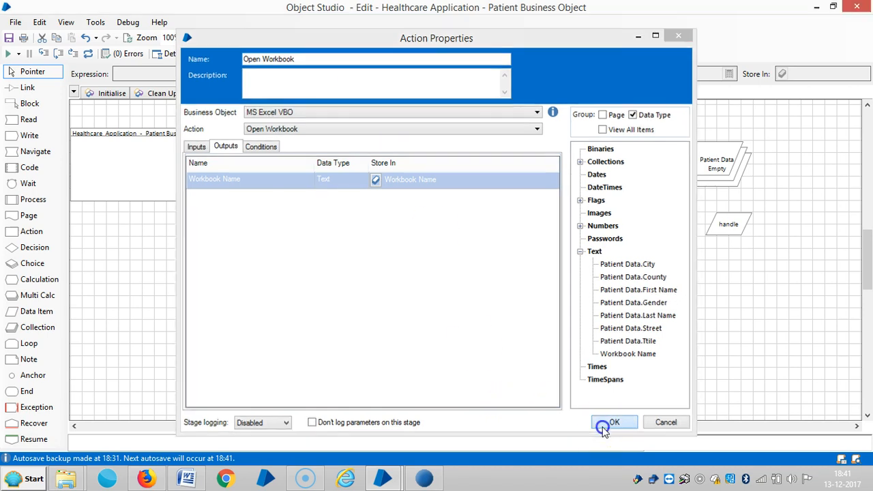
click(613, 423)
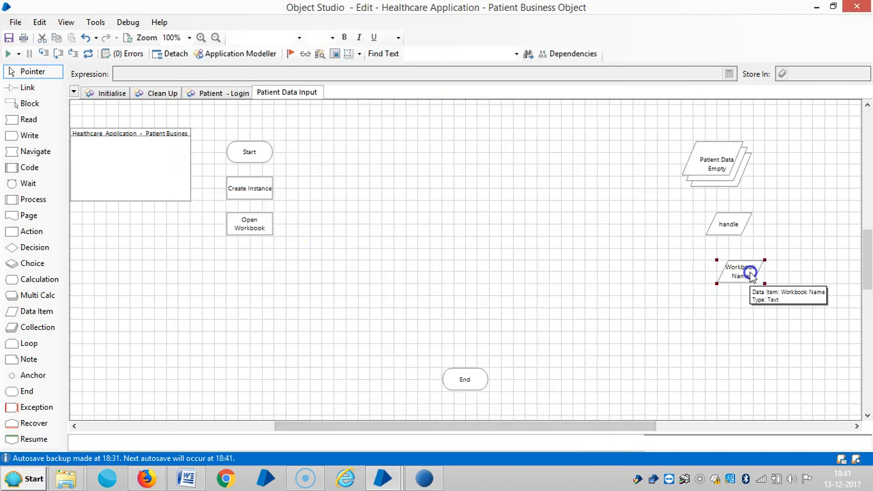
mouse_move(34, 247)
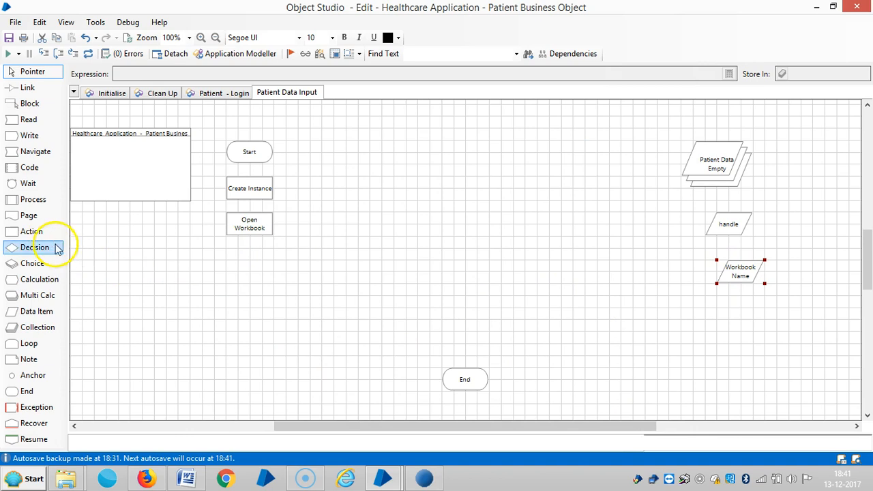
mouse_move(24, 256)
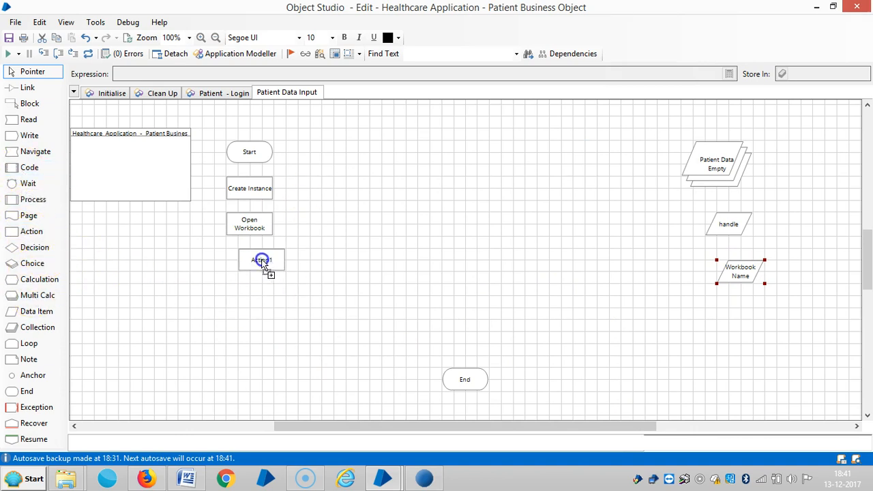
- Name the new stage Show and set it to MS Excel VBO's Show action with [handle] input
double_click(261, 260)
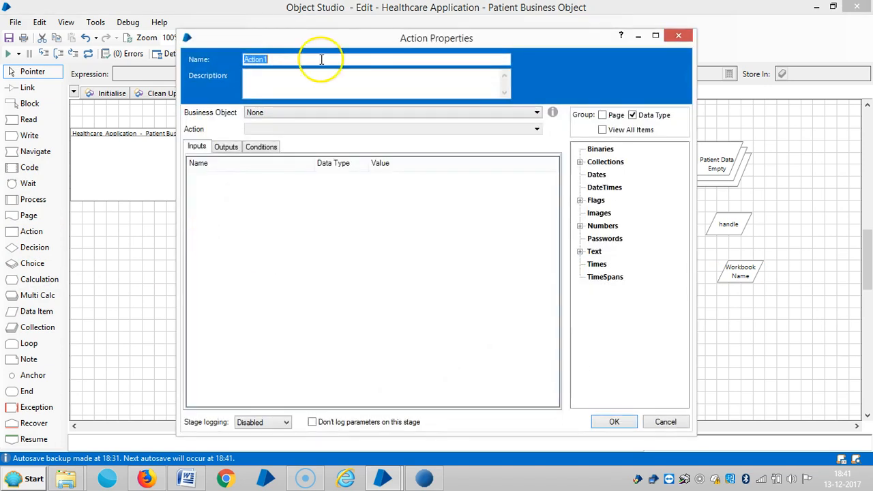
text(S)
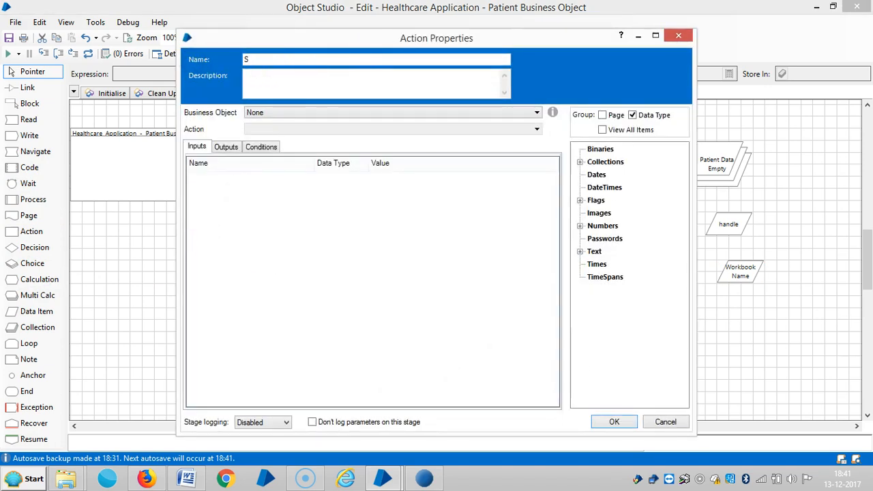
text(how)
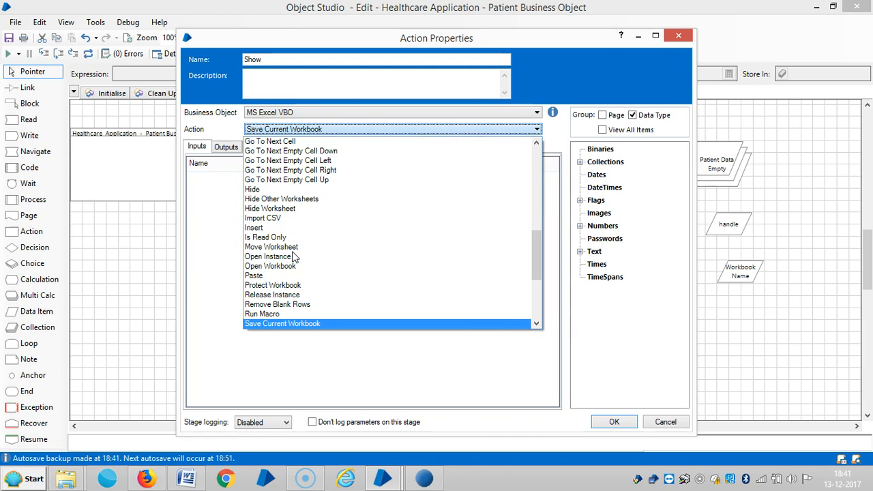
scroll(down, 3)
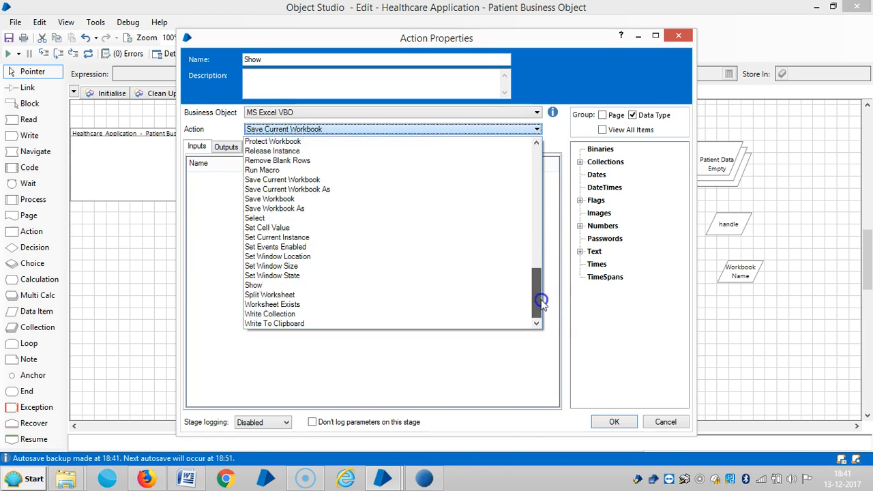
click(254, 285)
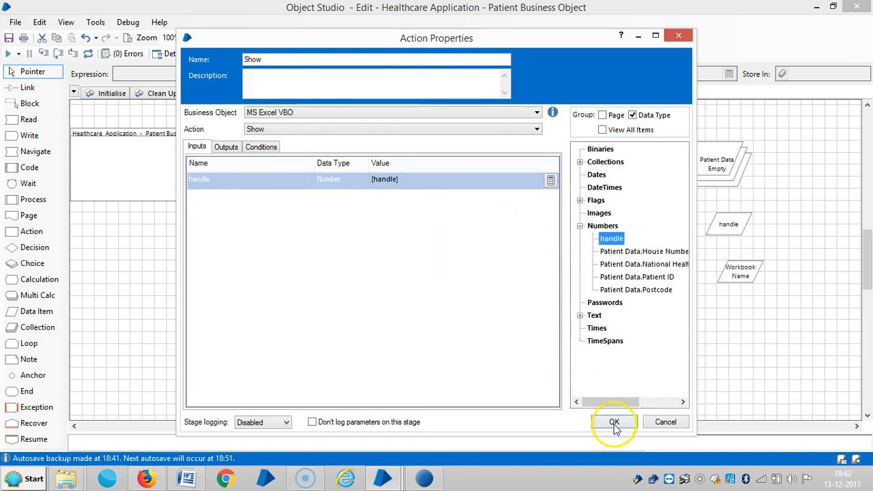
click(614, 422)
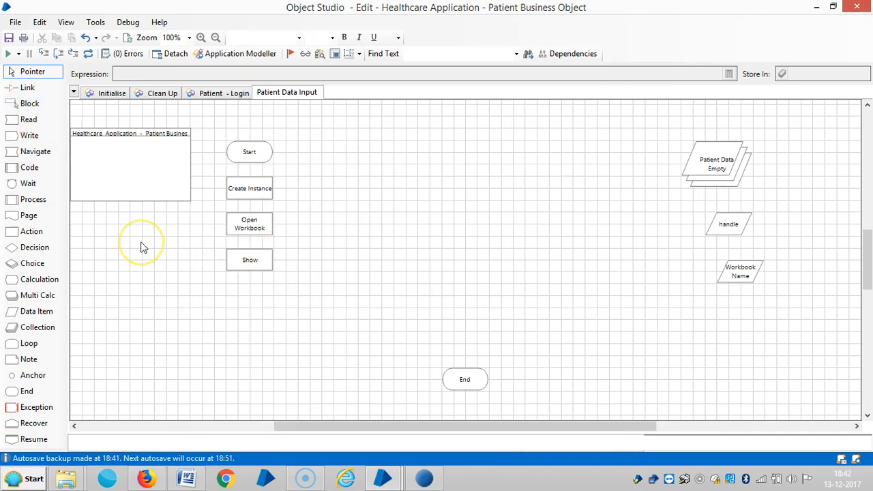
mouse_move(255, 254)
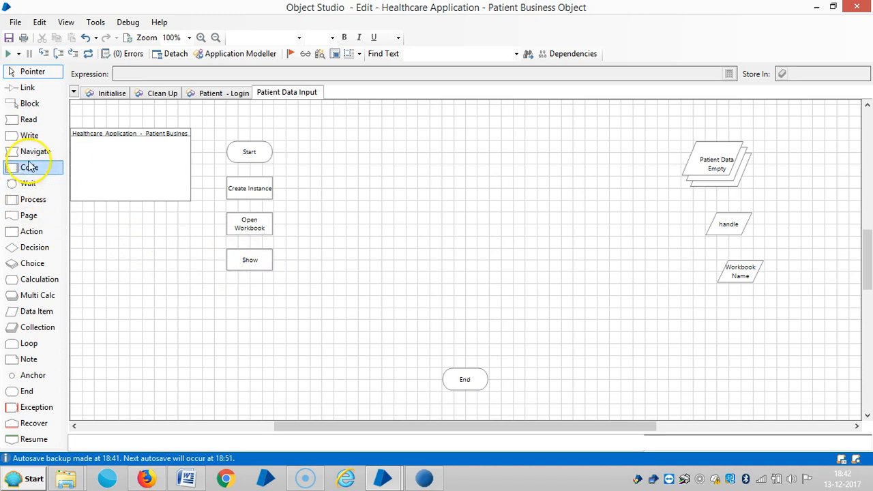
- Place an Action stage below Show and name it Get Work Sheet as a Collection
drag(29, 167, 262, 283)
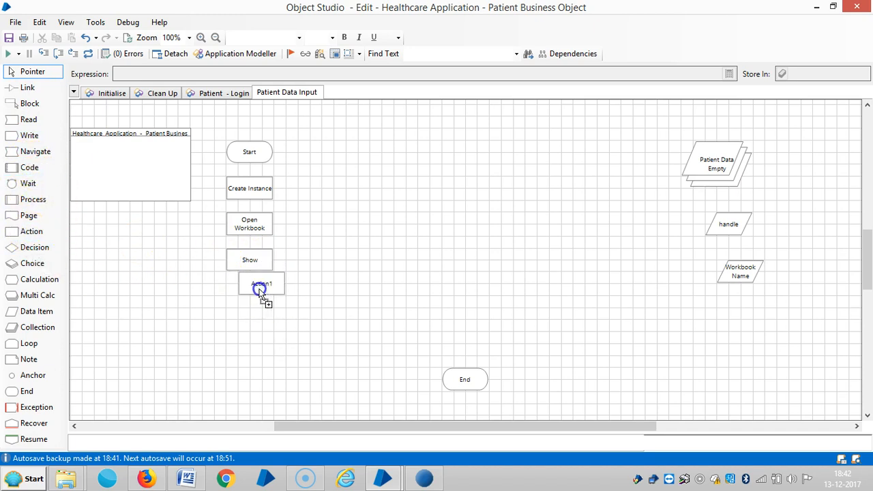
double_click(261, 284)
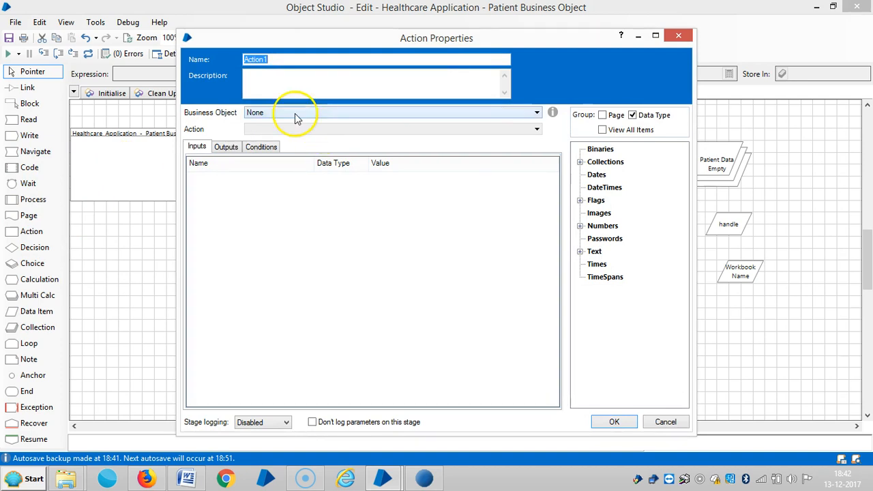
text(Get)
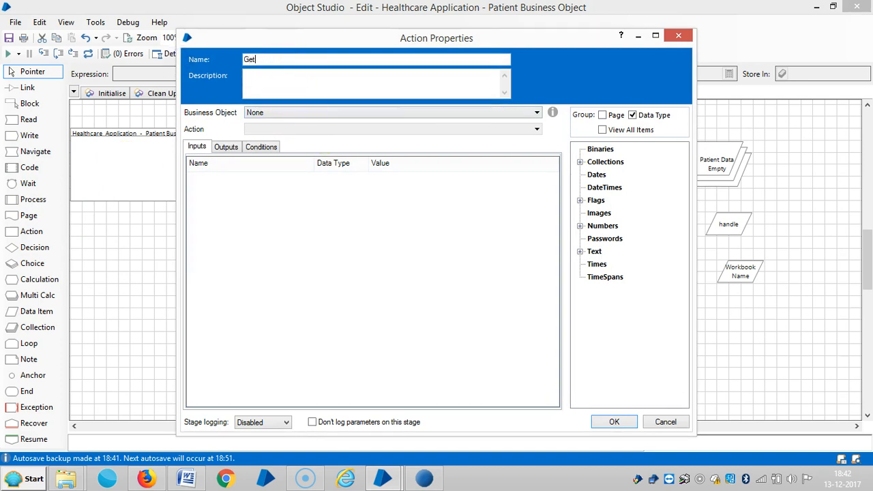
text(Work)
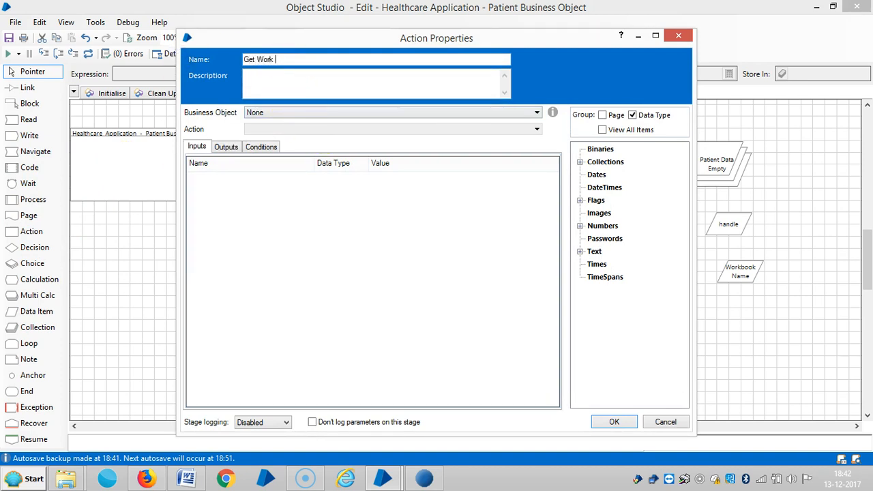
text(Sheet as)
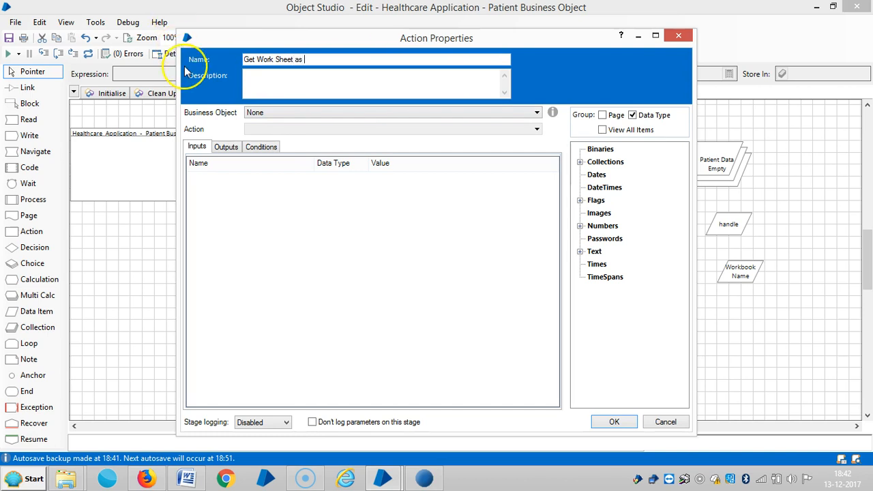
text(a Collection)
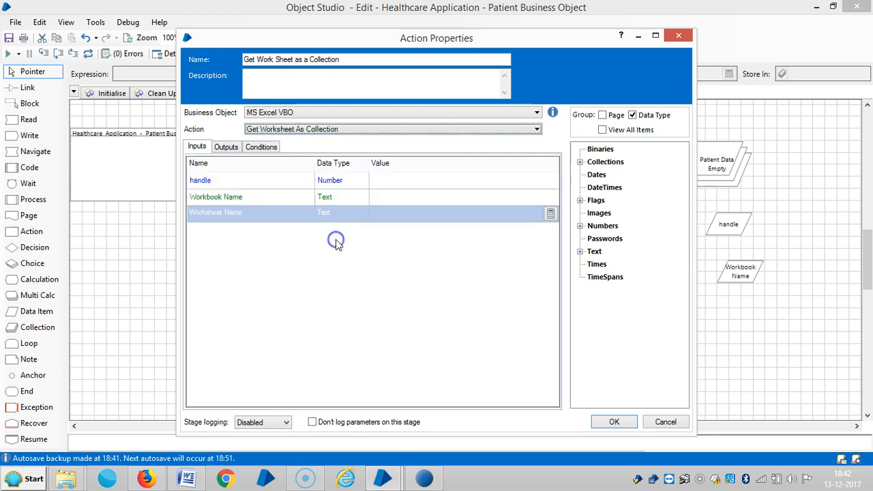
- Set the Get Worksheet As Collection action's handle input from the number data items
click(464, 180)
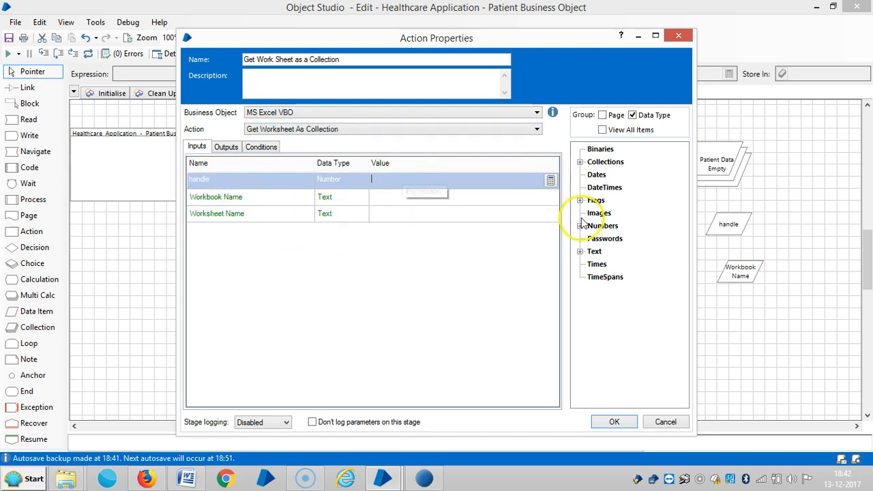
click(580, 226)
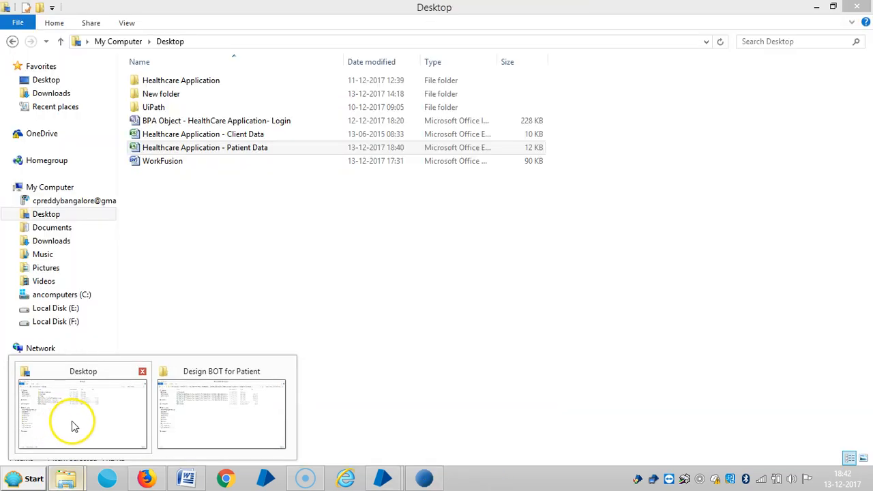
- Open Healthcare Application - Patient Data from the Desktop to check its worksheet name
click(204, 148)
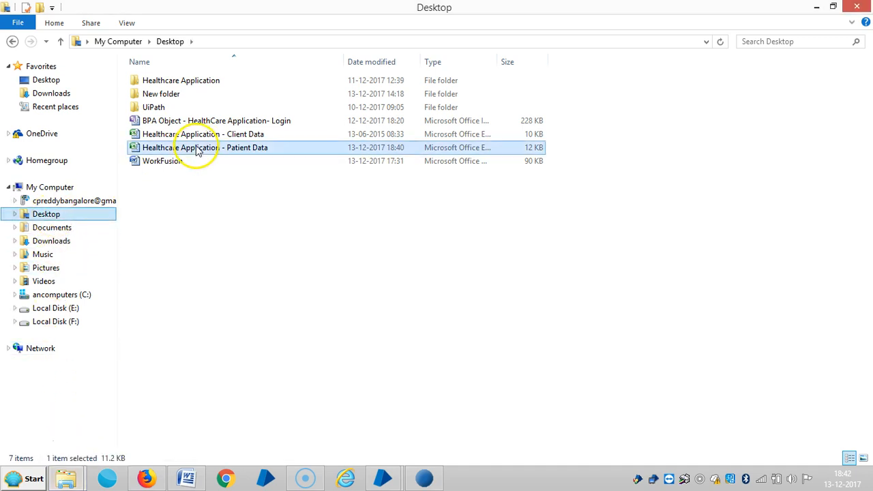
double_click(205, 147)
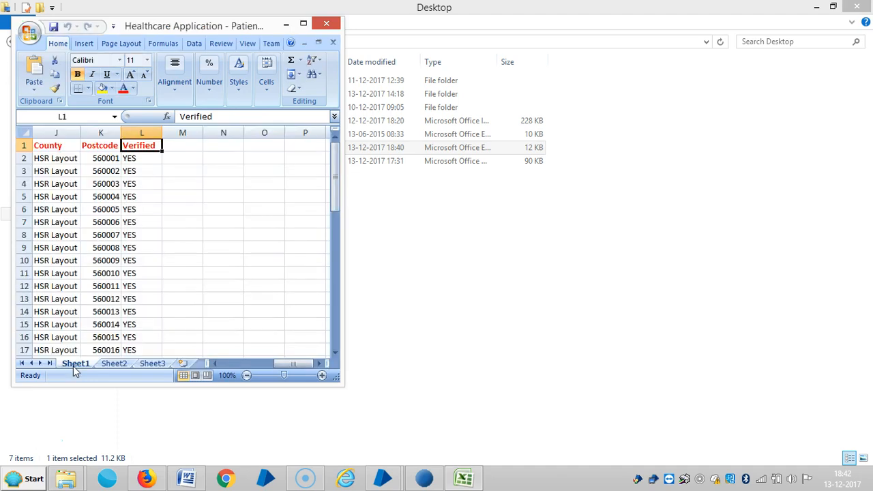
mouse_move(403, 10)
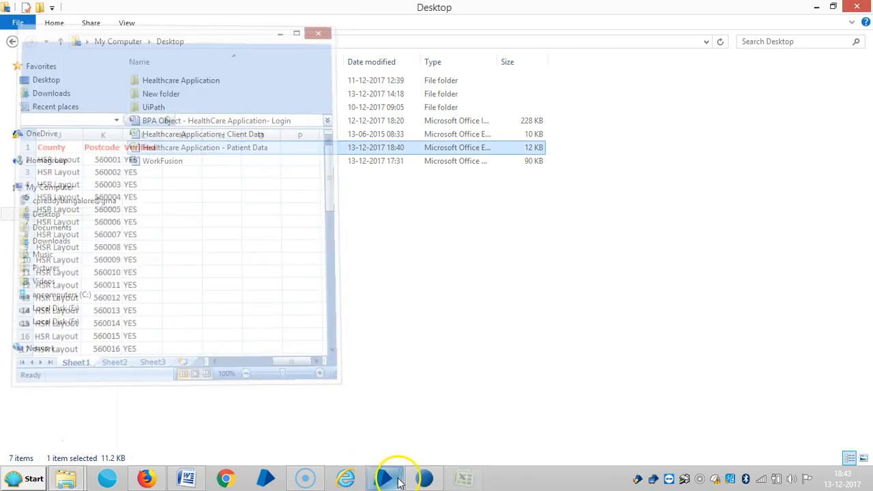
- Set the Worksheet Name input to the expression "Sheet1"
click(389, 477)
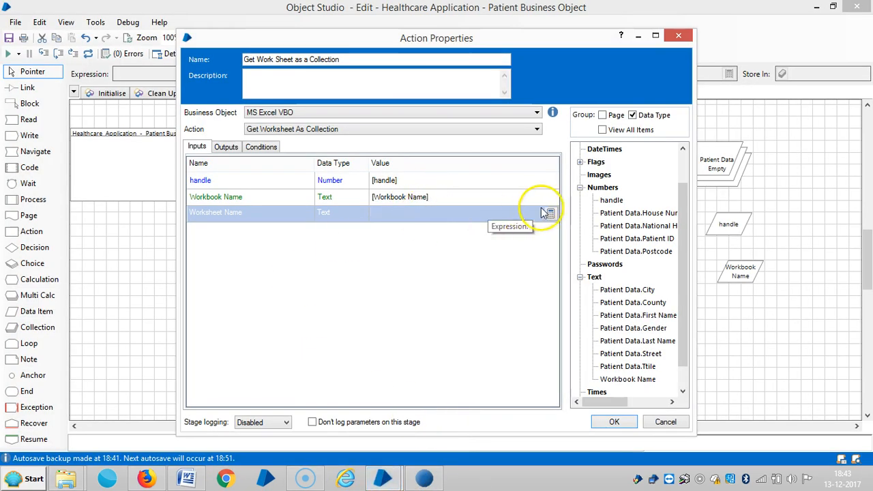
click(549, 212)
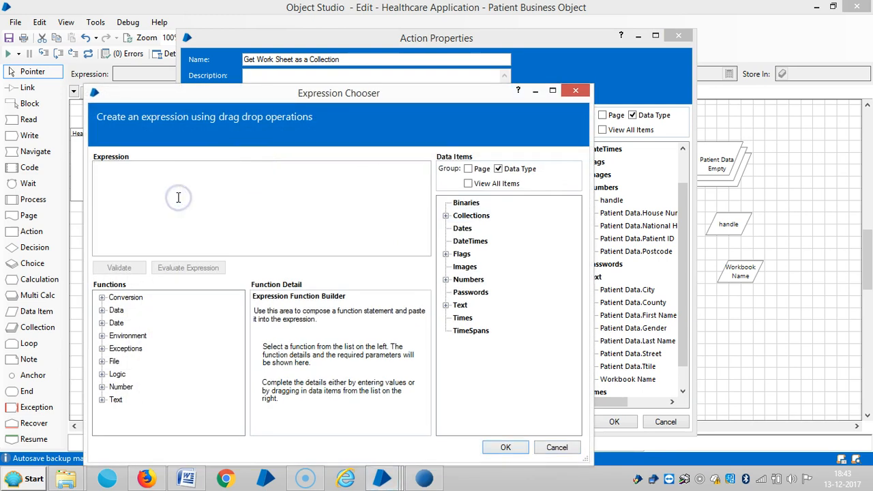
text("Sheet1)
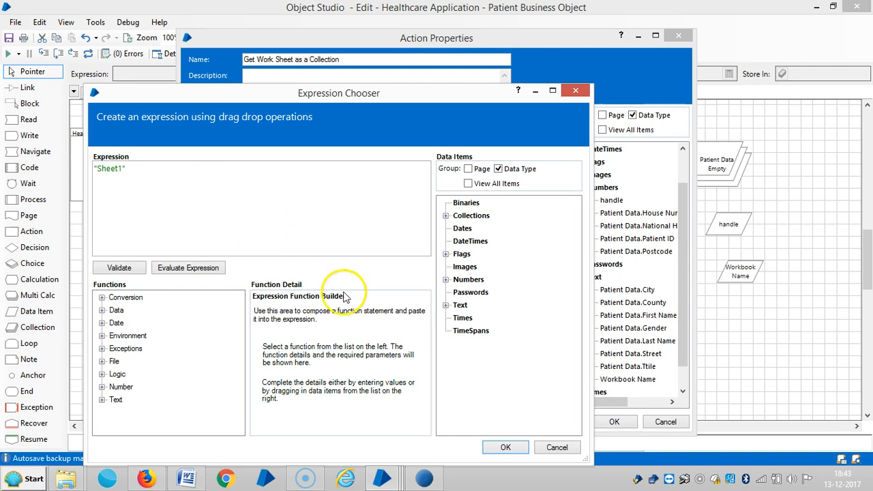
click(506, 448)
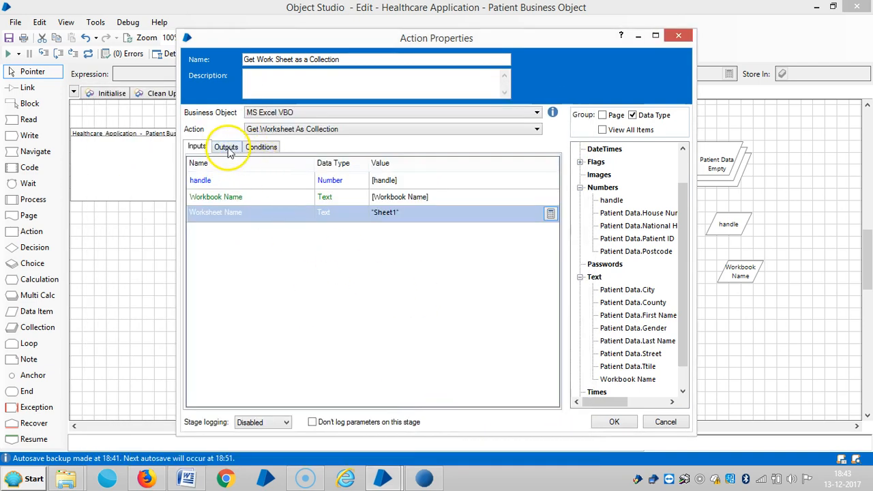
- Store the stage's Data output in the Patient Data collection and confirm
click(226, 146)
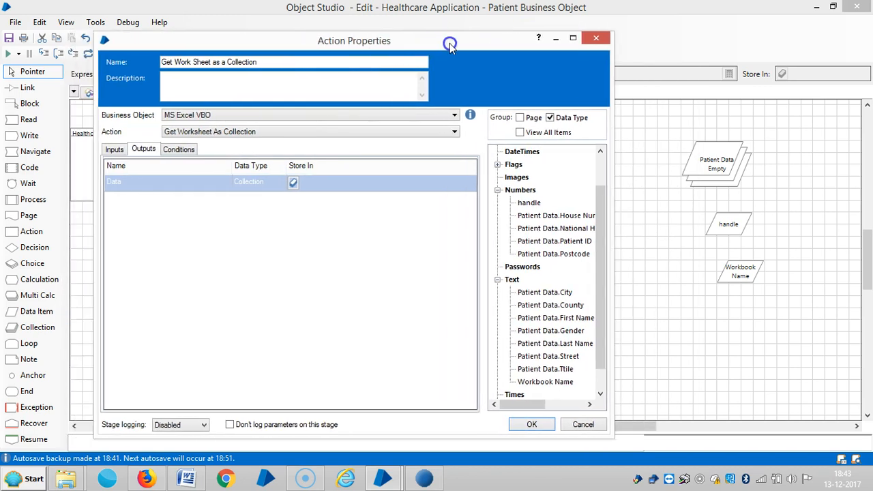
mouse_move(530, 203)
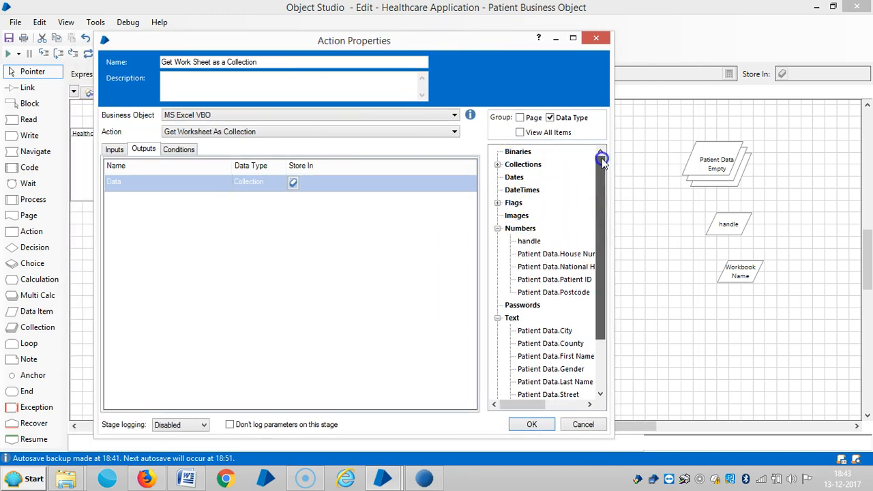
click(601, 157)
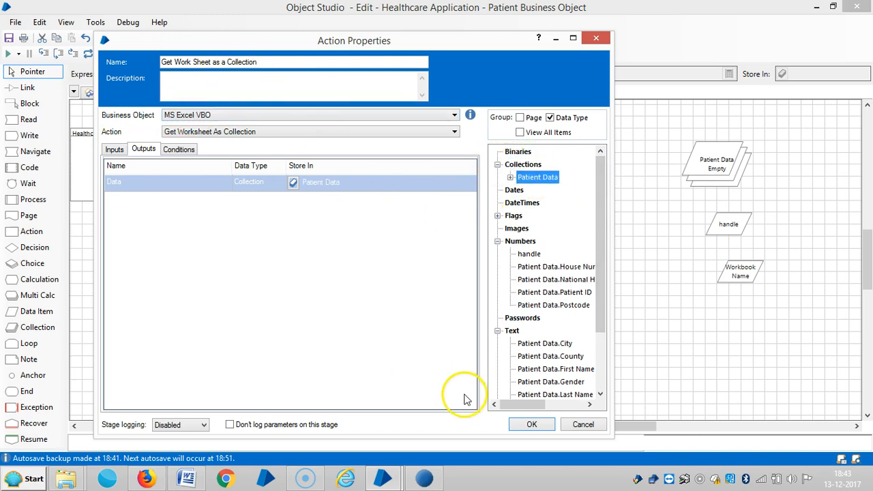
click(531, 424)
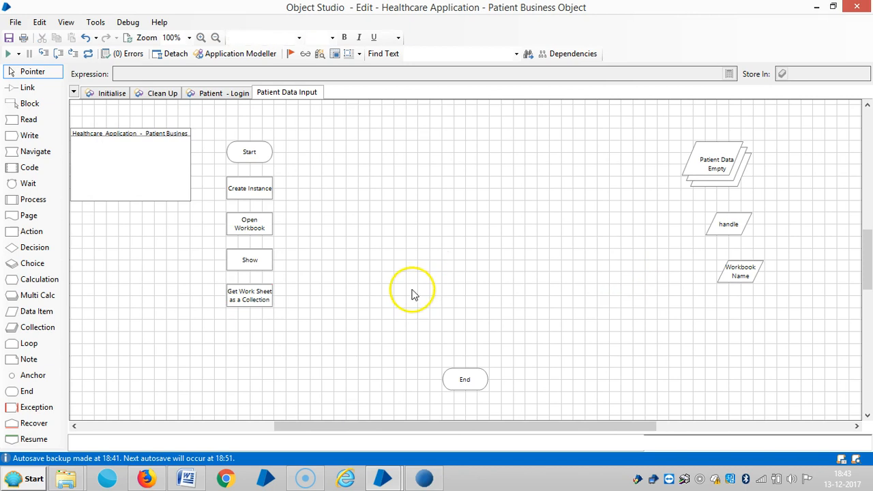
mouse_move(360, 304)
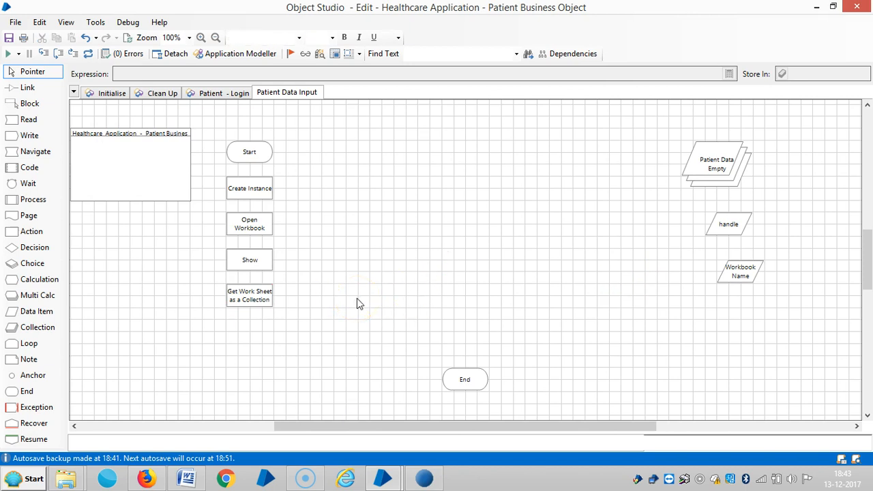
mouse_move(744, 179)
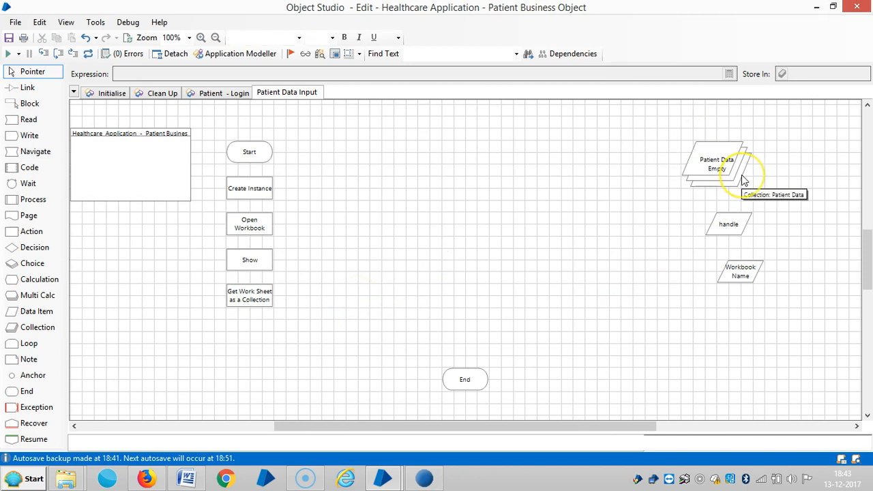
mouse_move(326, 327)
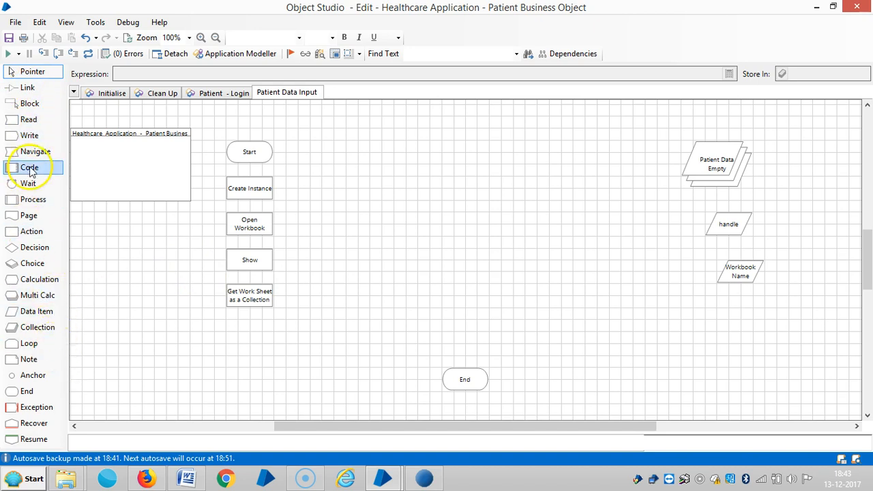
- Add a Close Workbook stage using MS Excel VBO's Close Workbook action
click(31, 231)
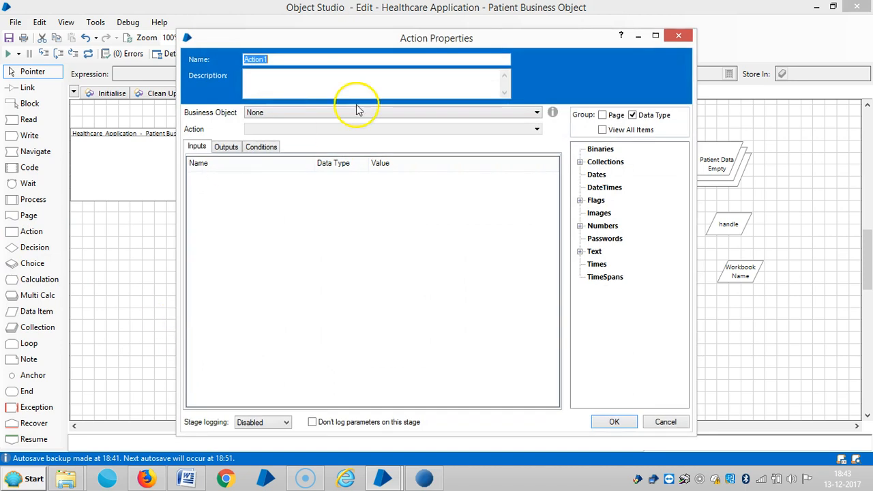
text(C)
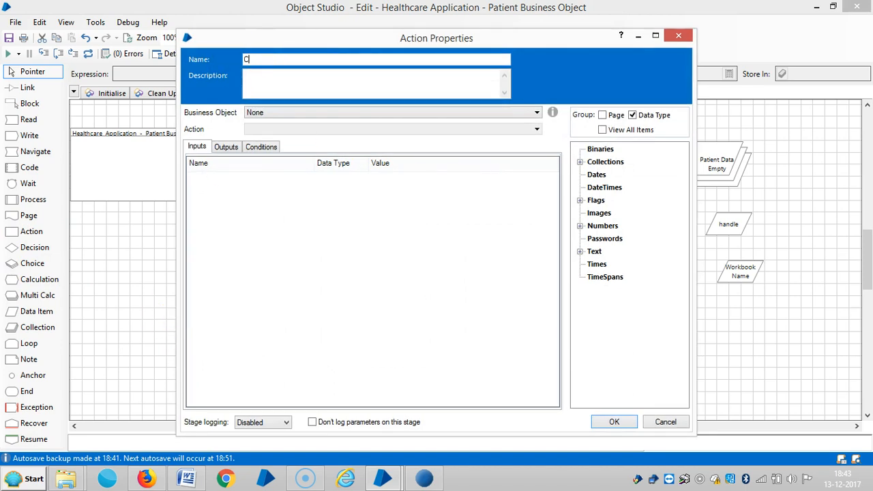
text(lose Workboo)
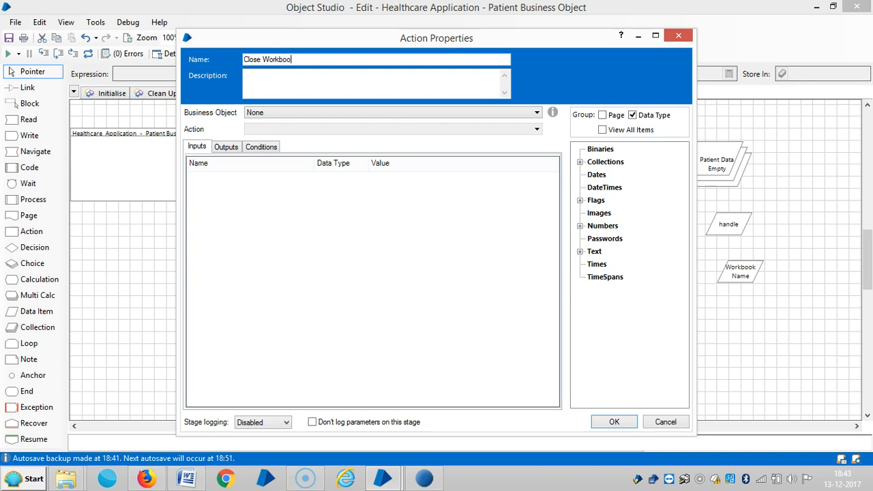
click(536, 113)
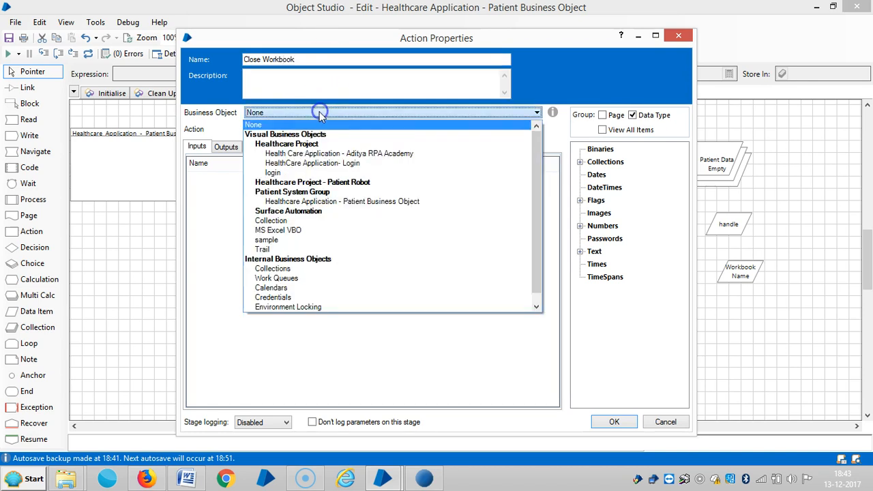
mouse_move(266, 240)
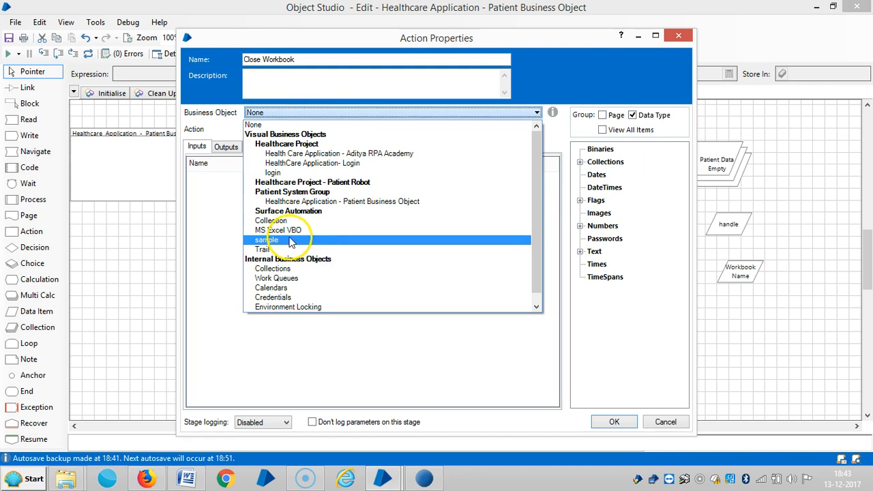
click(278, 230)
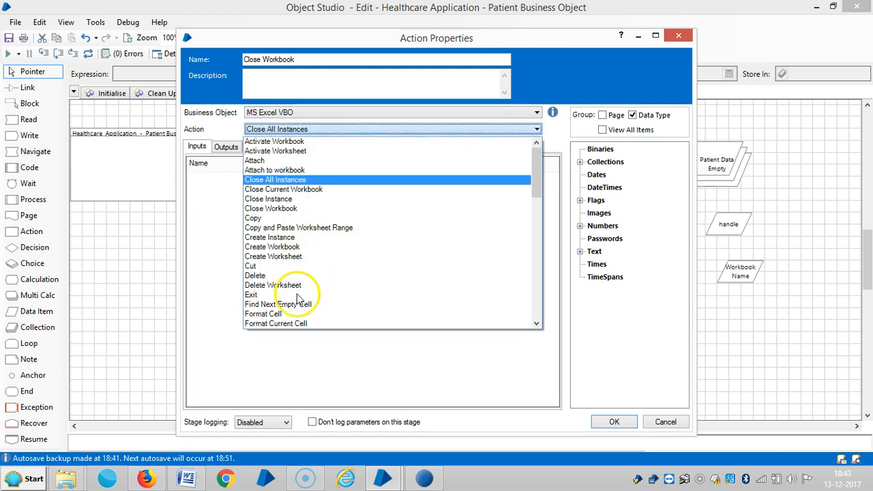
click(270, 208)
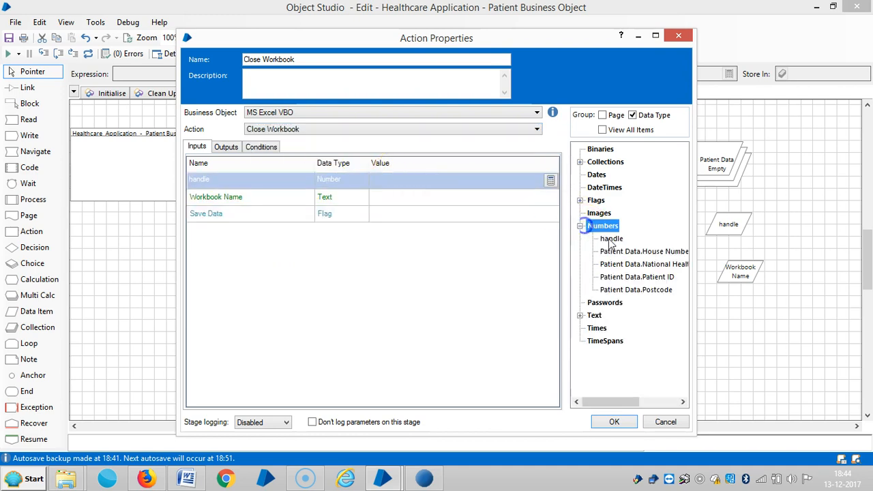
- Feed Close Workbook the handle and Workbook Name inputs and confirm
double_click(611, 238)
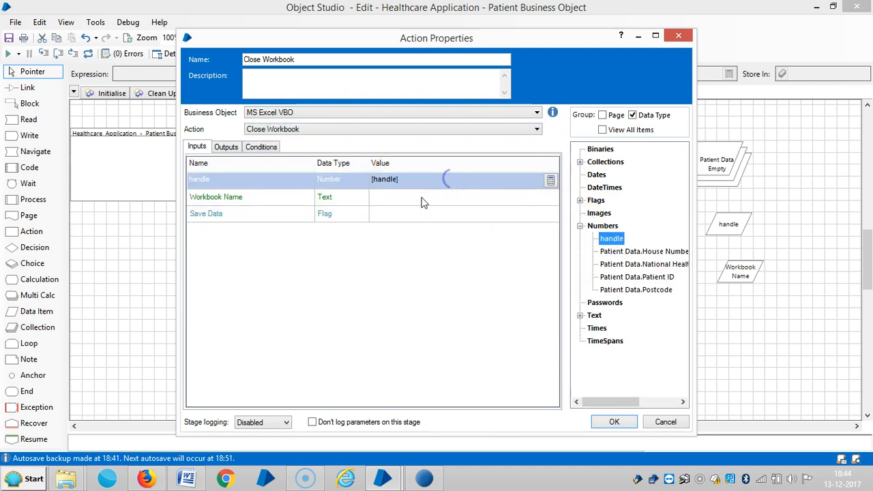
click(215, 196)
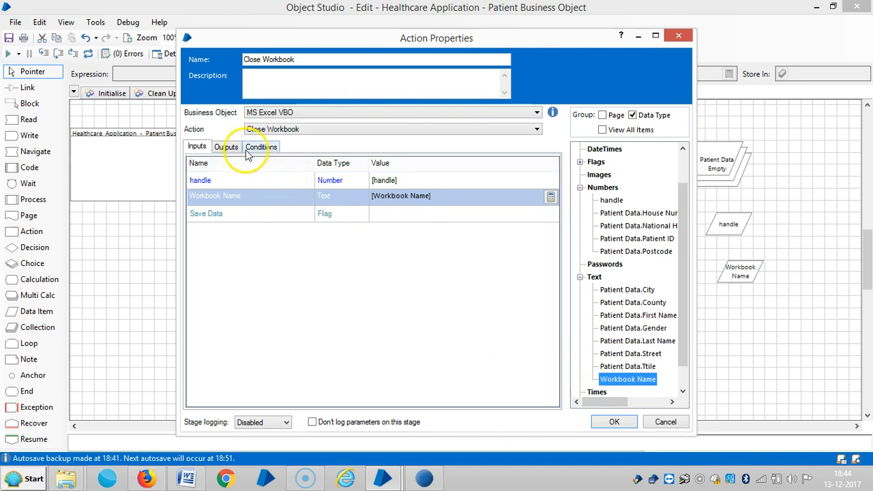
click(226, 146)
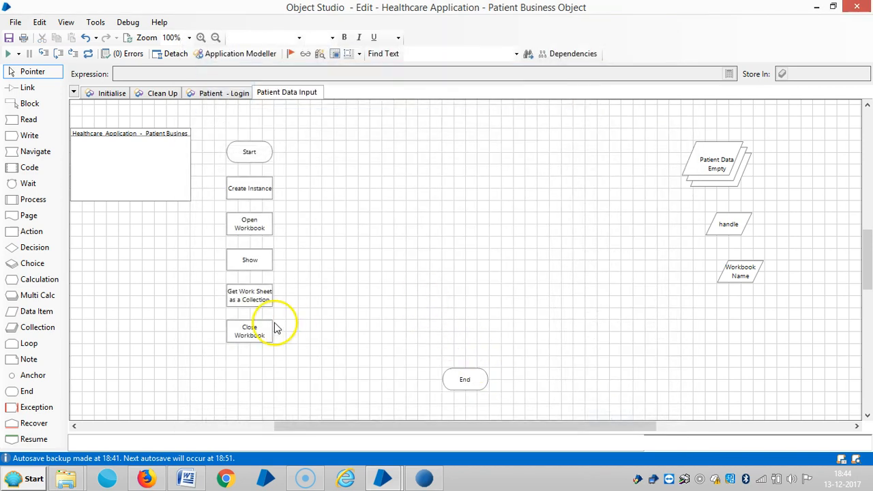
- Set a new stage to MS Excel VBO's Close Instance action and name it Close Instance
scroll(down, 3)
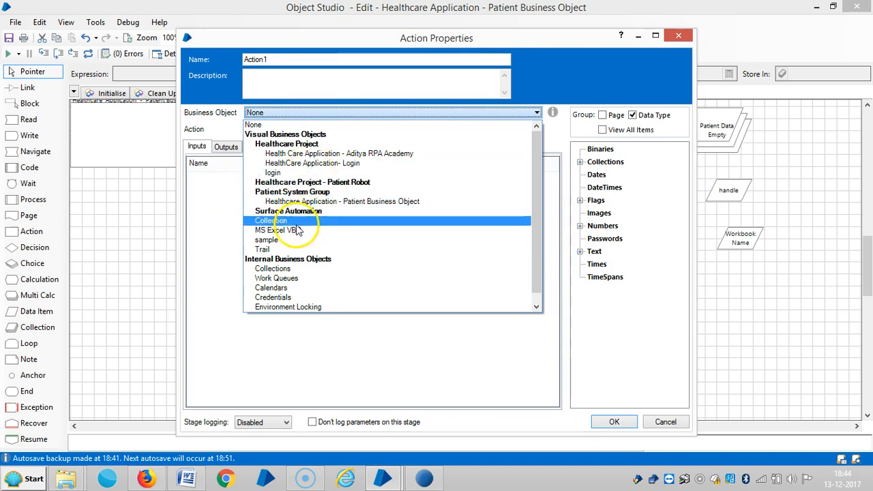
click(275, 230)
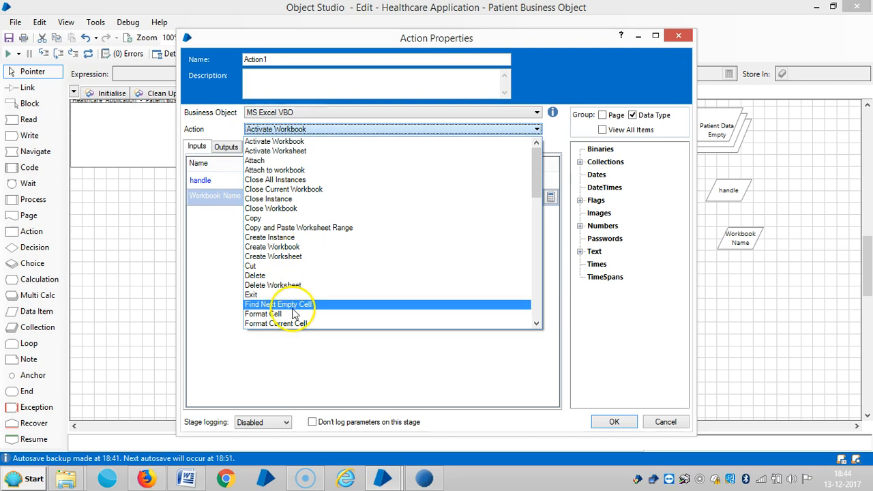
mouse_move(279, 198)
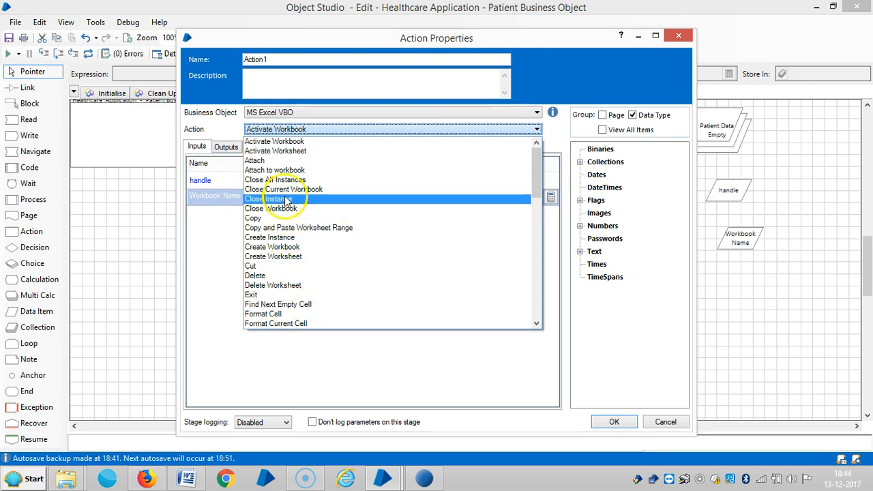
click(276, 198)
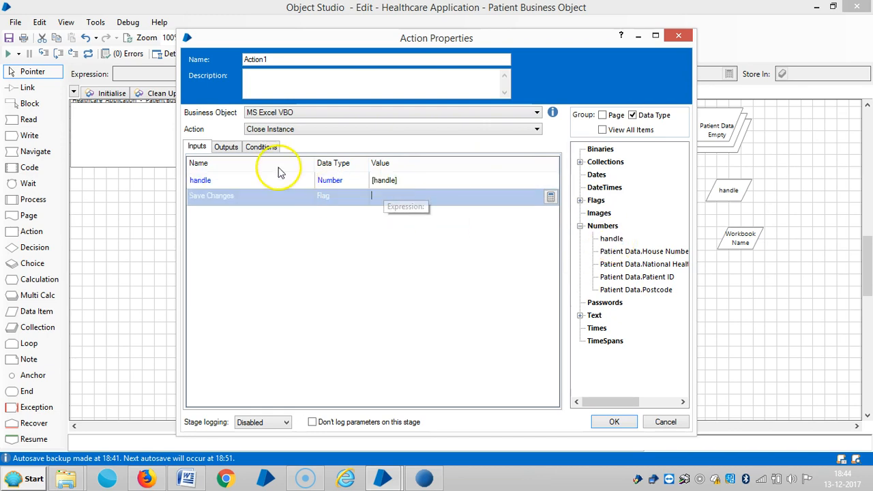
click(226, 146)
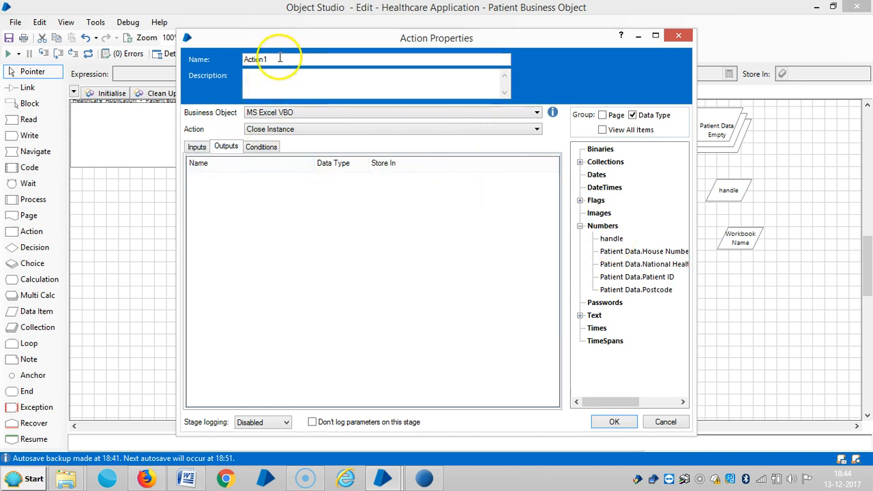
text(Close)
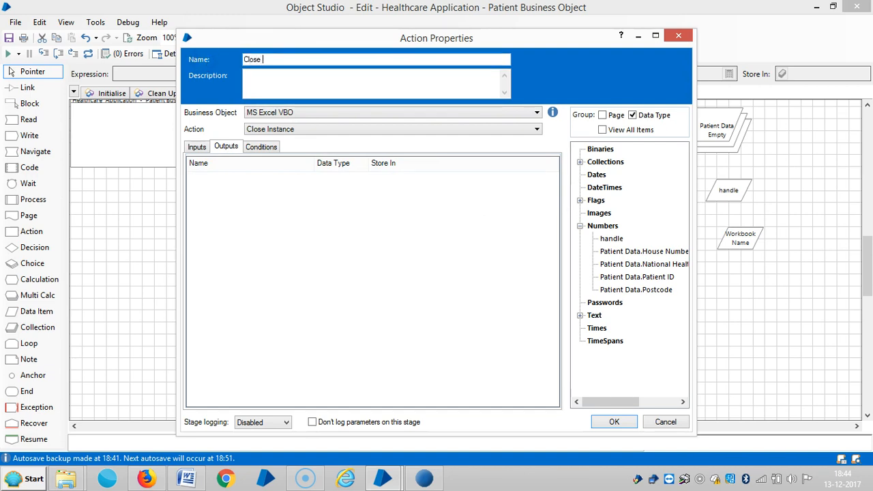
text(Instance)
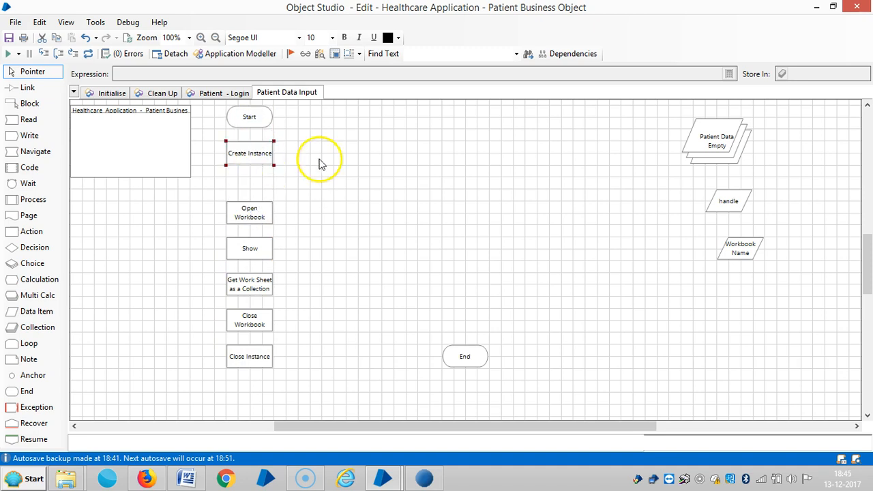
mouse_move(86, 219)
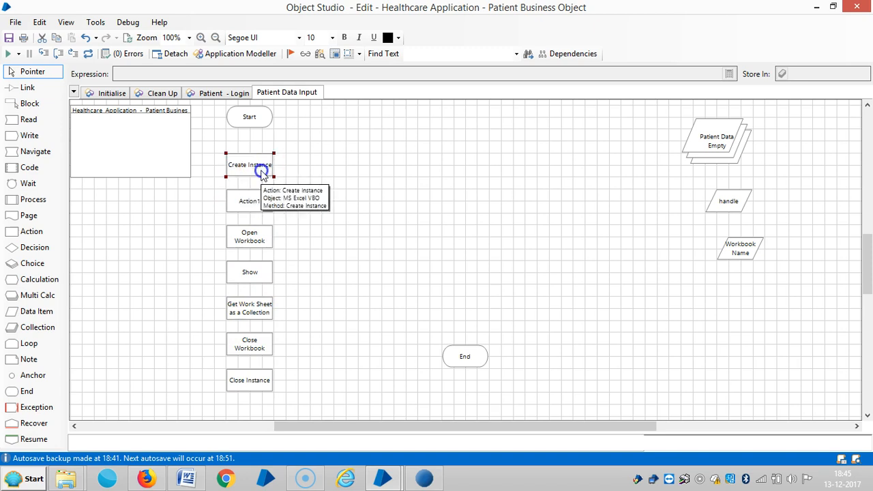
mouse_move(272, 225)
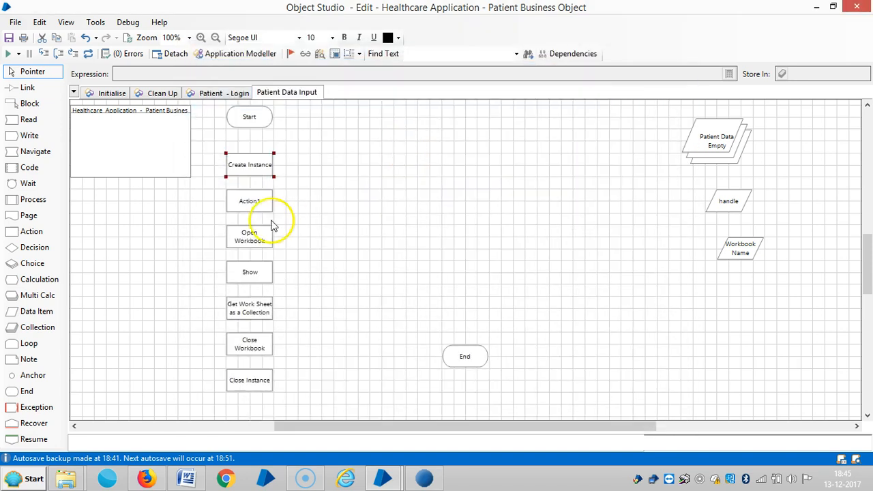
- Name the blank action stage Show Instance on MS Excel VBO with handle as its handle input
double_click(249, 201)
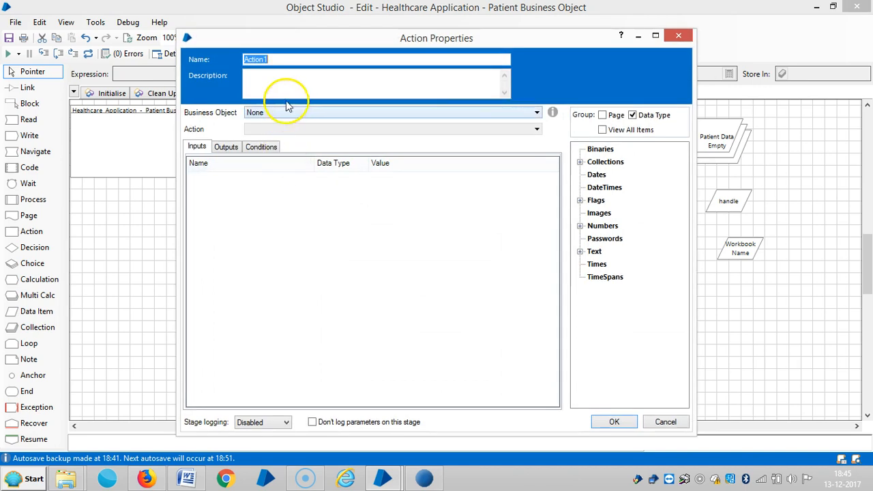
text(S)
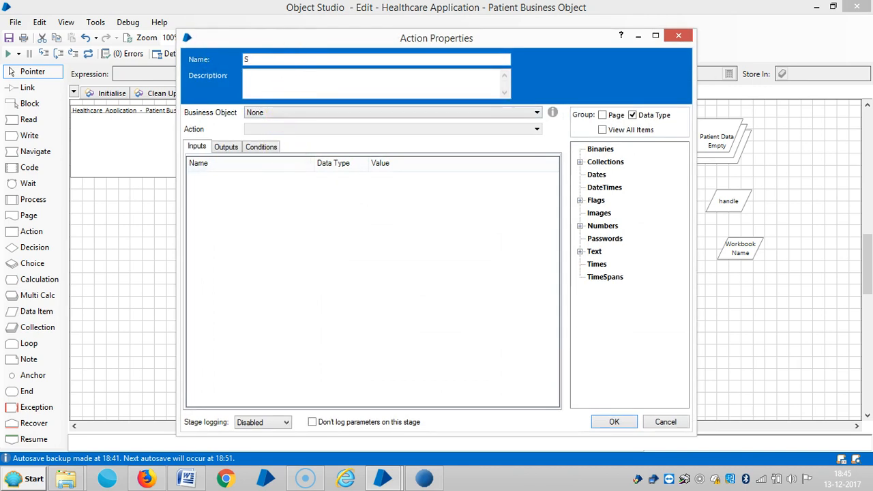
text(how)
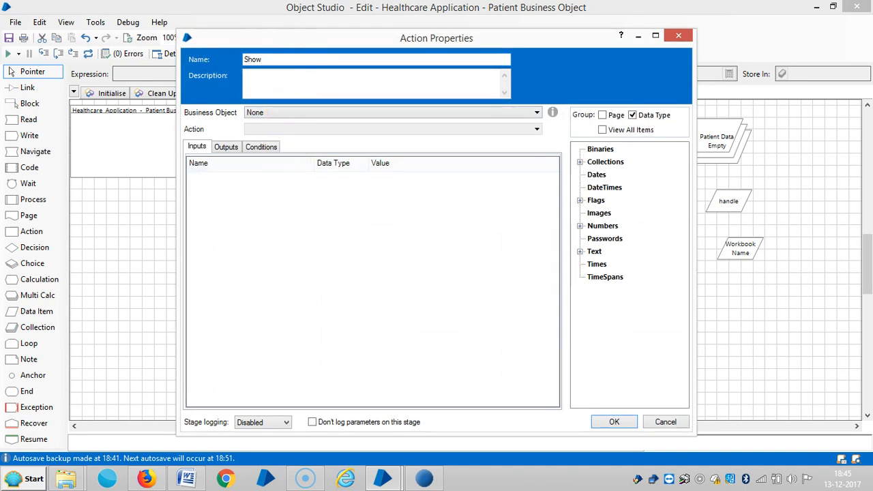
click(537, 112)
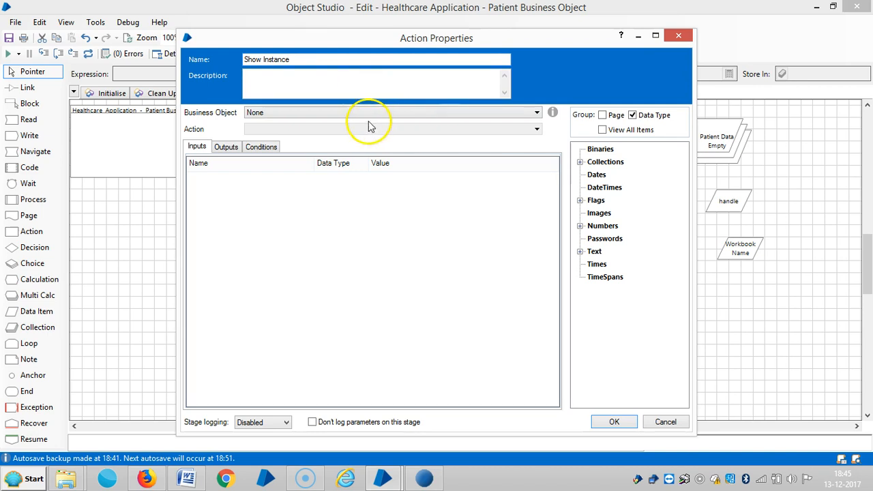
click(392, 113)
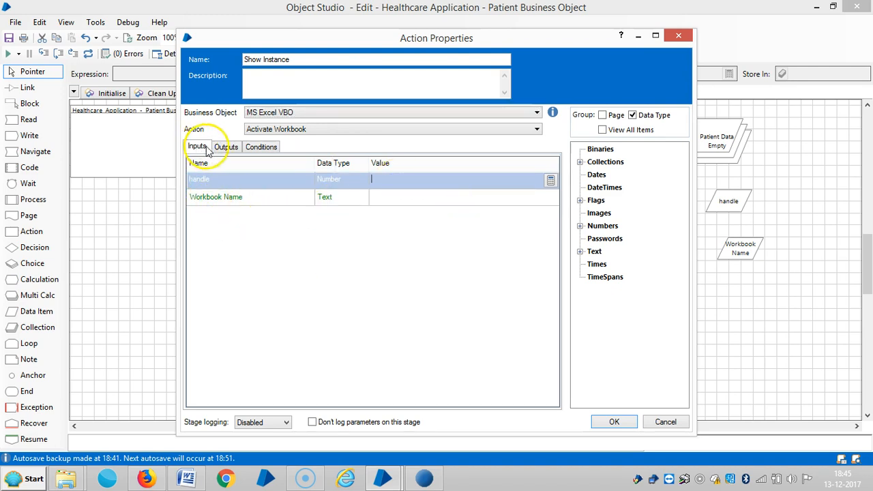
click(581, 226)
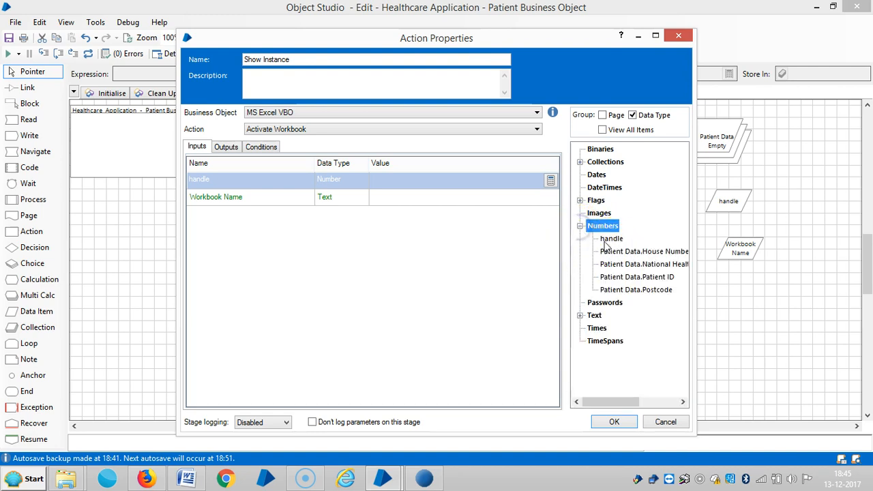
click(611, 238)
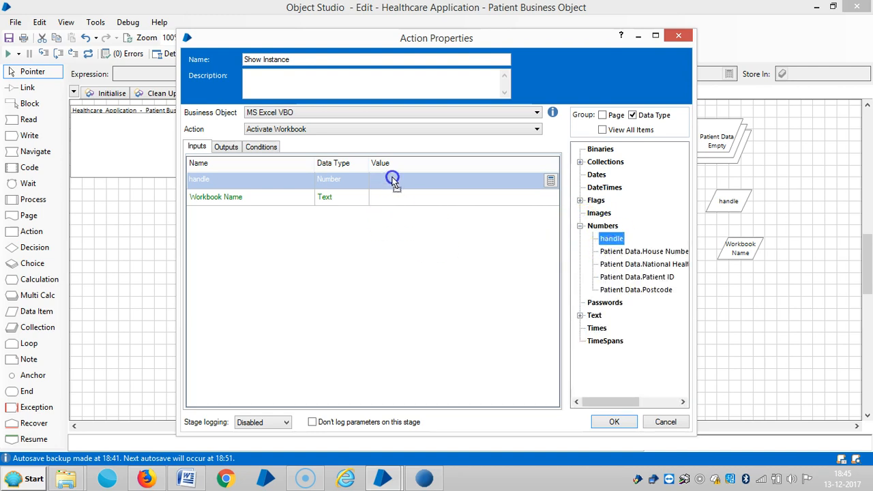
click(226, 146)
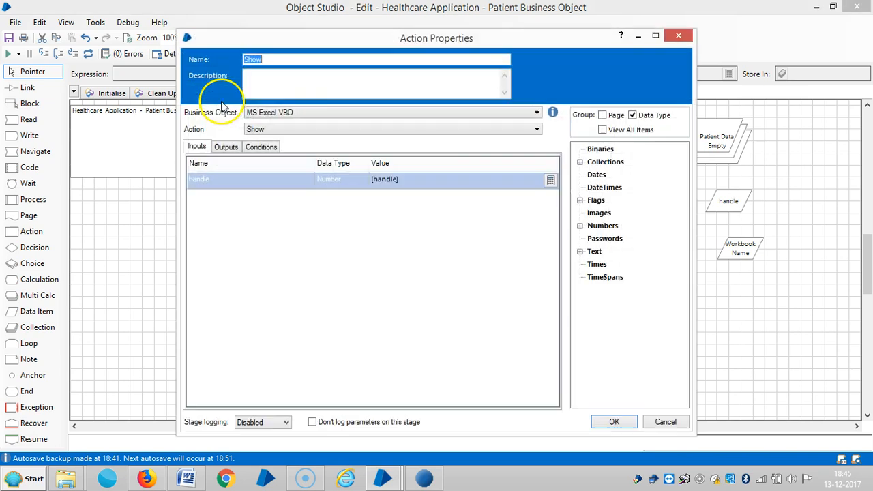
- Rename the earlier Show stage to Show Workbook and confirm its settings
click(282, 59)
text( Workboo)
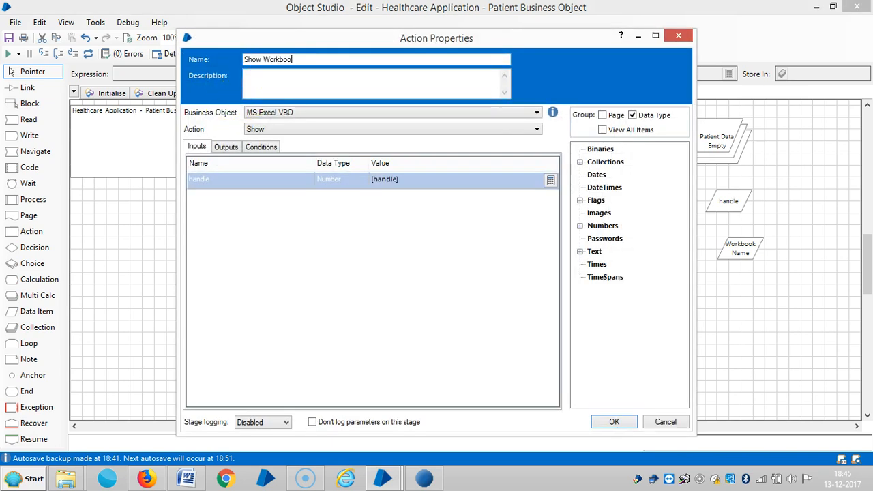
click(614, 422)
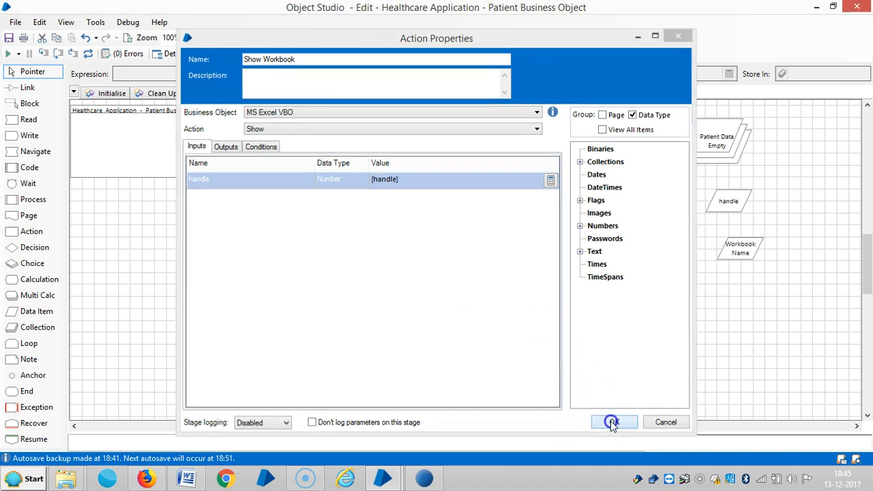
click(612, 421)
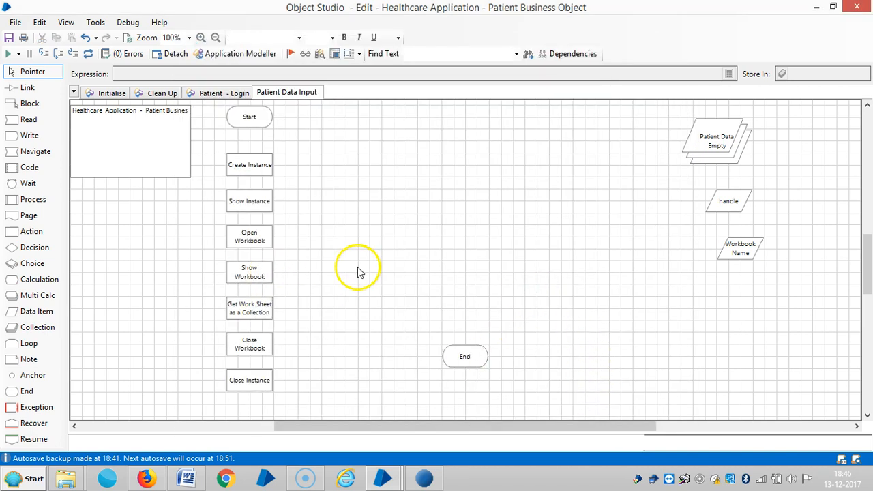
- Move the End stage beside Close Instance and link Close Instance to End
click(28, 88)
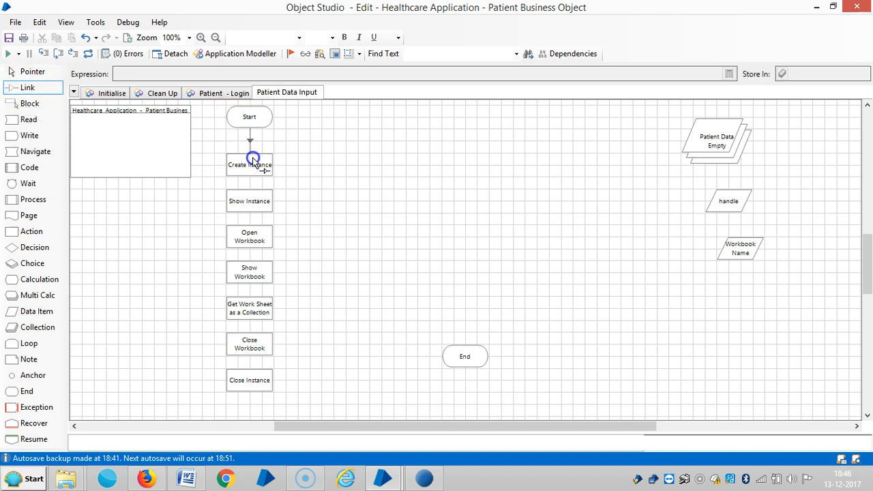
mouse_move(249, 273)
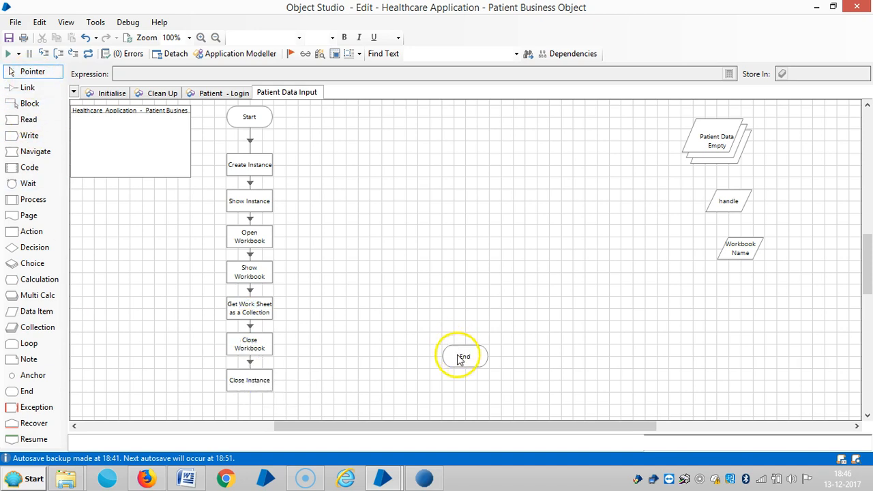
drag(464, 356, 345, 381)
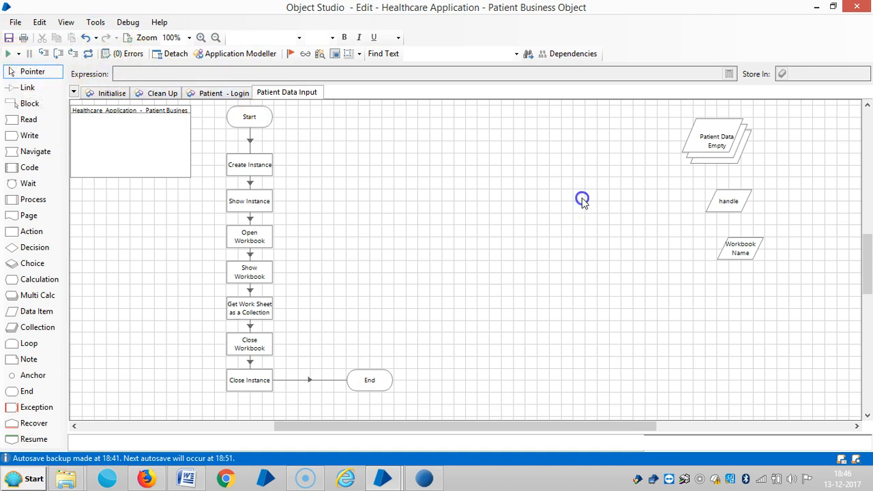
- Debug the page from Show Instance, running through to the Show Workbook stage
click(249, 201)
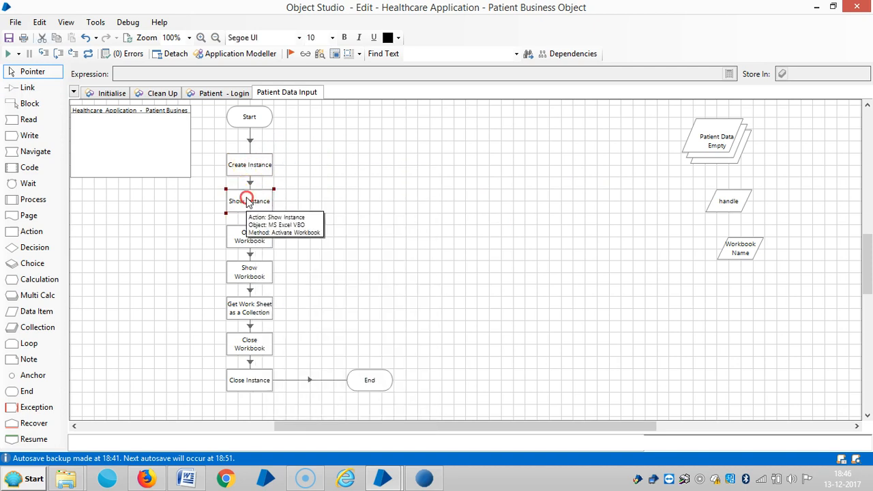
click(8, 53)
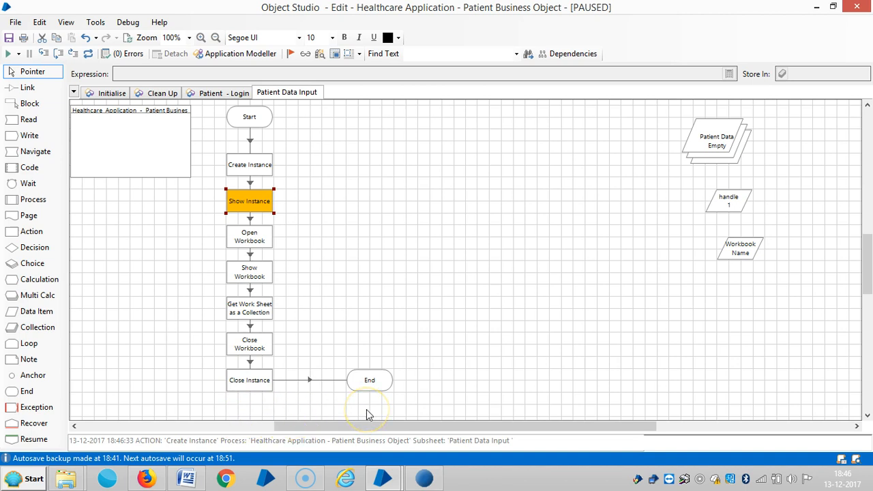
mouse_move(457, 419)
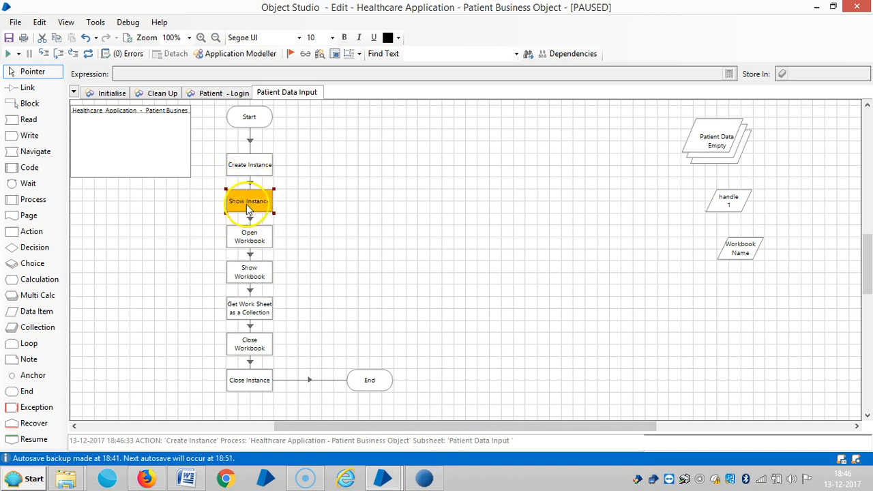
right_click(249, 201)
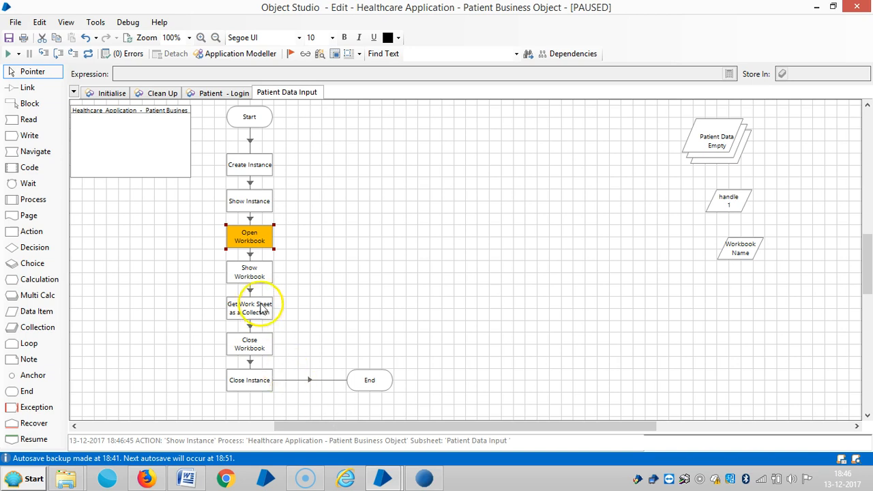
right_click(249, 308)
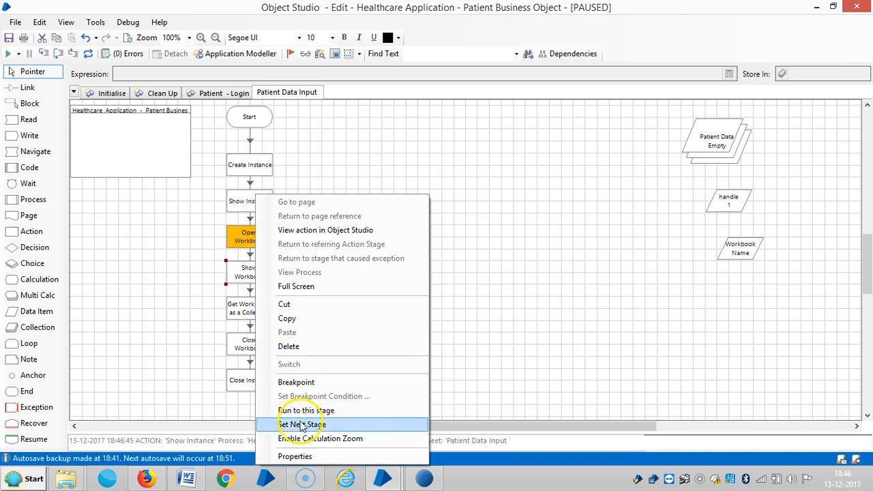
click(306, 410)
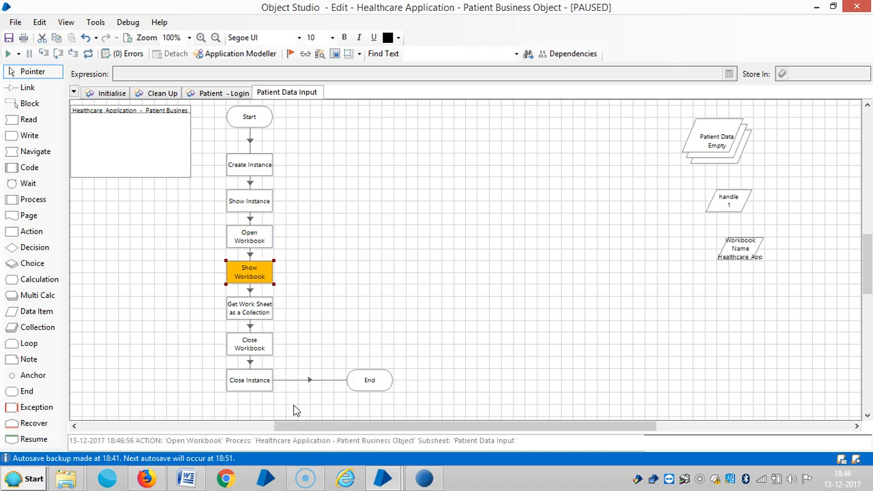
mouse_move(249, 308)
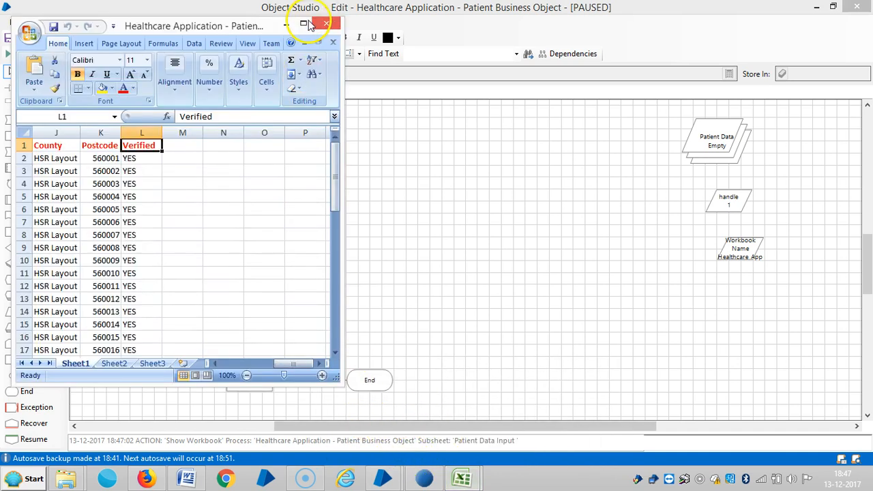
- Maximize the opened Patient Data workbook in Excel, then return to the Object Studio diagram
click(305, 23)
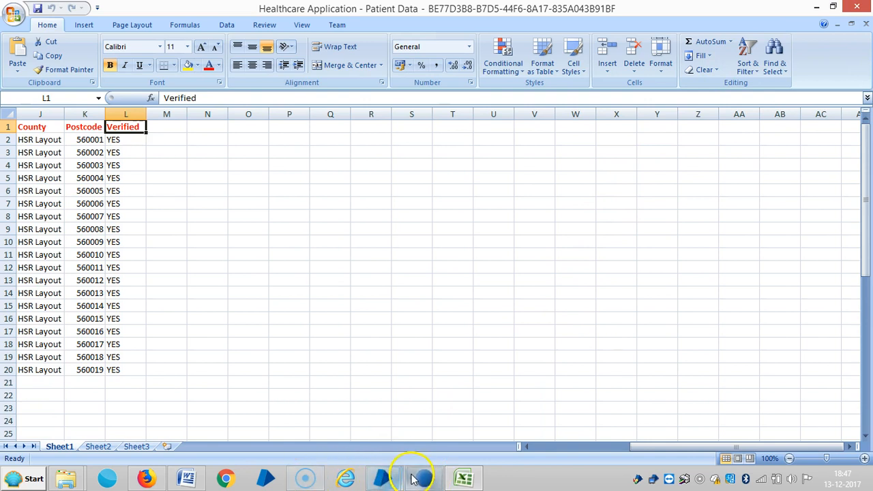
click(386, 477)
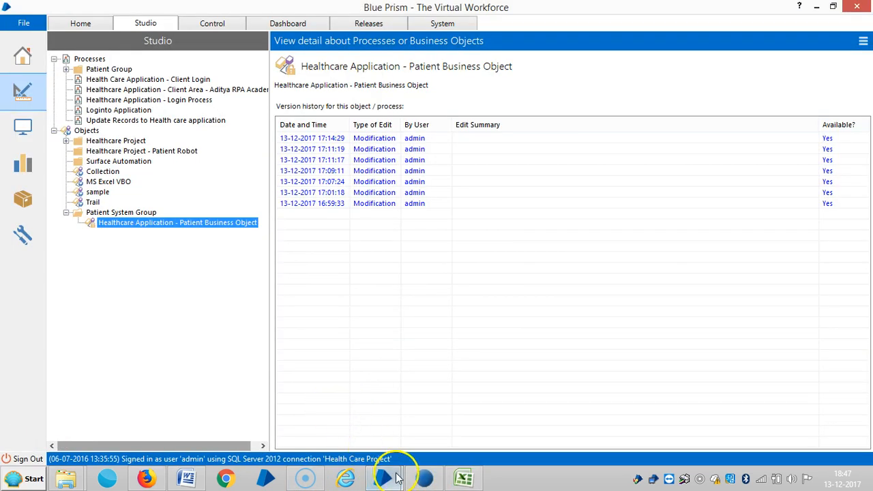
click(383, 478)
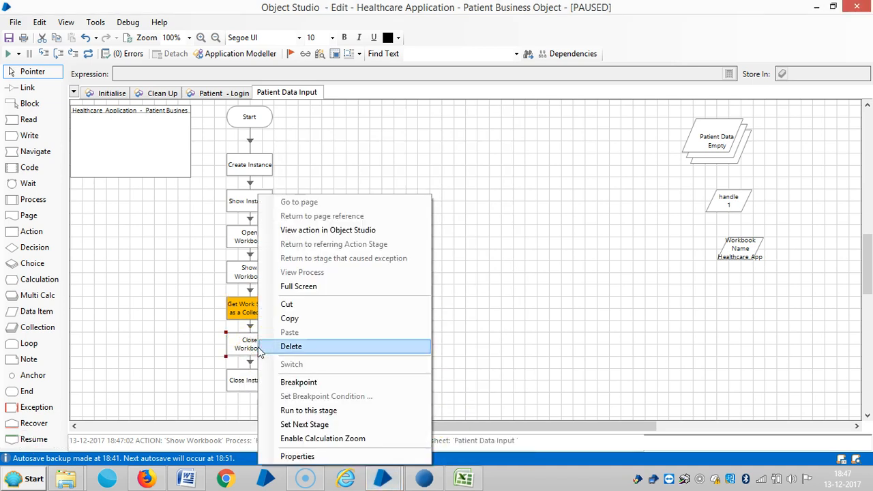
mouse_move(308, 410)
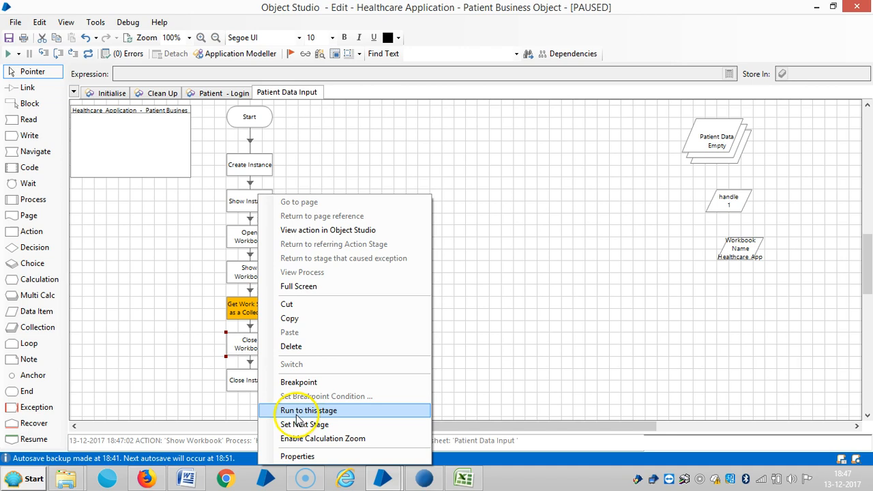
- Run to Close Workbook, Close Instance and End, loading 49 rows into Patient Data and closing Excel
click(308, 410)
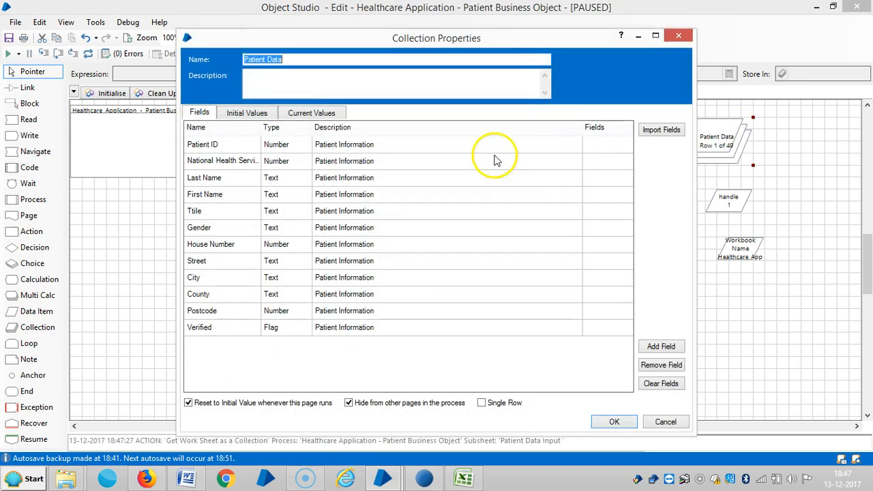
click(311, 113)
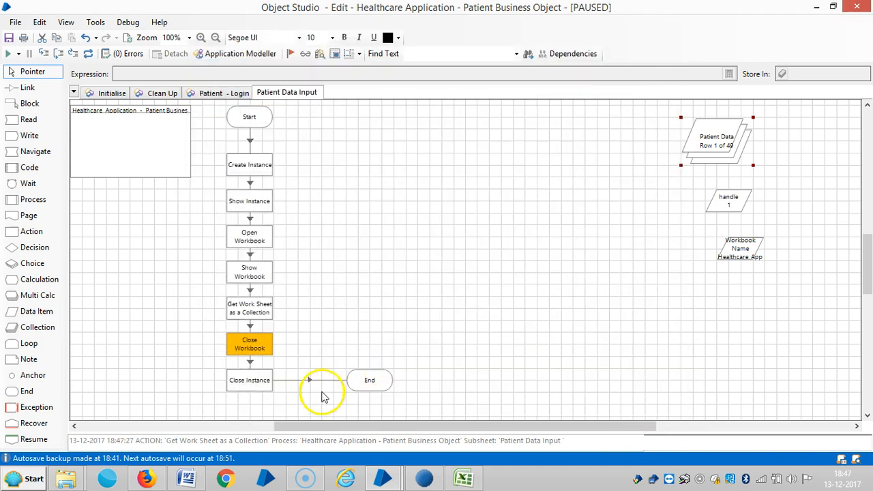
mouse_move(369, 380)
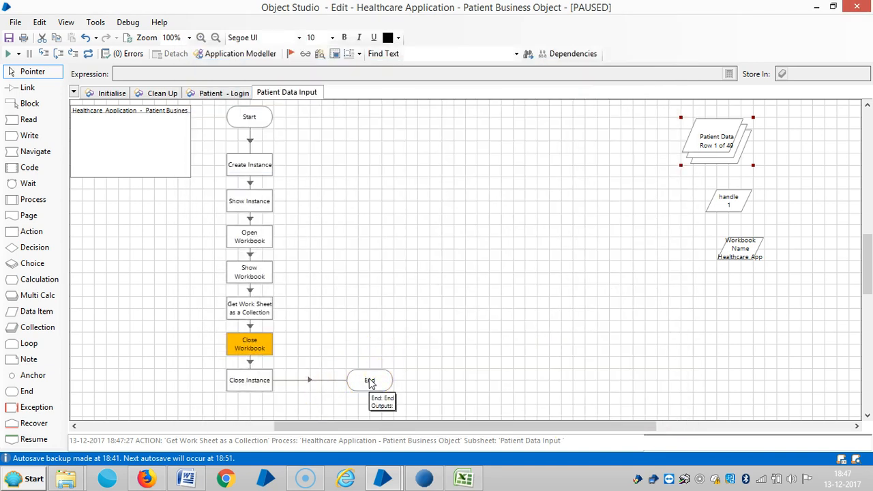
right_click(249, 344)
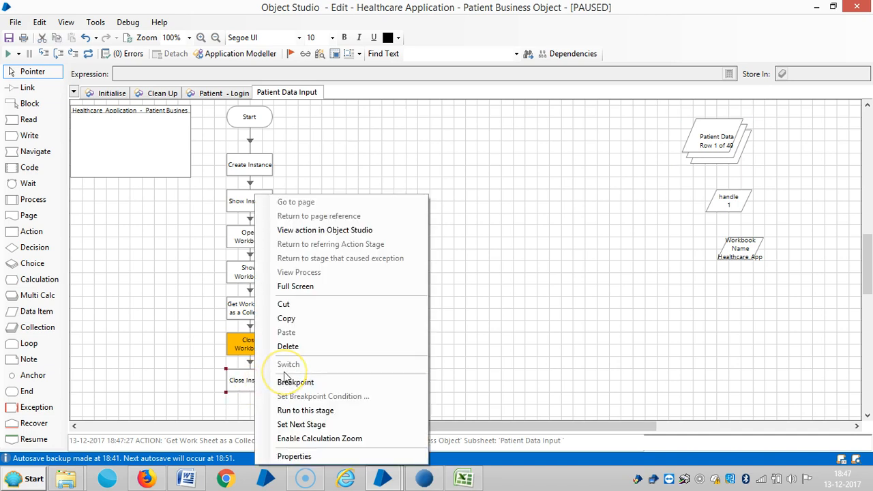
mouse_move(305, 411)
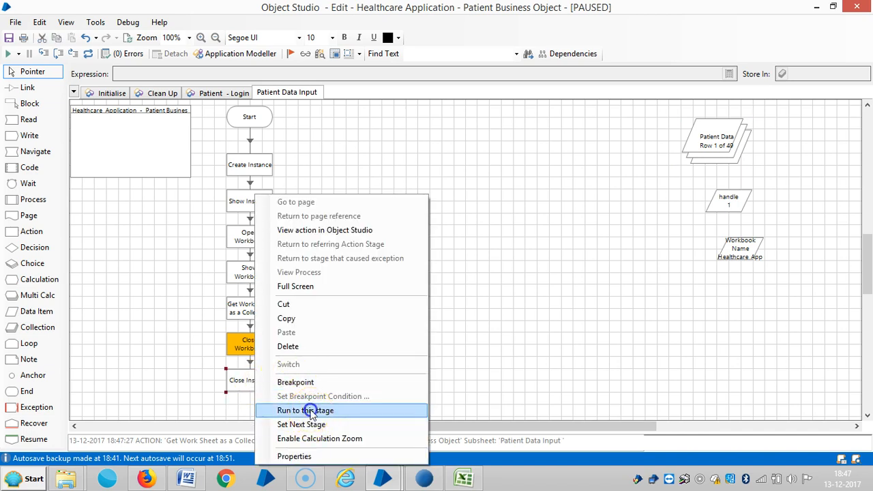
click(305, 410)
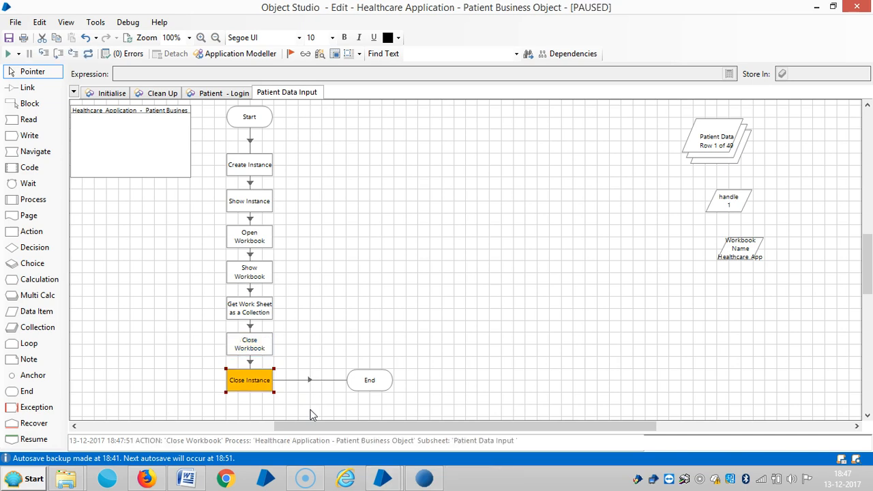
mouse_move(369, 381)
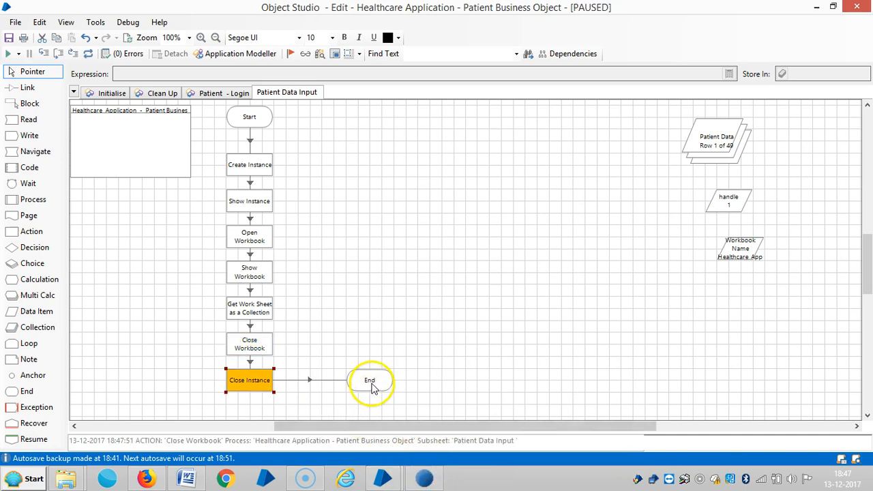
right_click(369, 380)
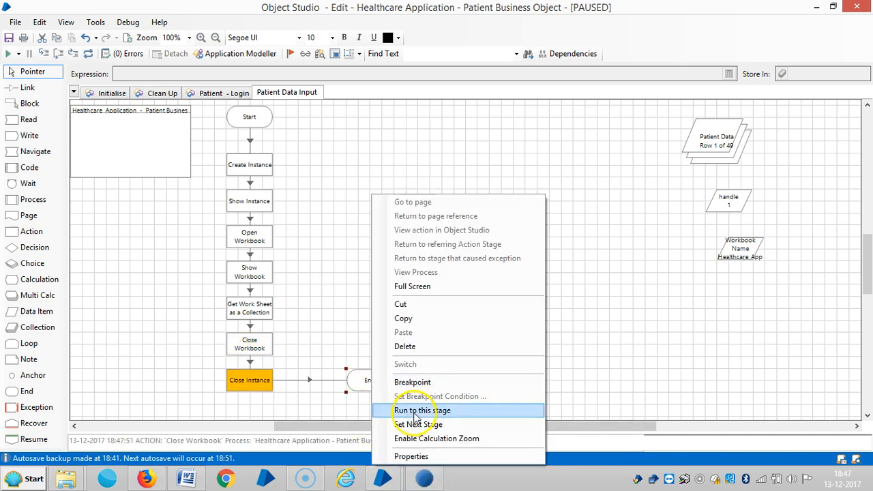
click(422, 410)
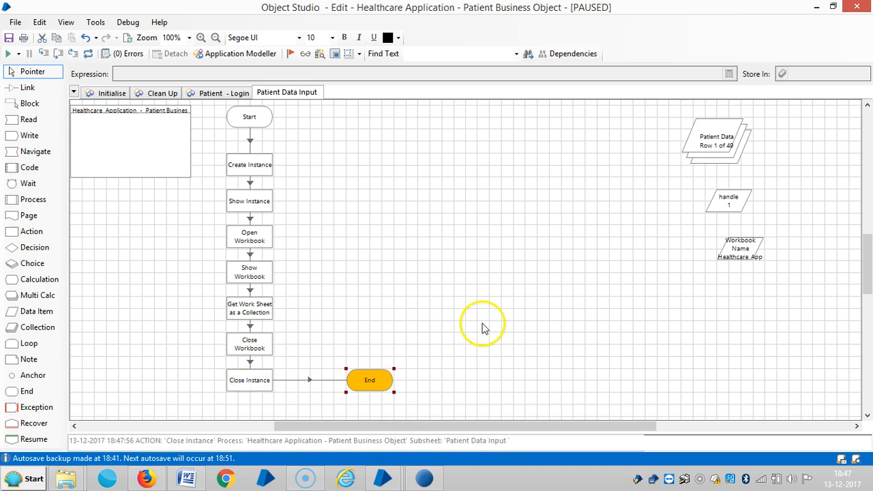
mouse_move(284, 228)
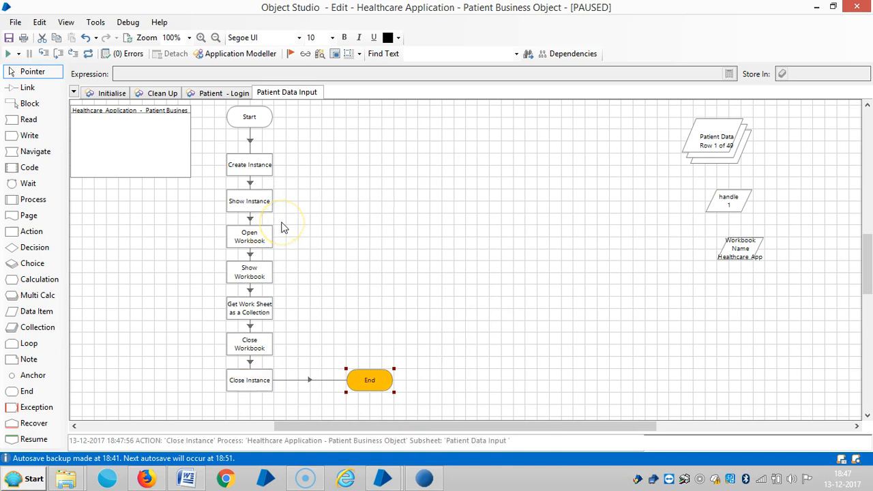
mouse_move(285, 226)
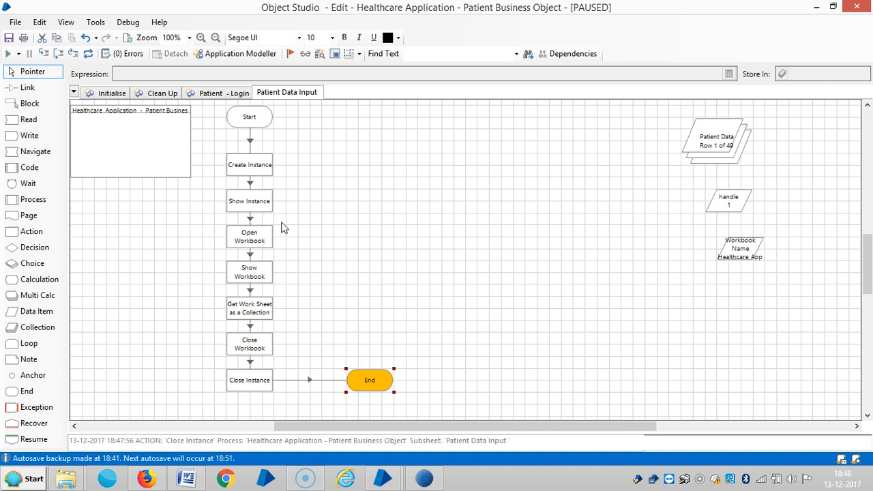
mouse_move(722, 149)
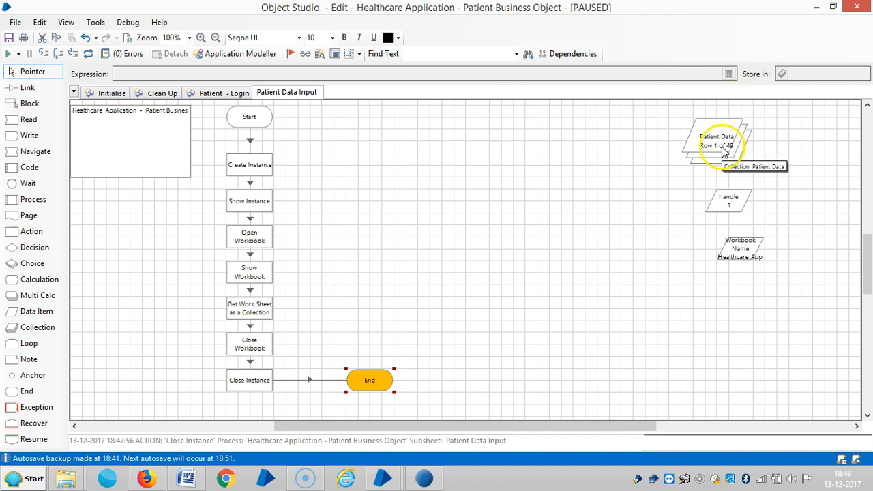
mouse_move(595, 185)
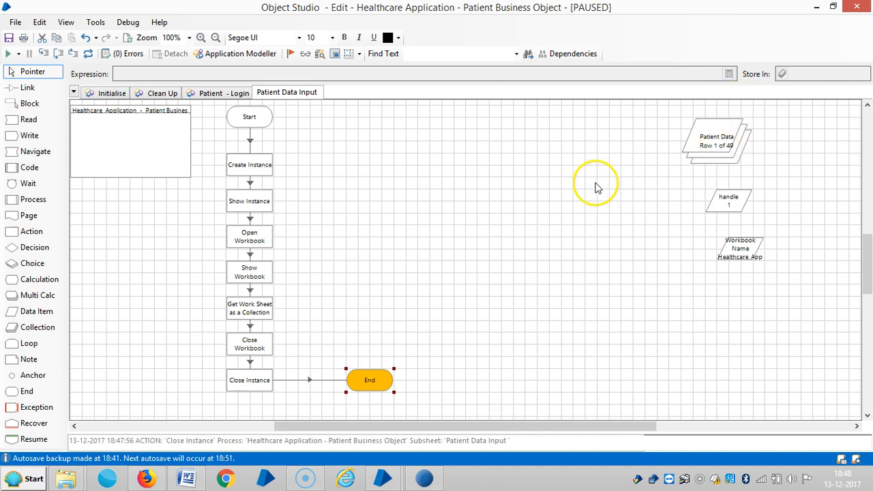
mouse_move(428, 477)
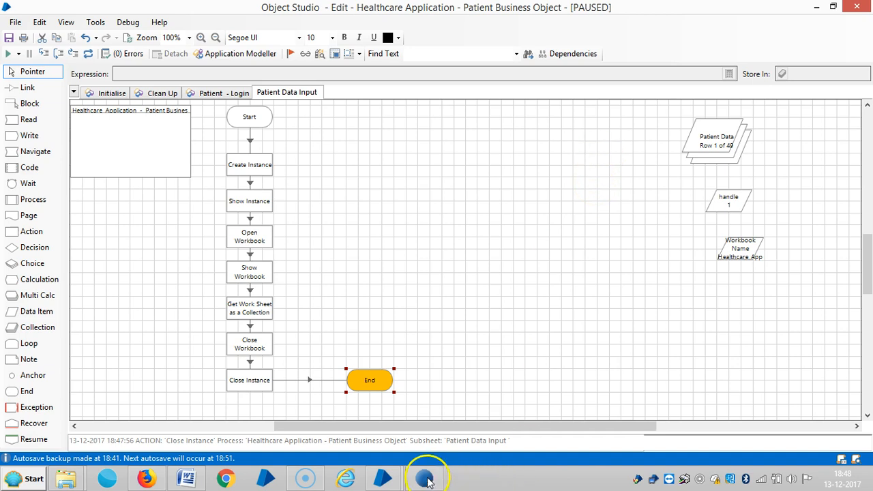
mouse_move(710, 155)
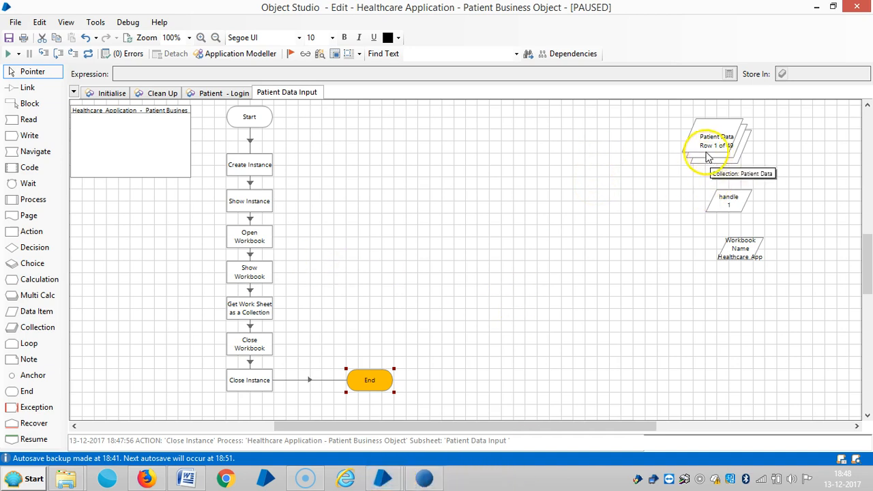
- Open the Application Modeller showing the healthcare application's Verified button element
click(240, 53)
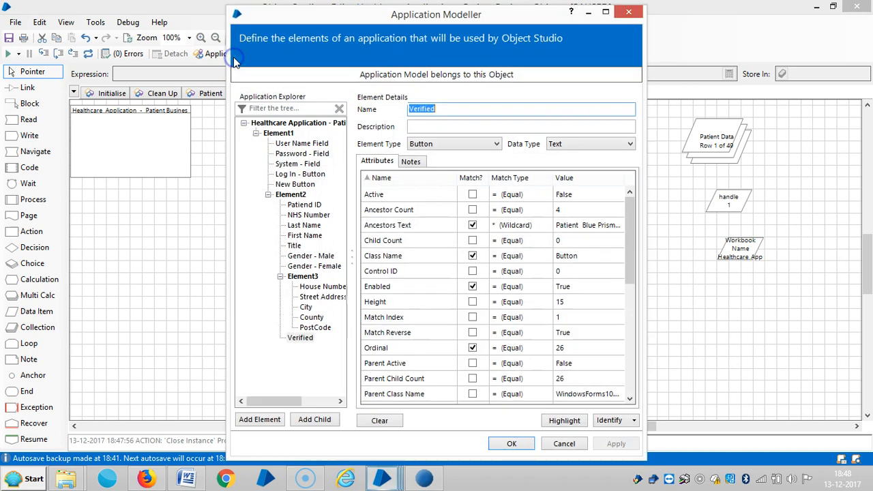
mouse_move(544, 418)
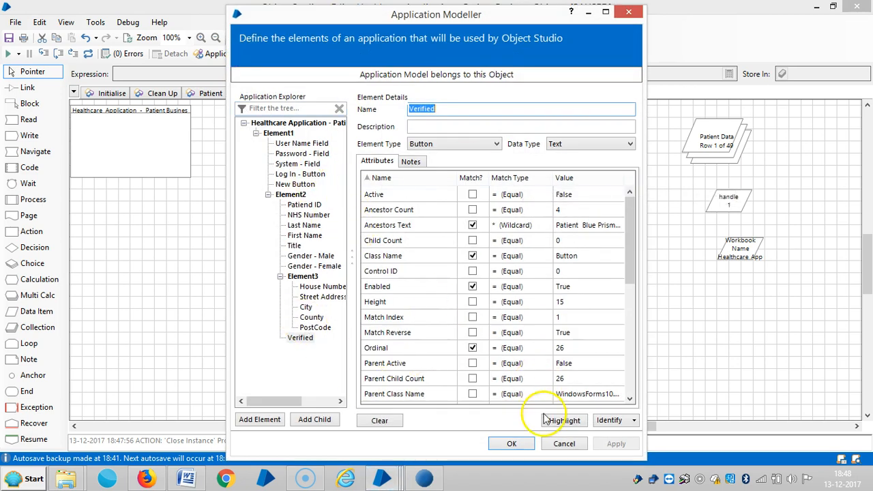
mouse_move(565, 470)
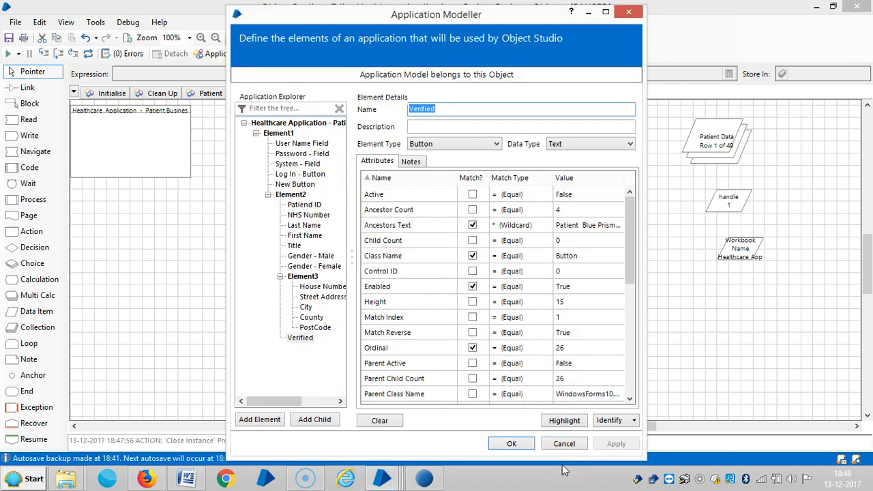